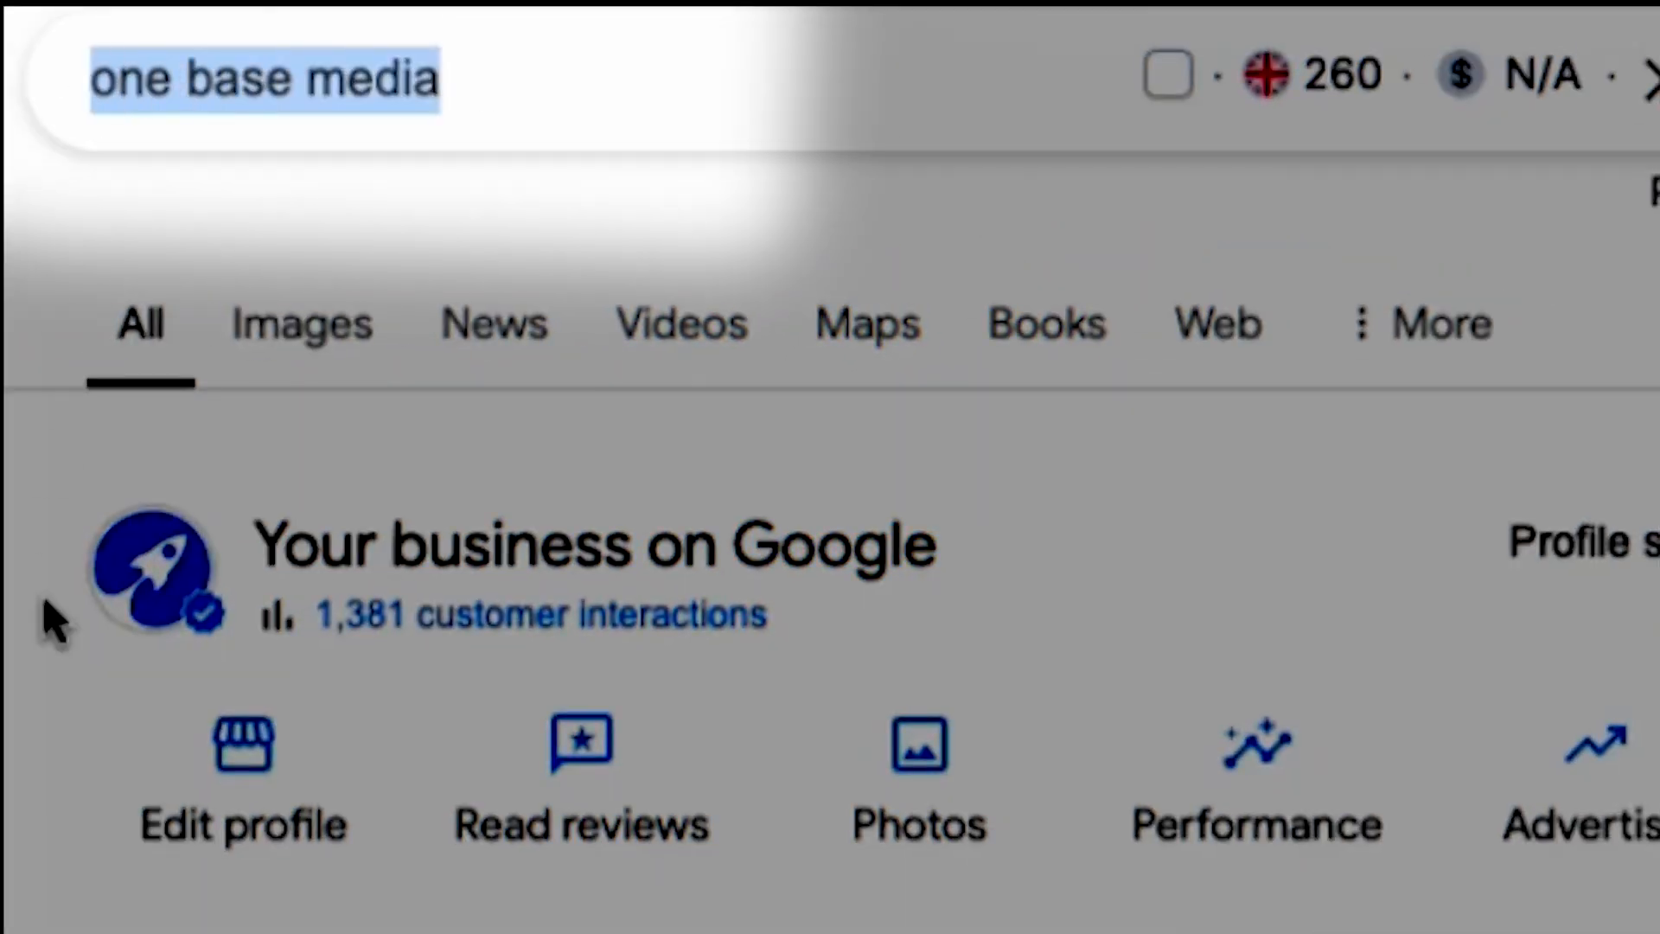
pyautogui.moveTo(455, 73)
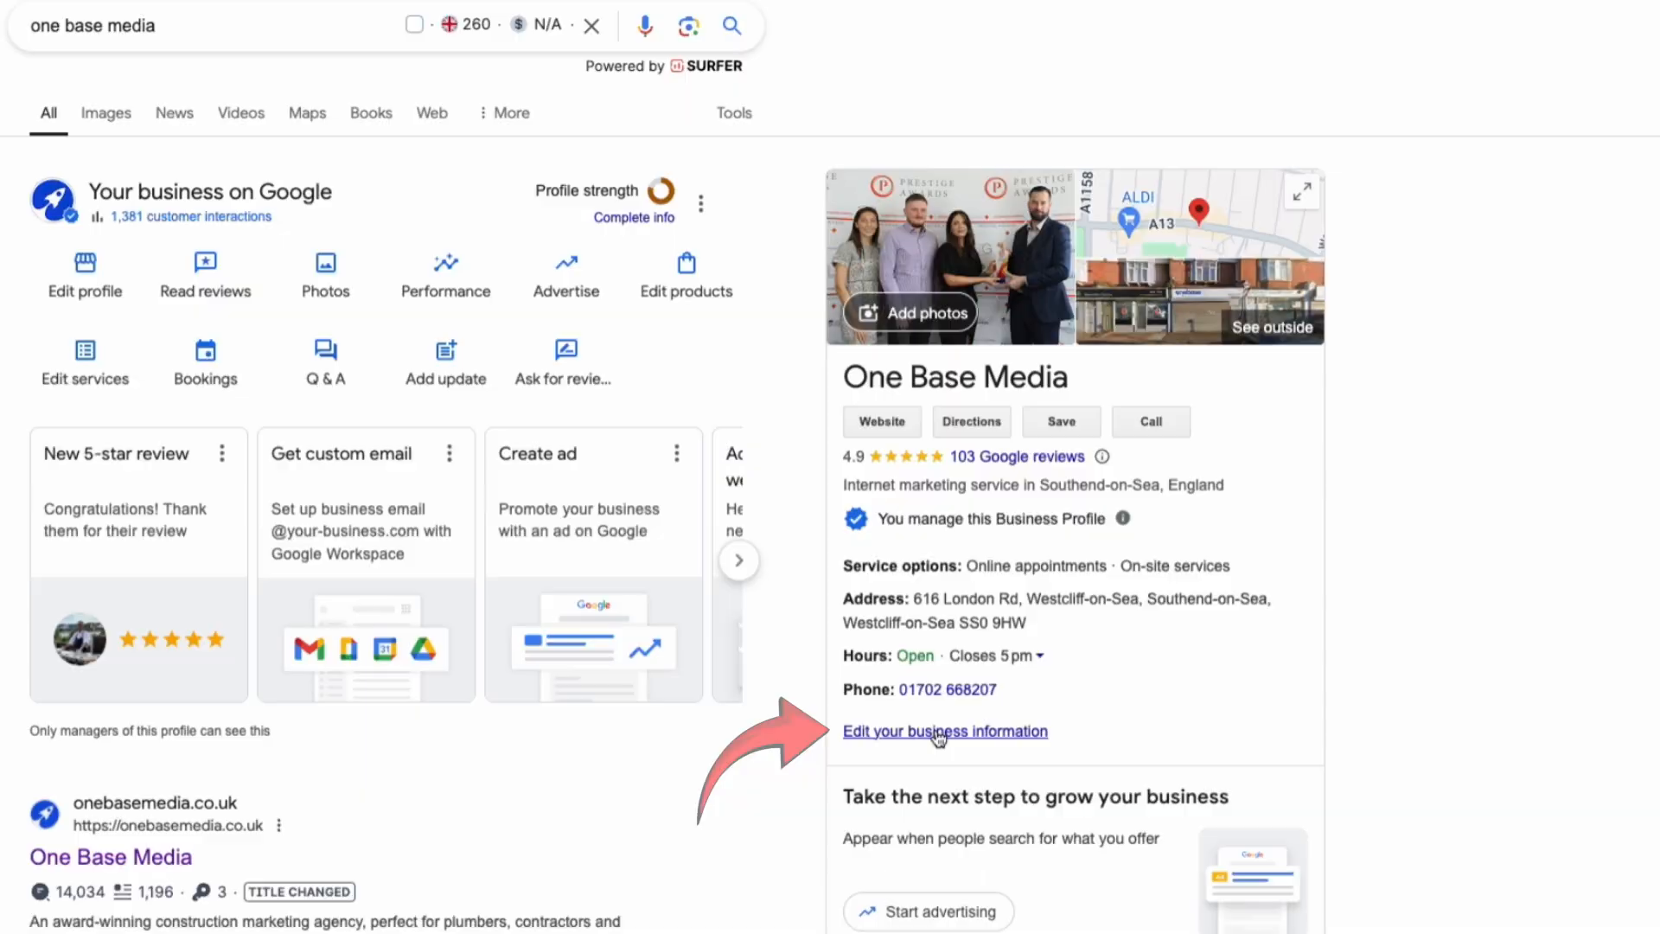
# Try appending '- marketing agency' and '- lead generation' keywords to the business name, then select them for removal.
pyautogui.click(944, 730)
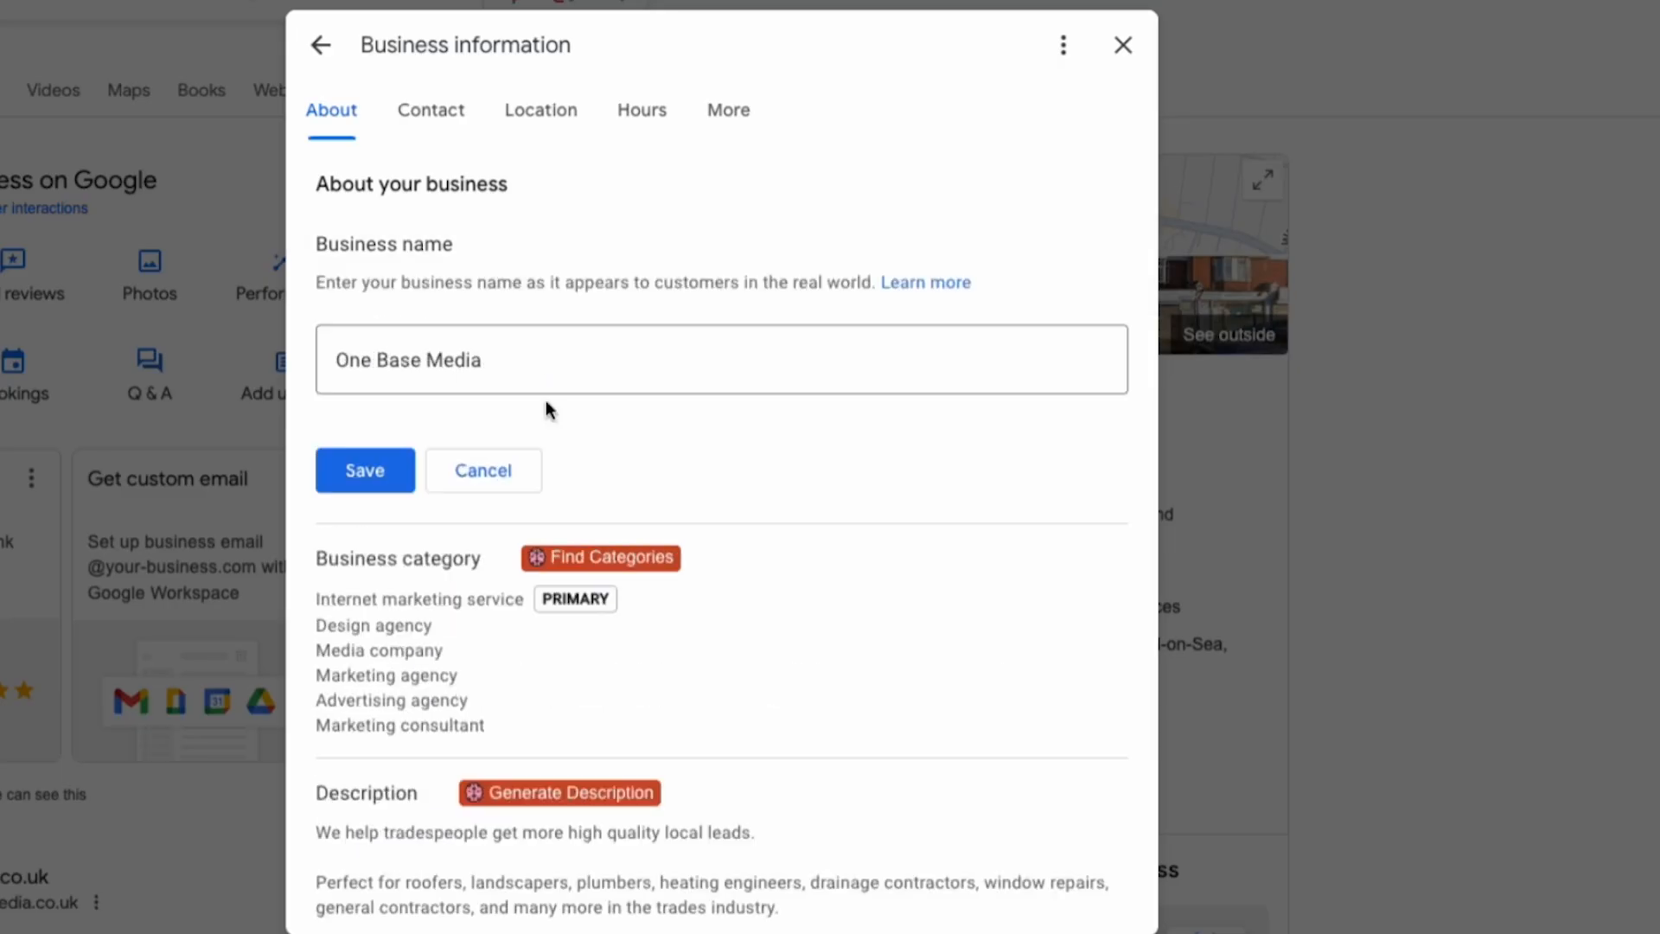
pyautogui.write('- marketing agency')
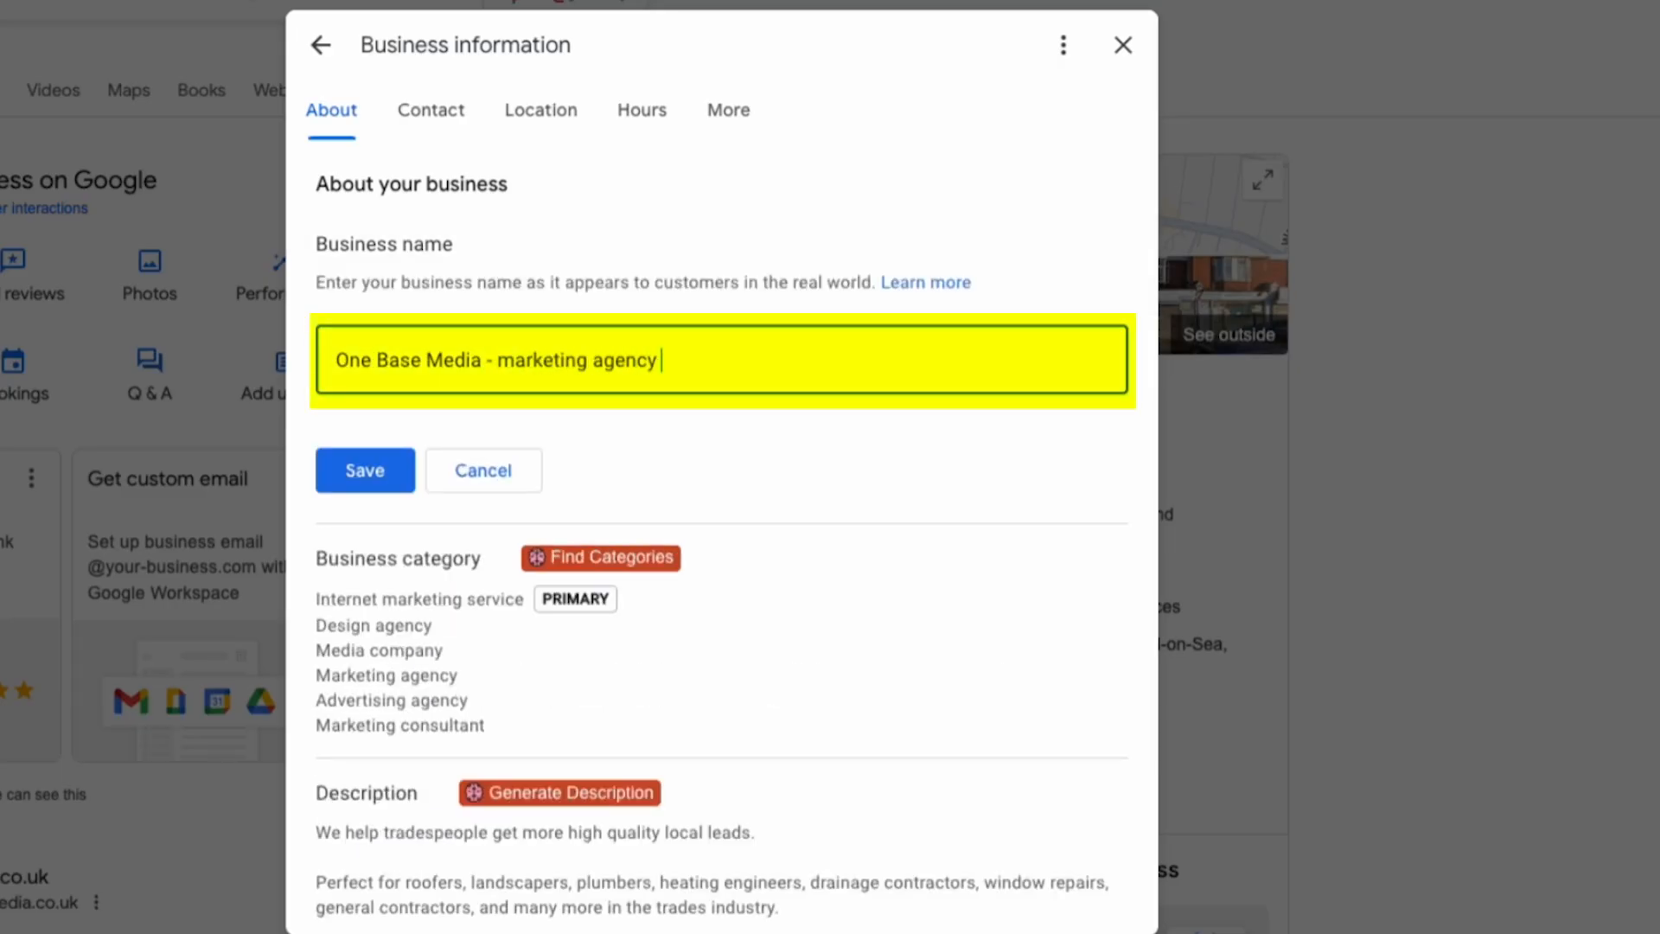
pyautogui.write('- lead generation')
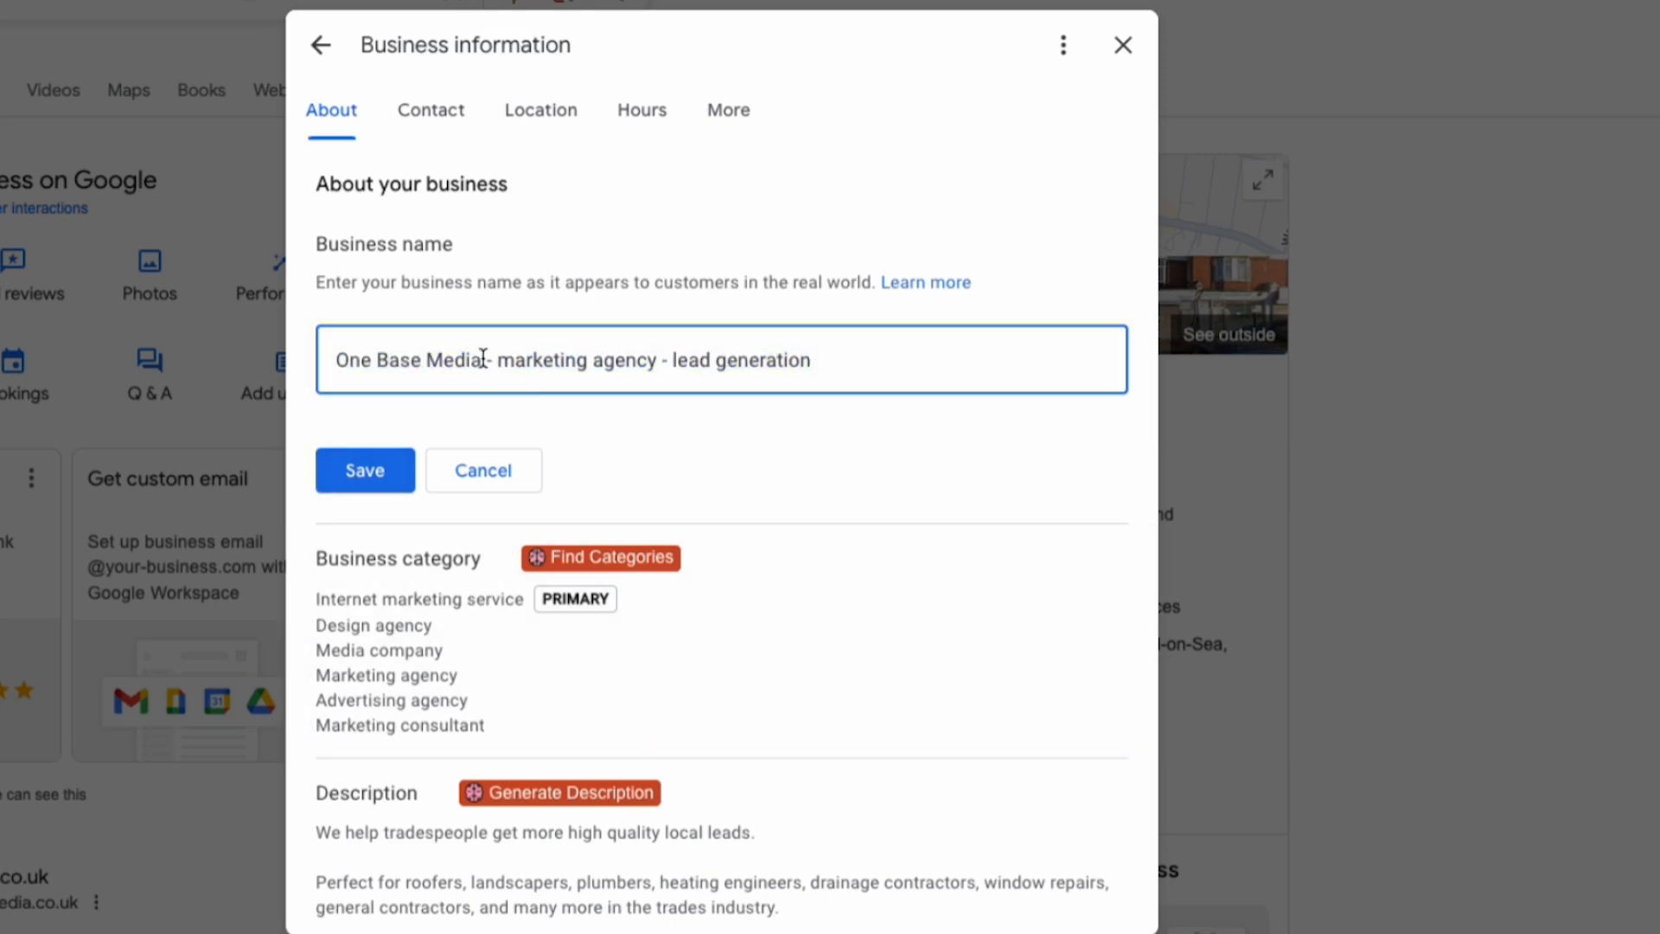
pyautogui.moveTo(482, 360); pyautogui.dragTo(809, 360)
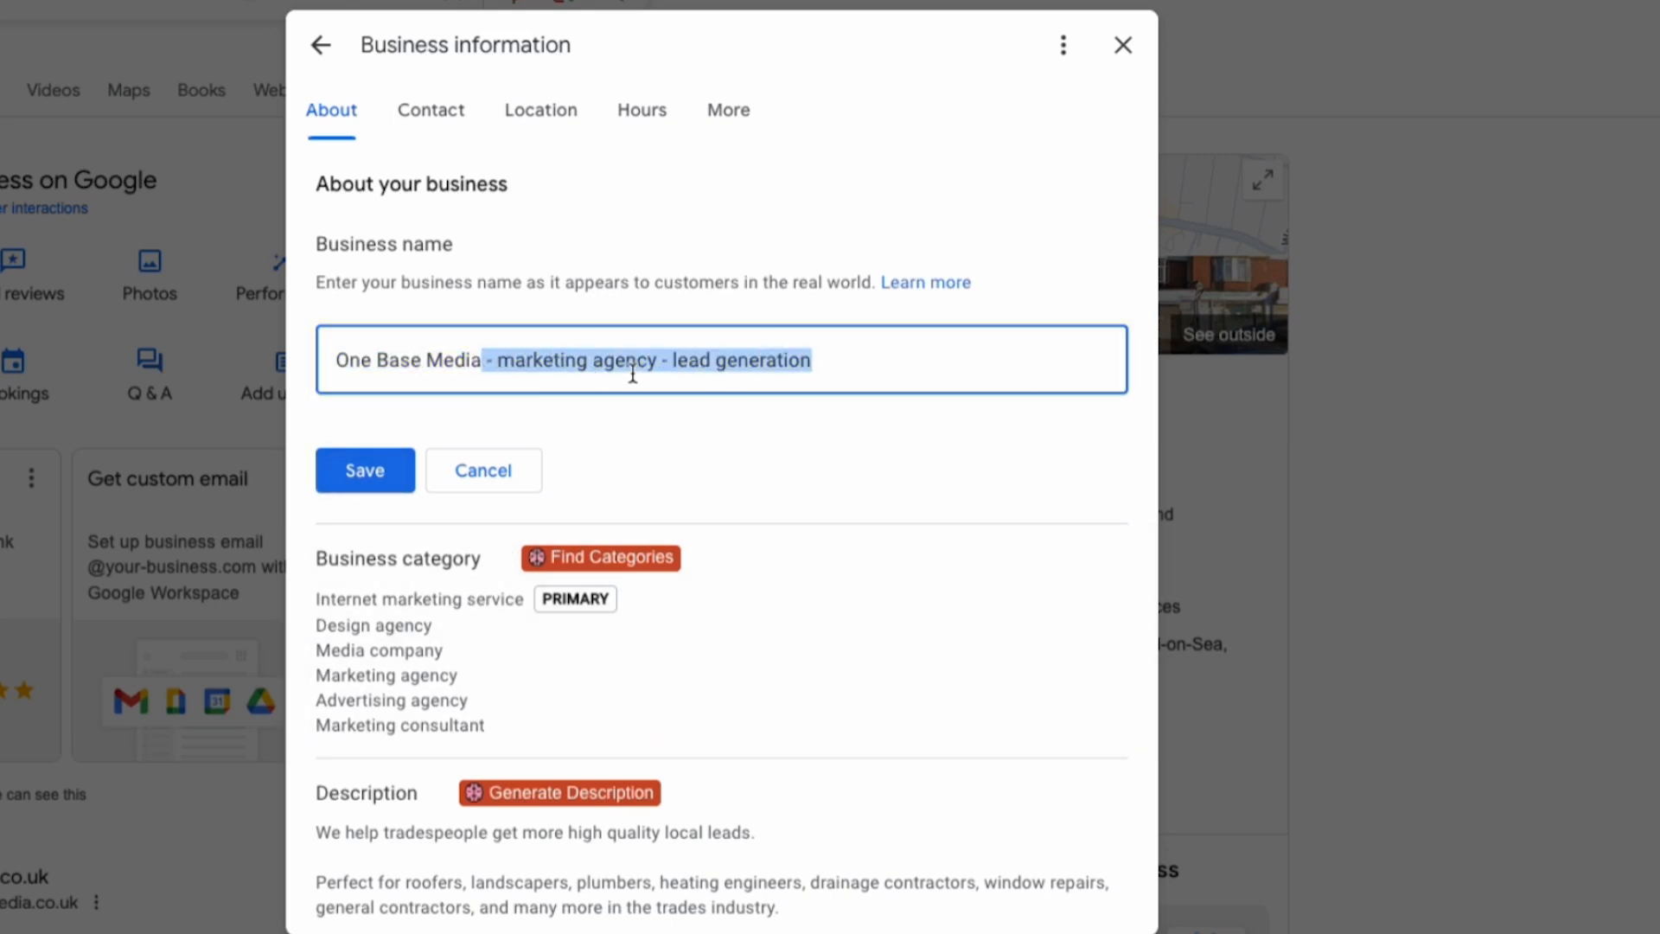
# Try adding an 'Ltd' suffix to the business name, then select it for removal.
pyautogui.click(478, 359)
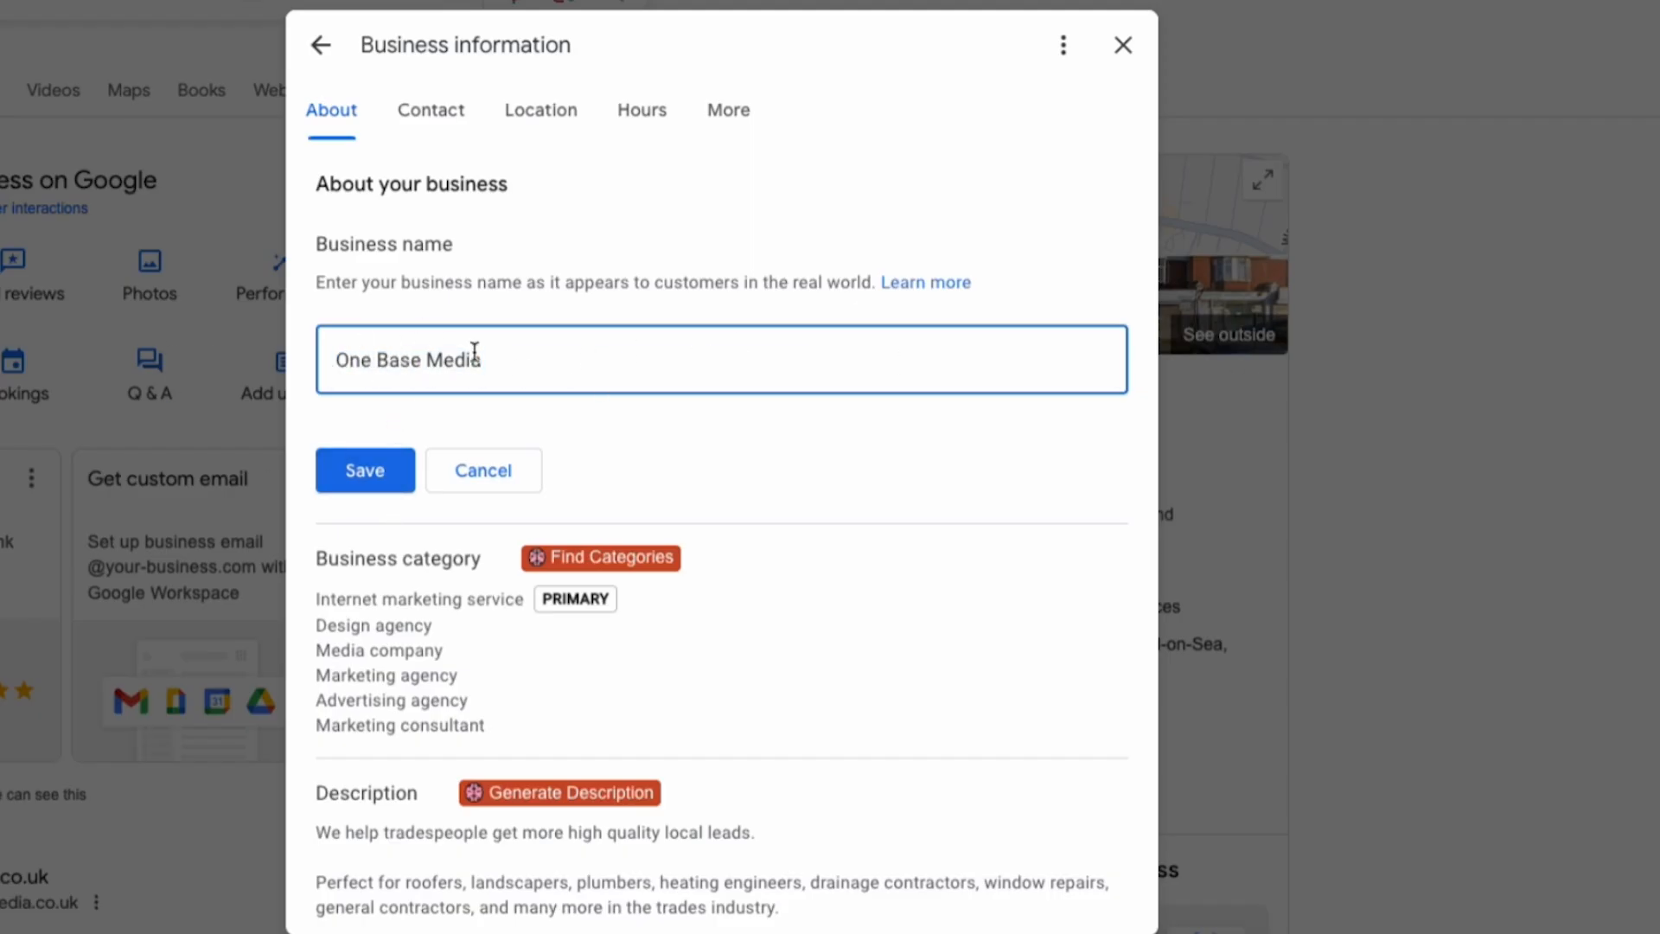
pyautogui.write('Ltd')
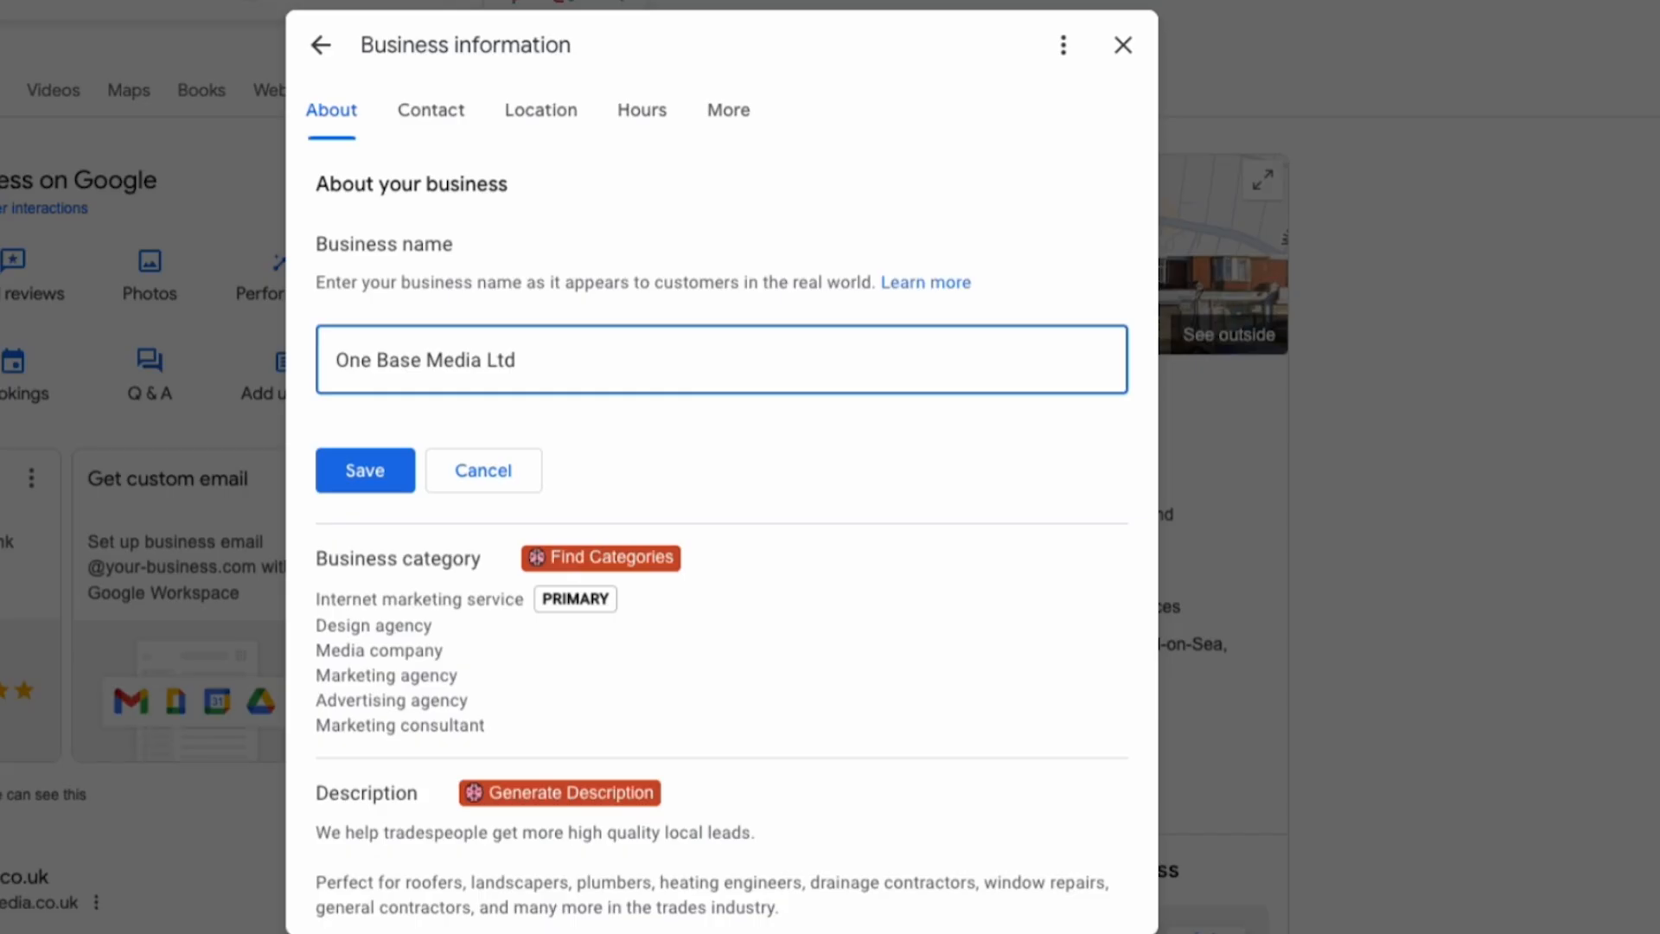
pyautogui.doubleClick(501, 359)
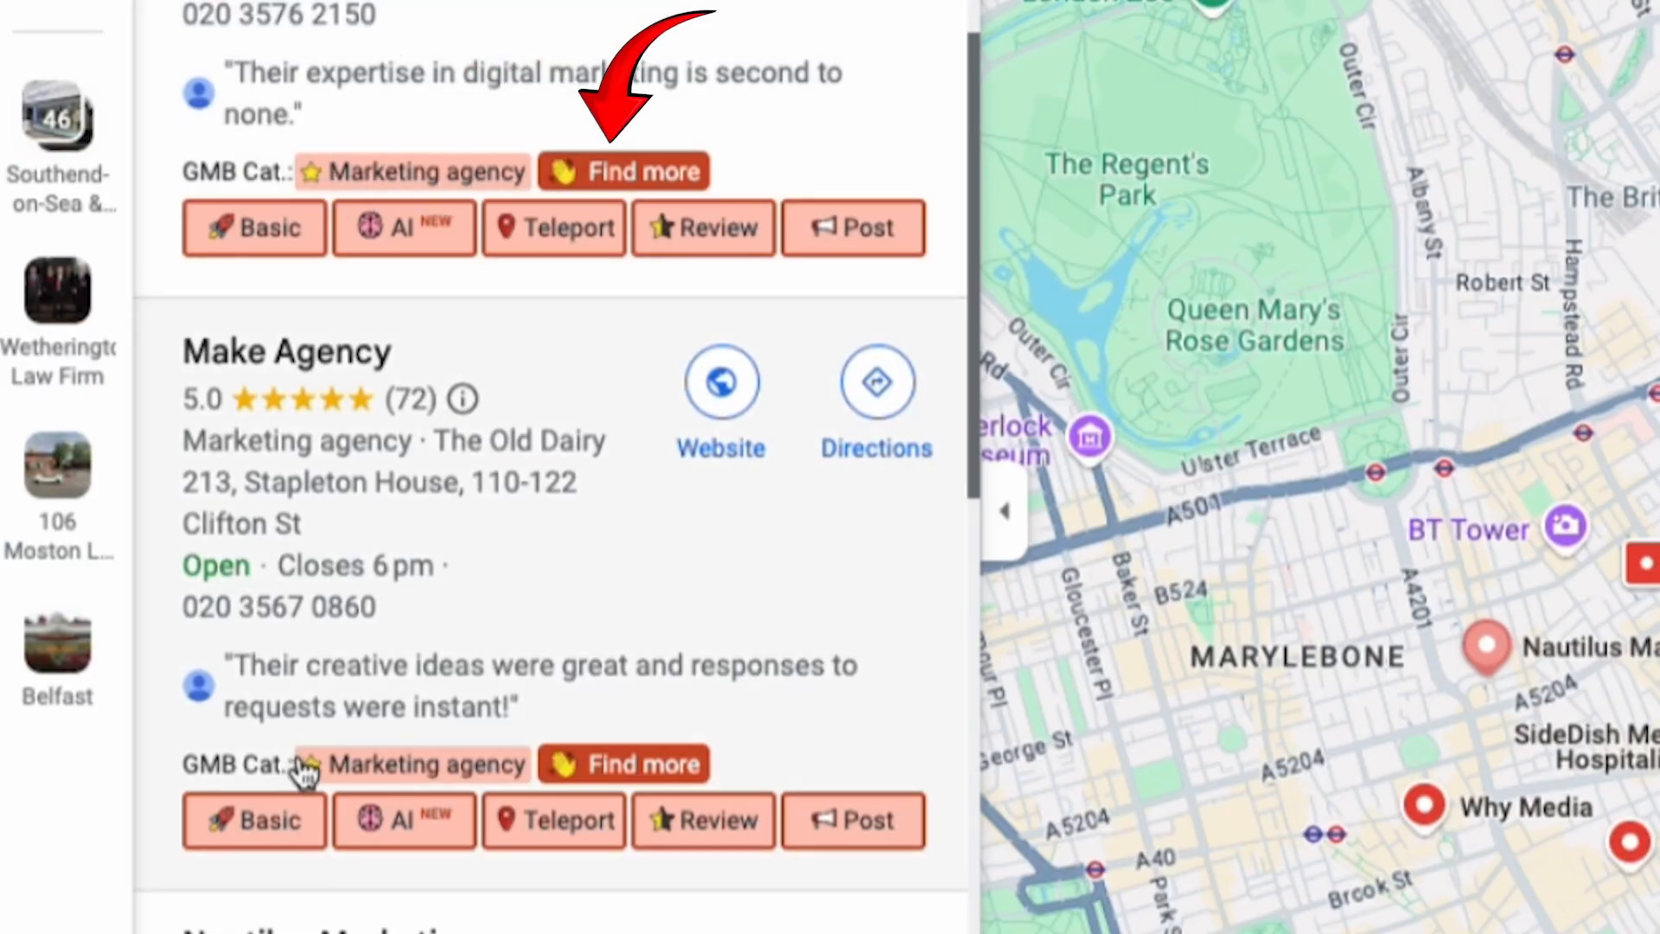
pyautogui.moveTo(569, 156)
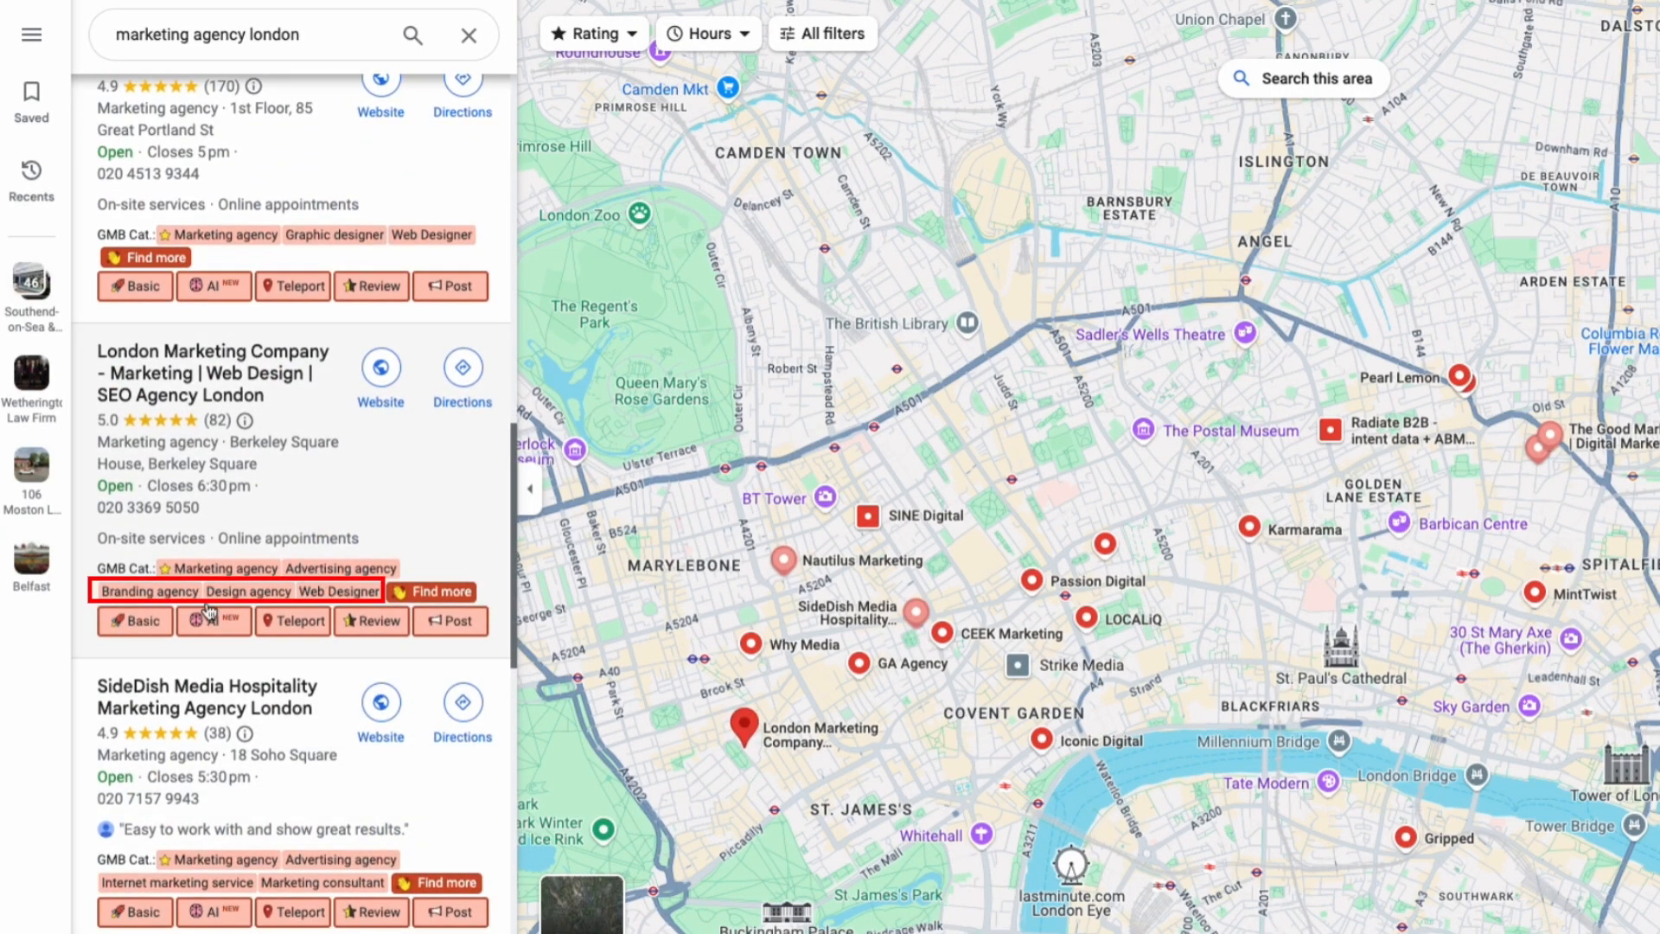
# Scroll the London marketing agency map listings to read competitors' category tags.
pyautogui.scroll(-3)
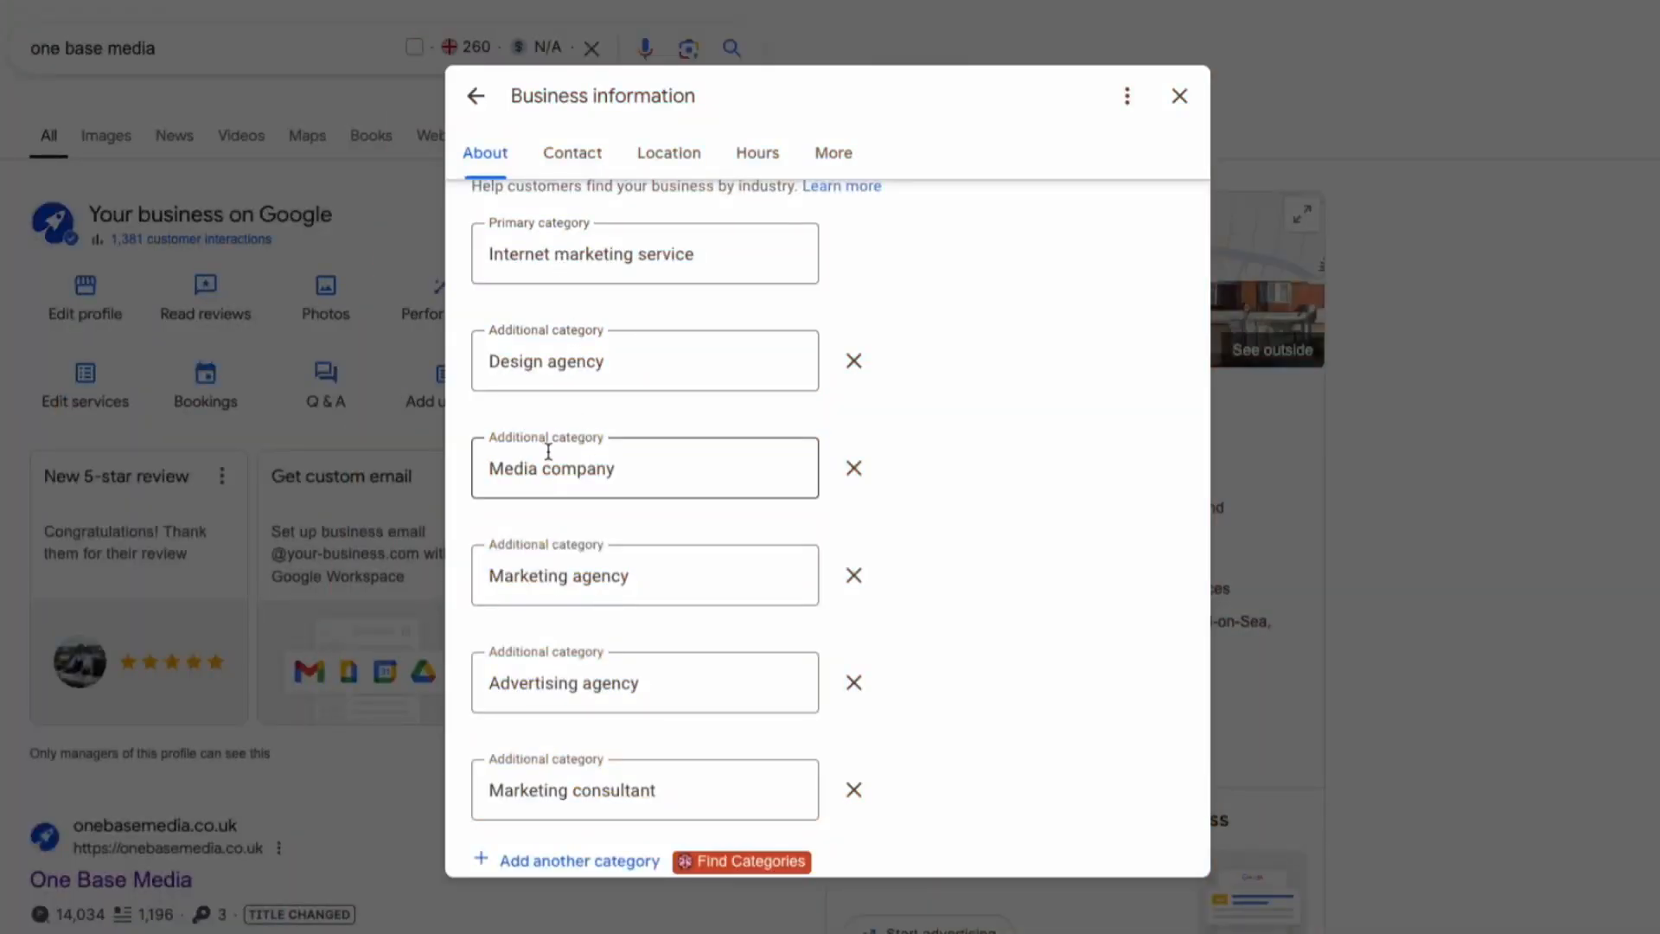
# Review the Marketing agency category and select the tradespeople-leads description text without changing it.
pyautogui.click(643, 574)
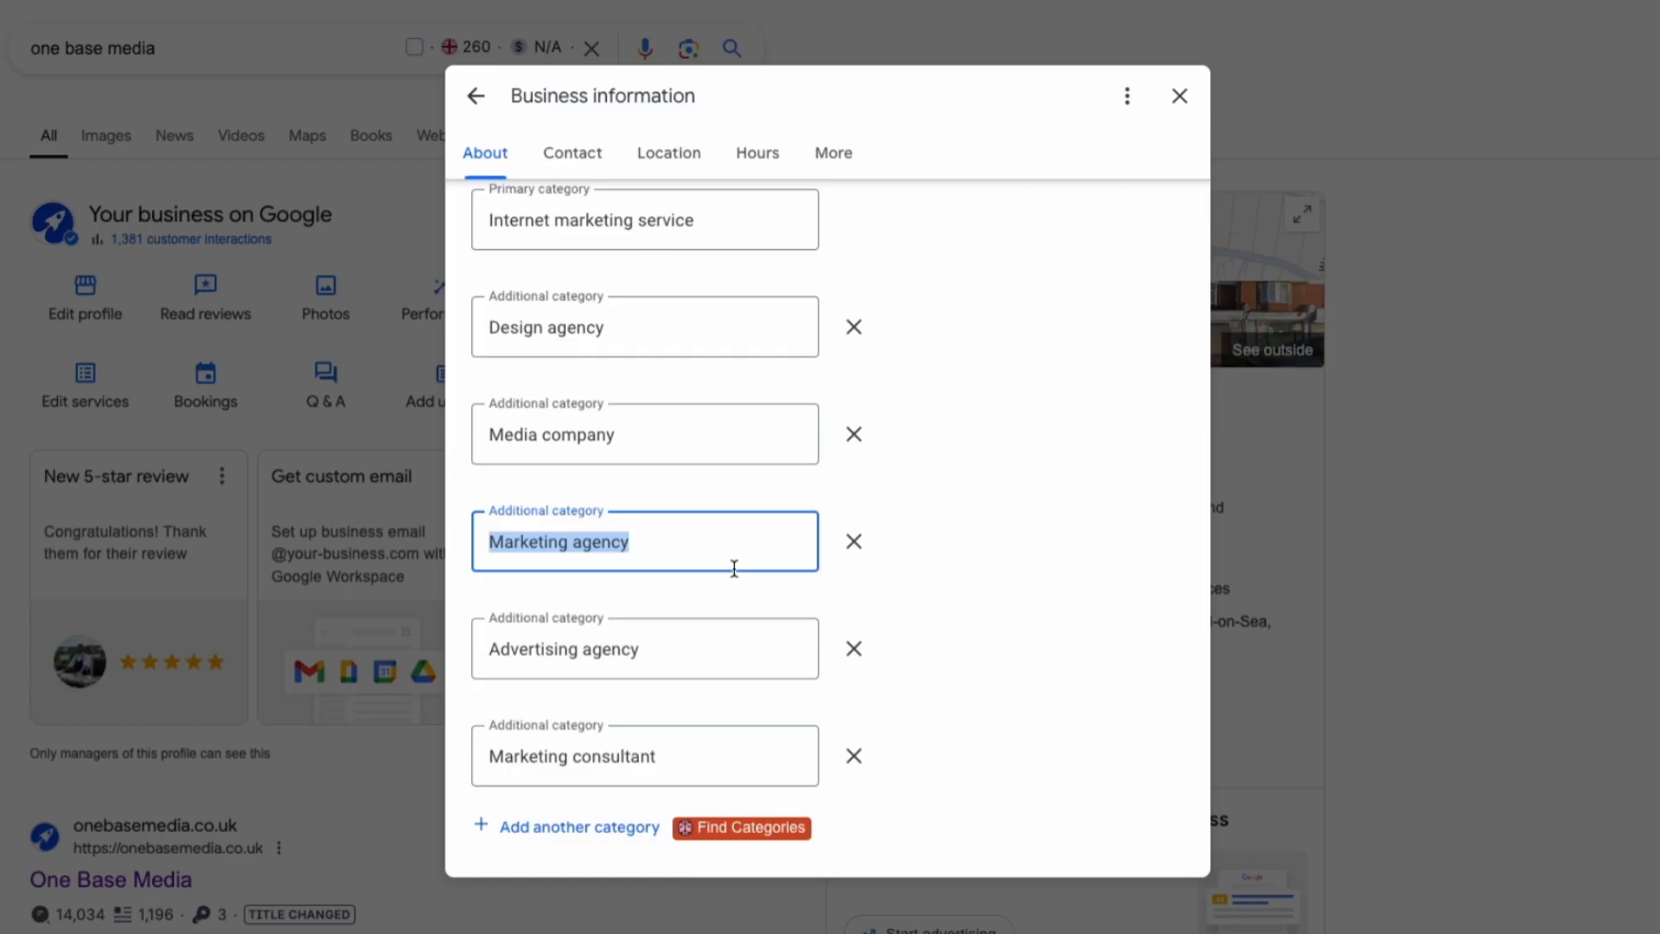
pyautogui.scroll(-3)
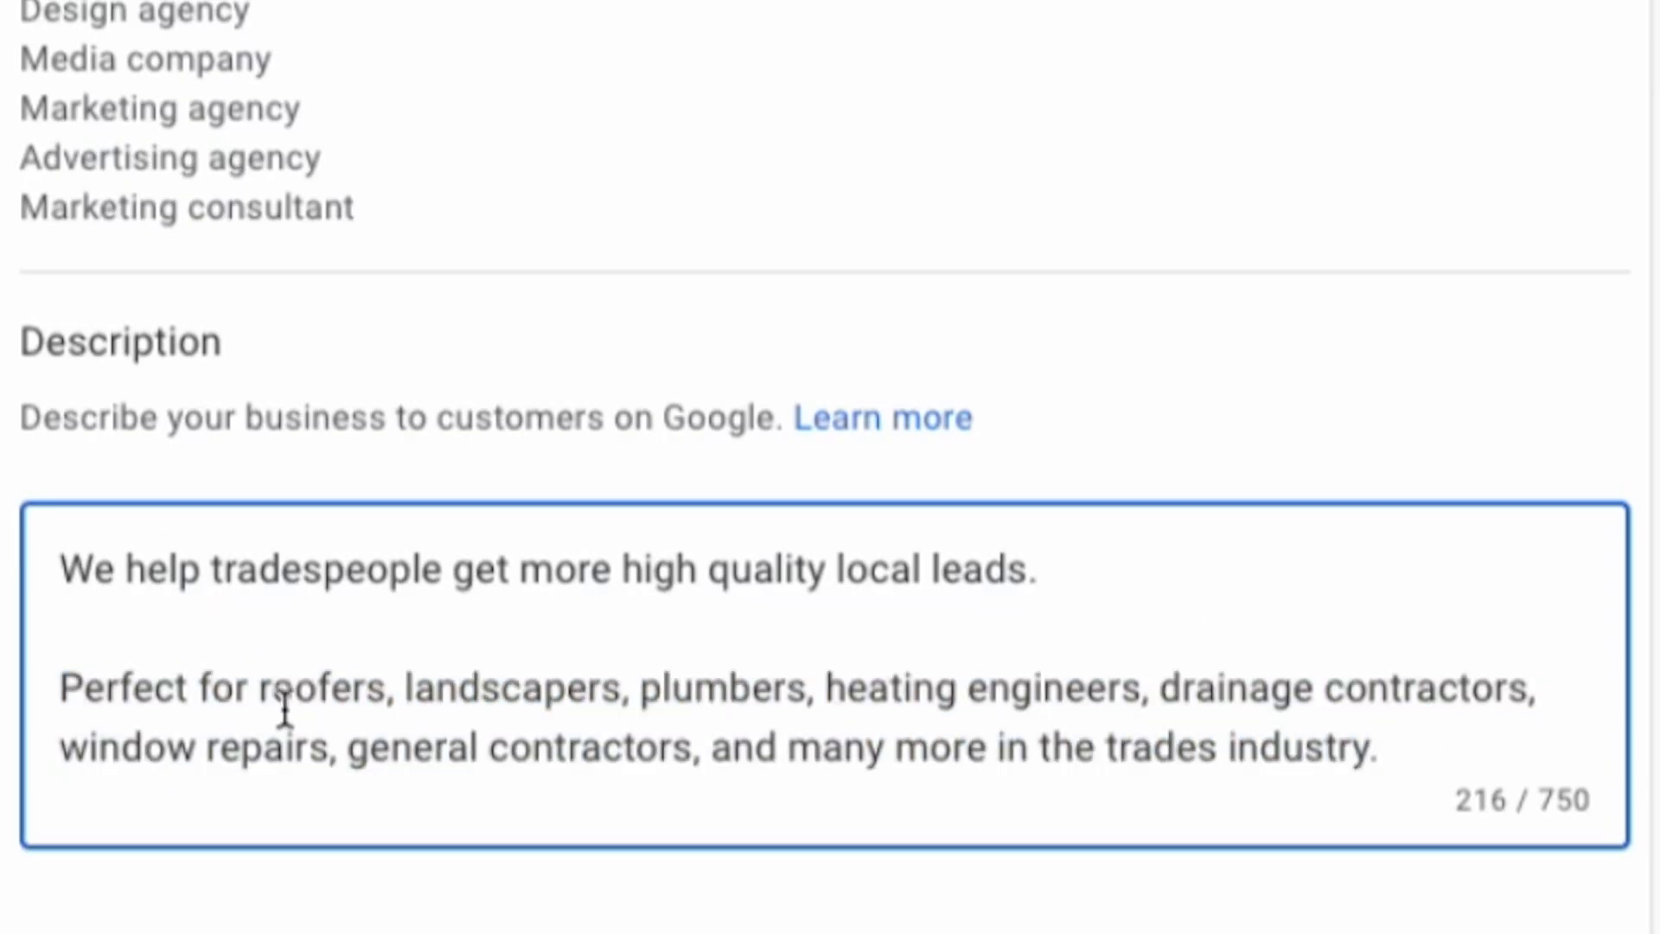
pyautogui.doubleClick(982, 569)
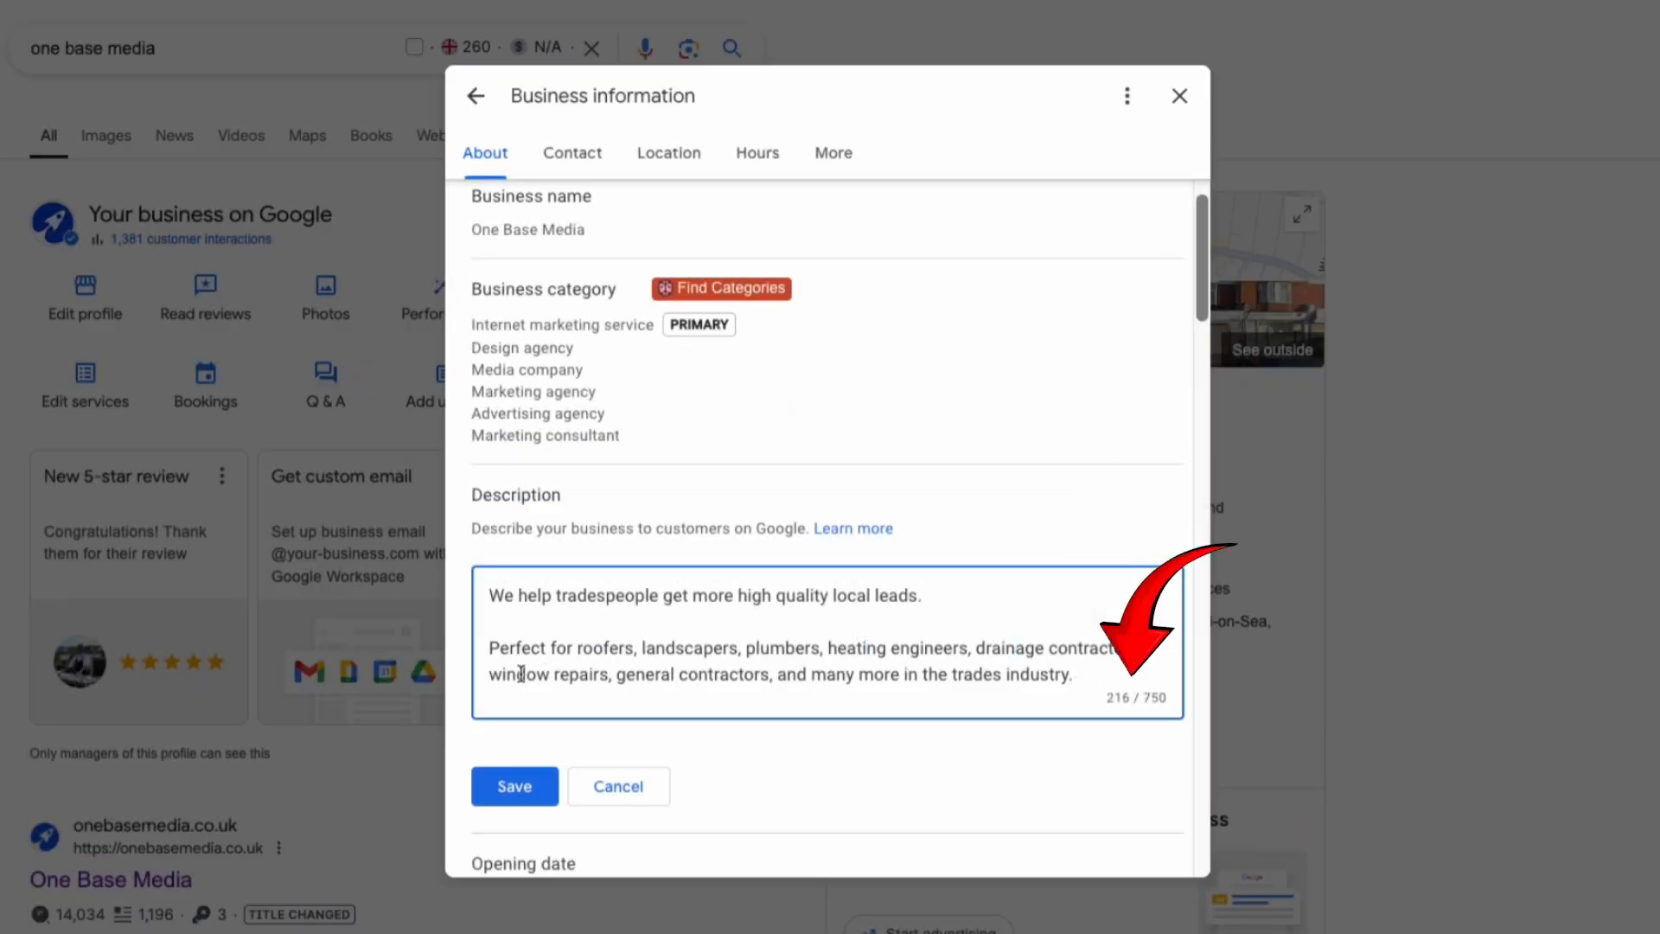
pyautogui.moveTo(490, 647); pyautogui.dragTo(1072, 674)
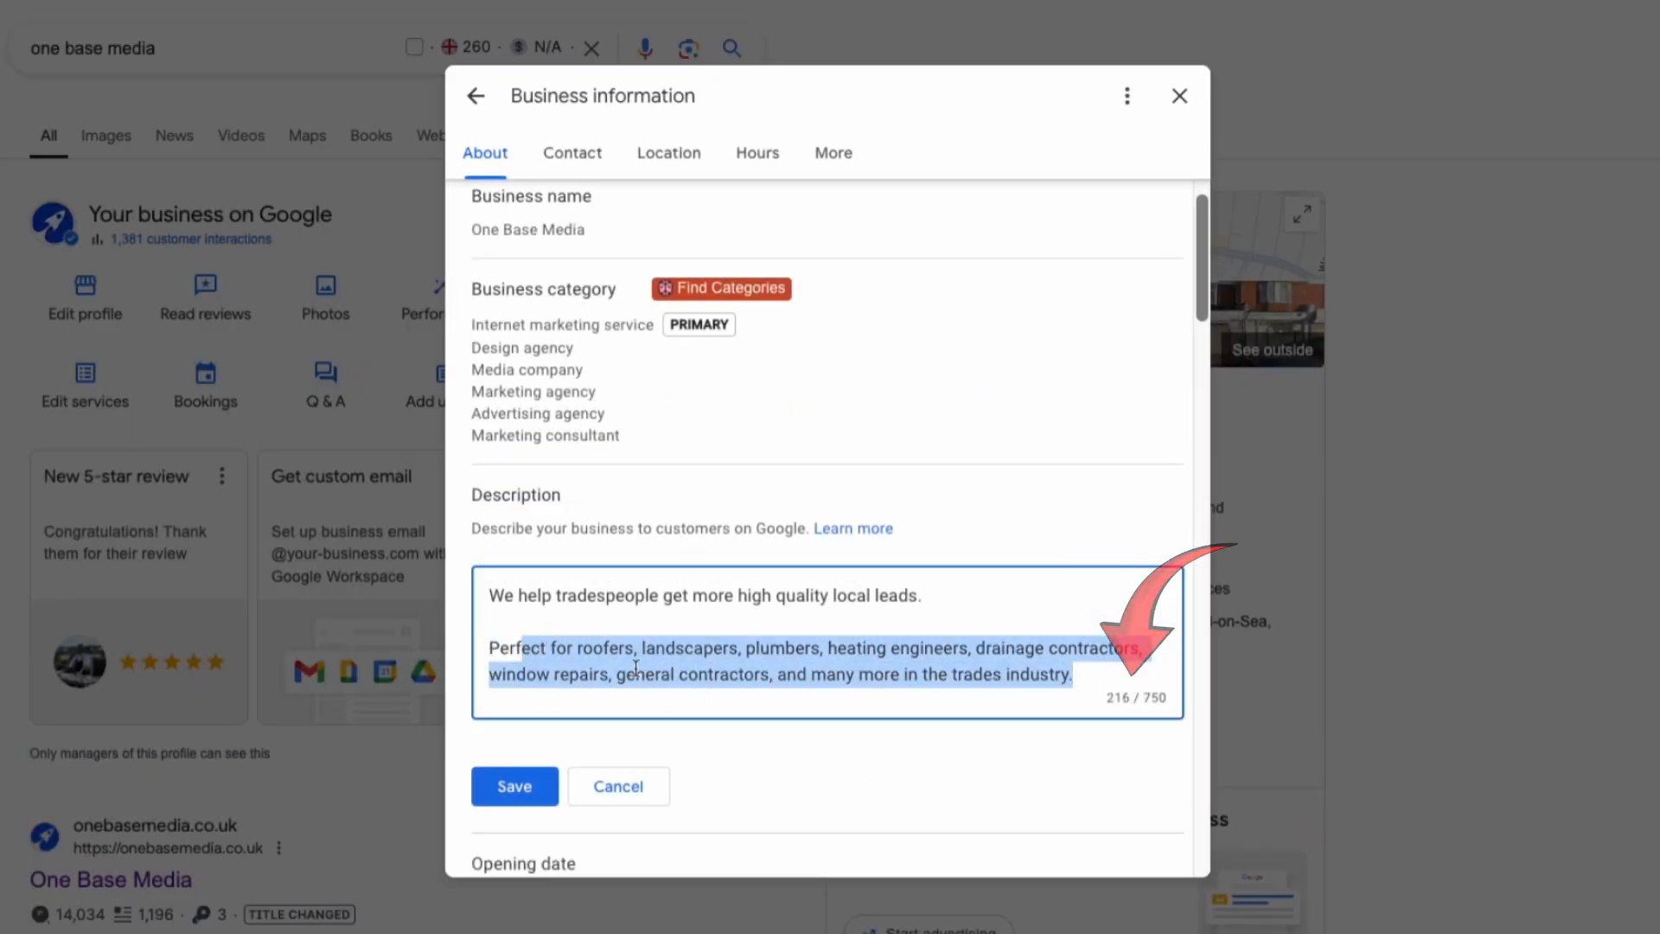
pyautogui.click(572, 153)
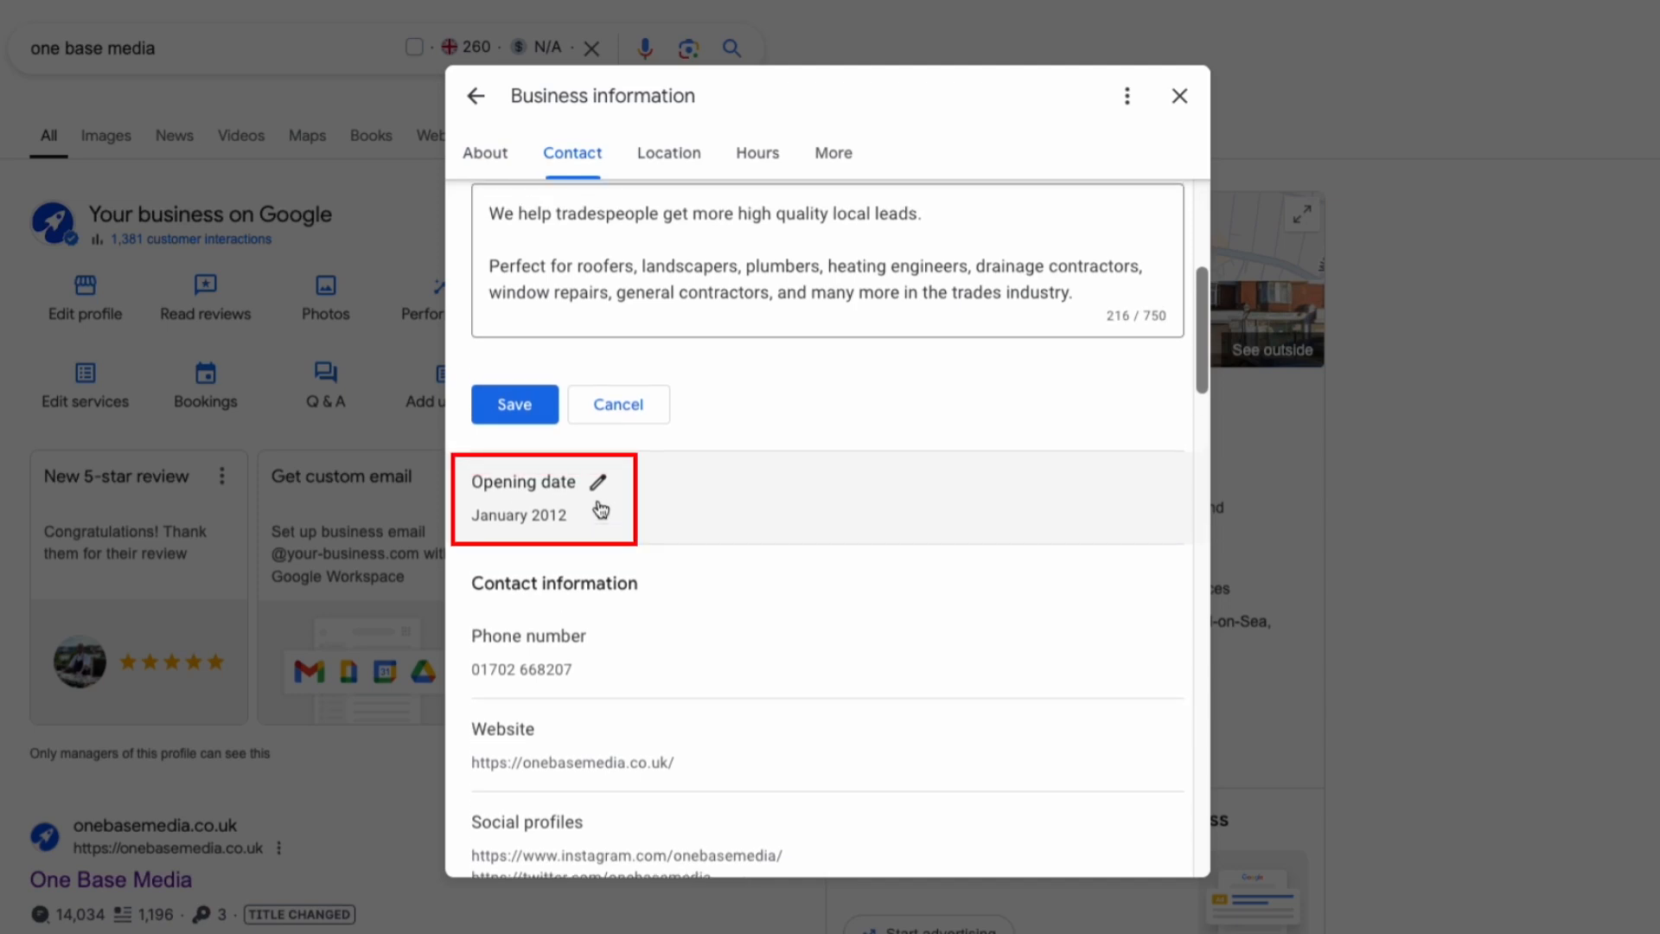
pyautogui.scroll(-3)
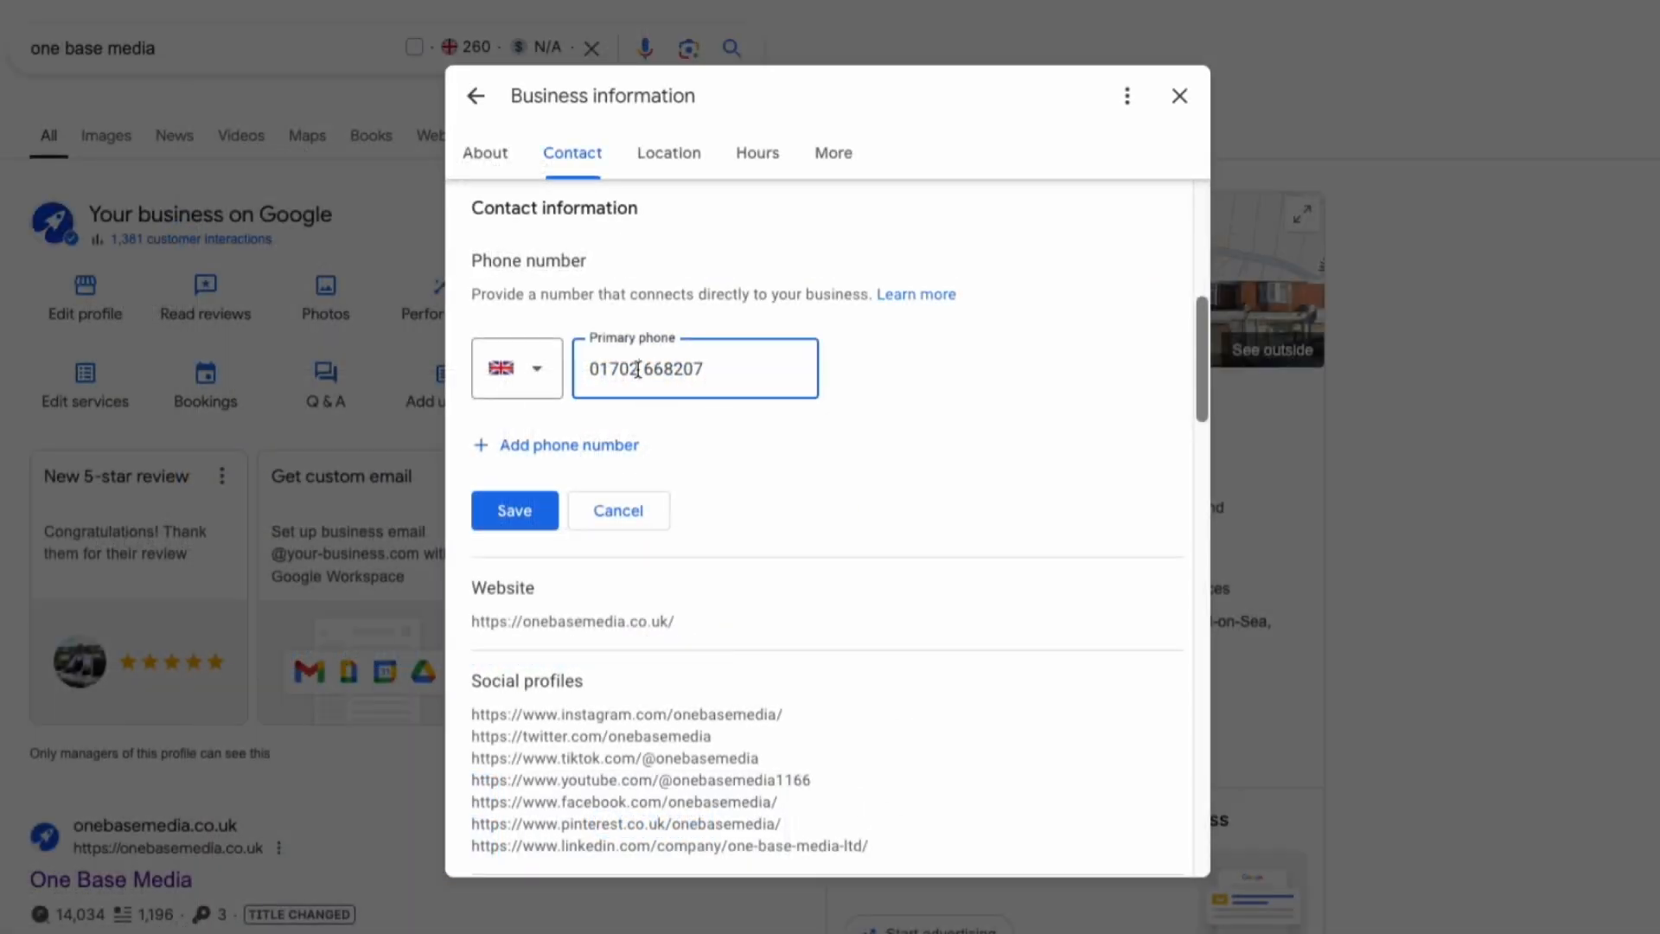
pyautogui.scroll(-3)
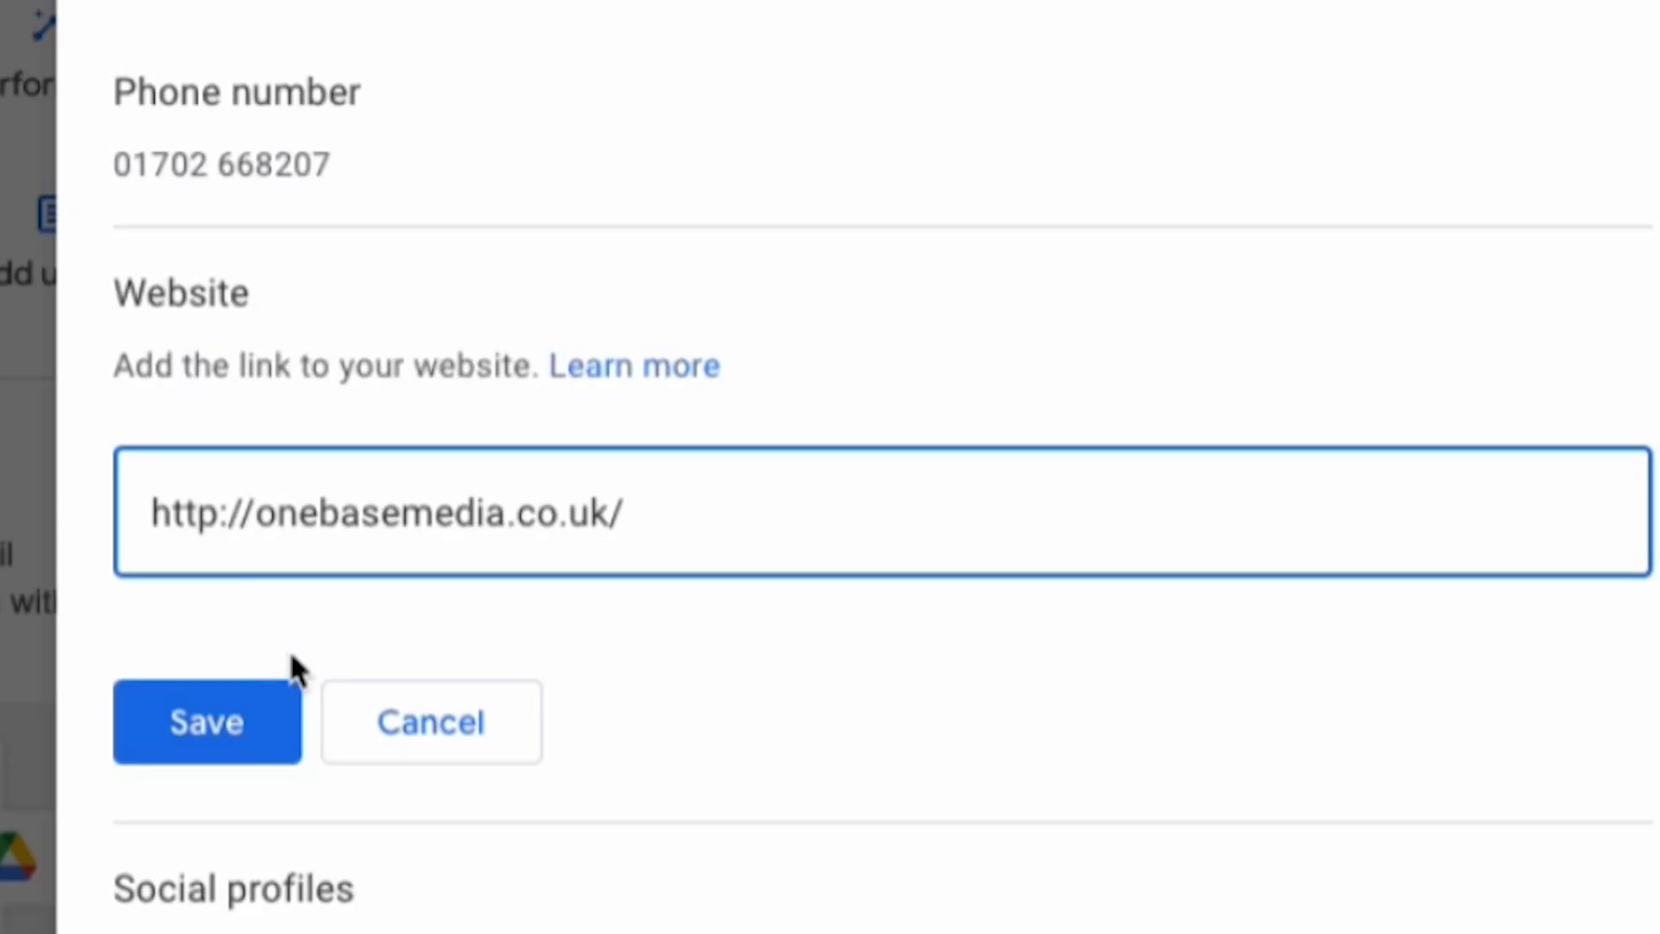
pyautogui.click(211, 514)
pyautogui.write('s')
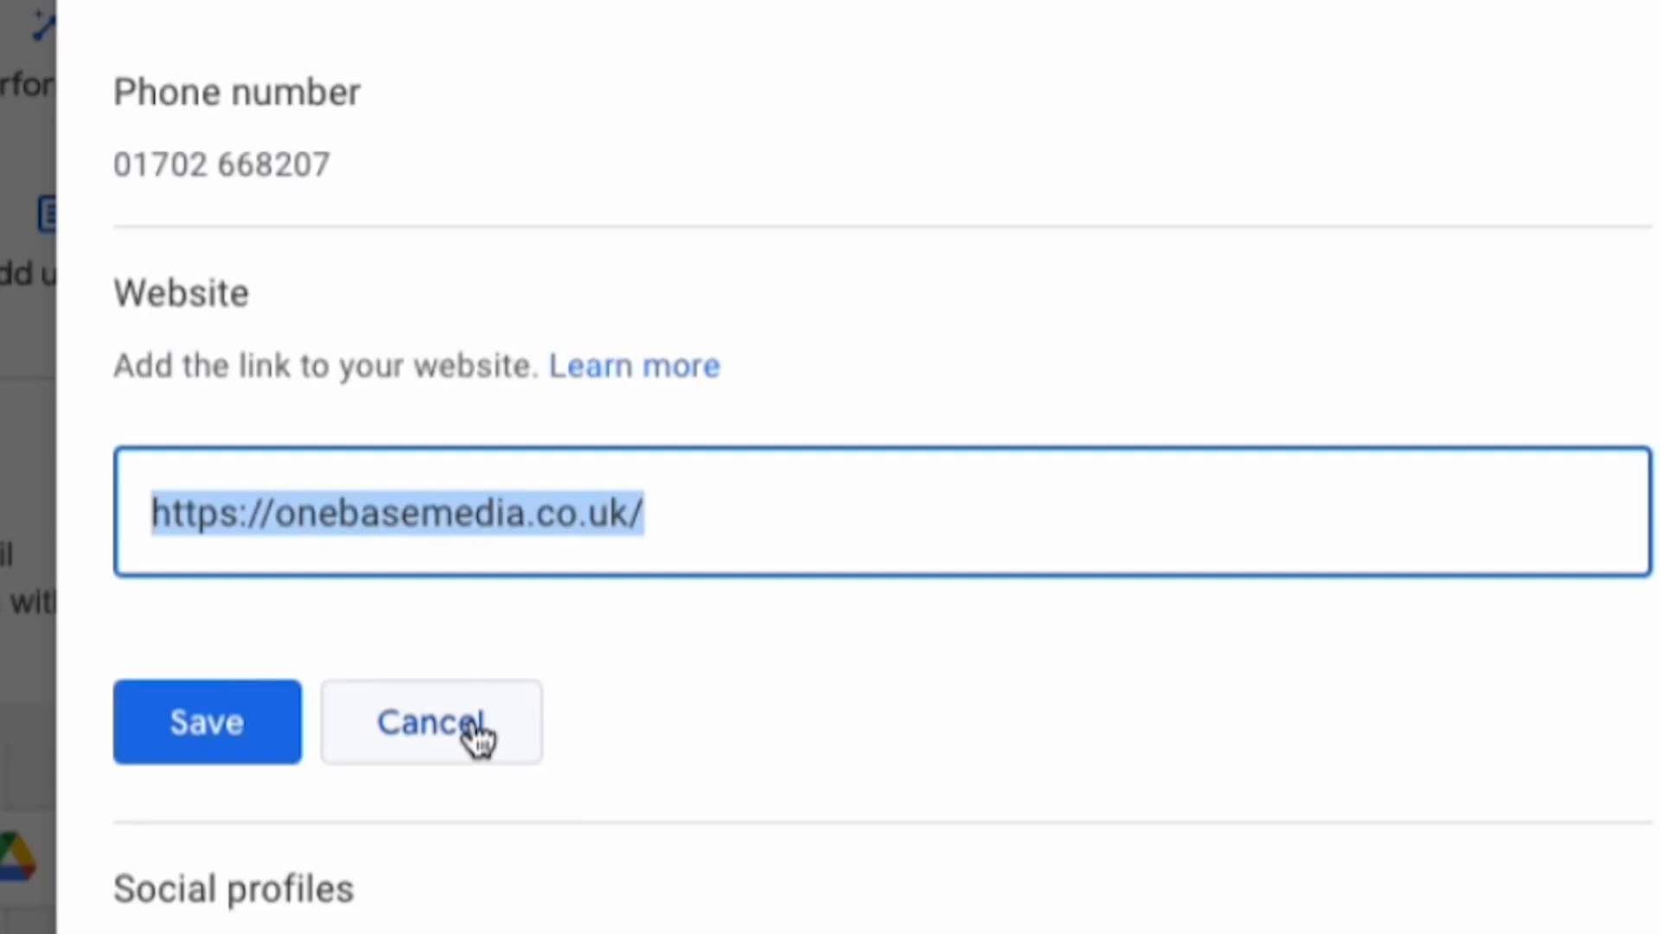
pyautogui.click(430, 722)
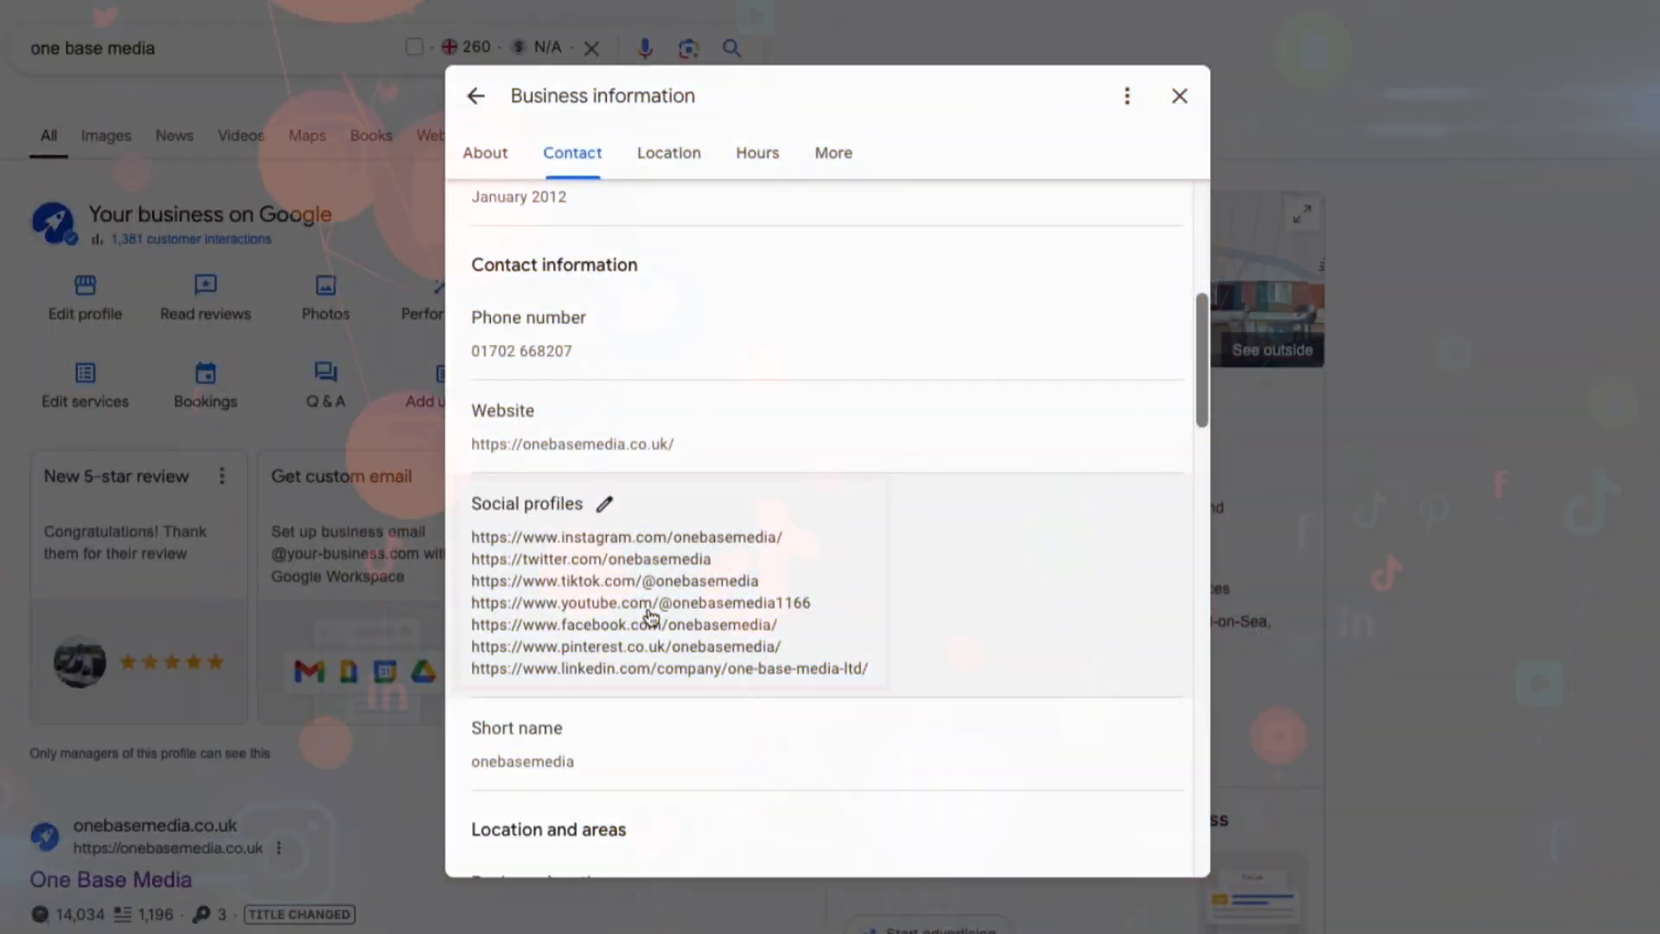
# Review the social profile links, focusing the TikTok web address, leaving them unchanged.
pyautogui.click(600, 503)
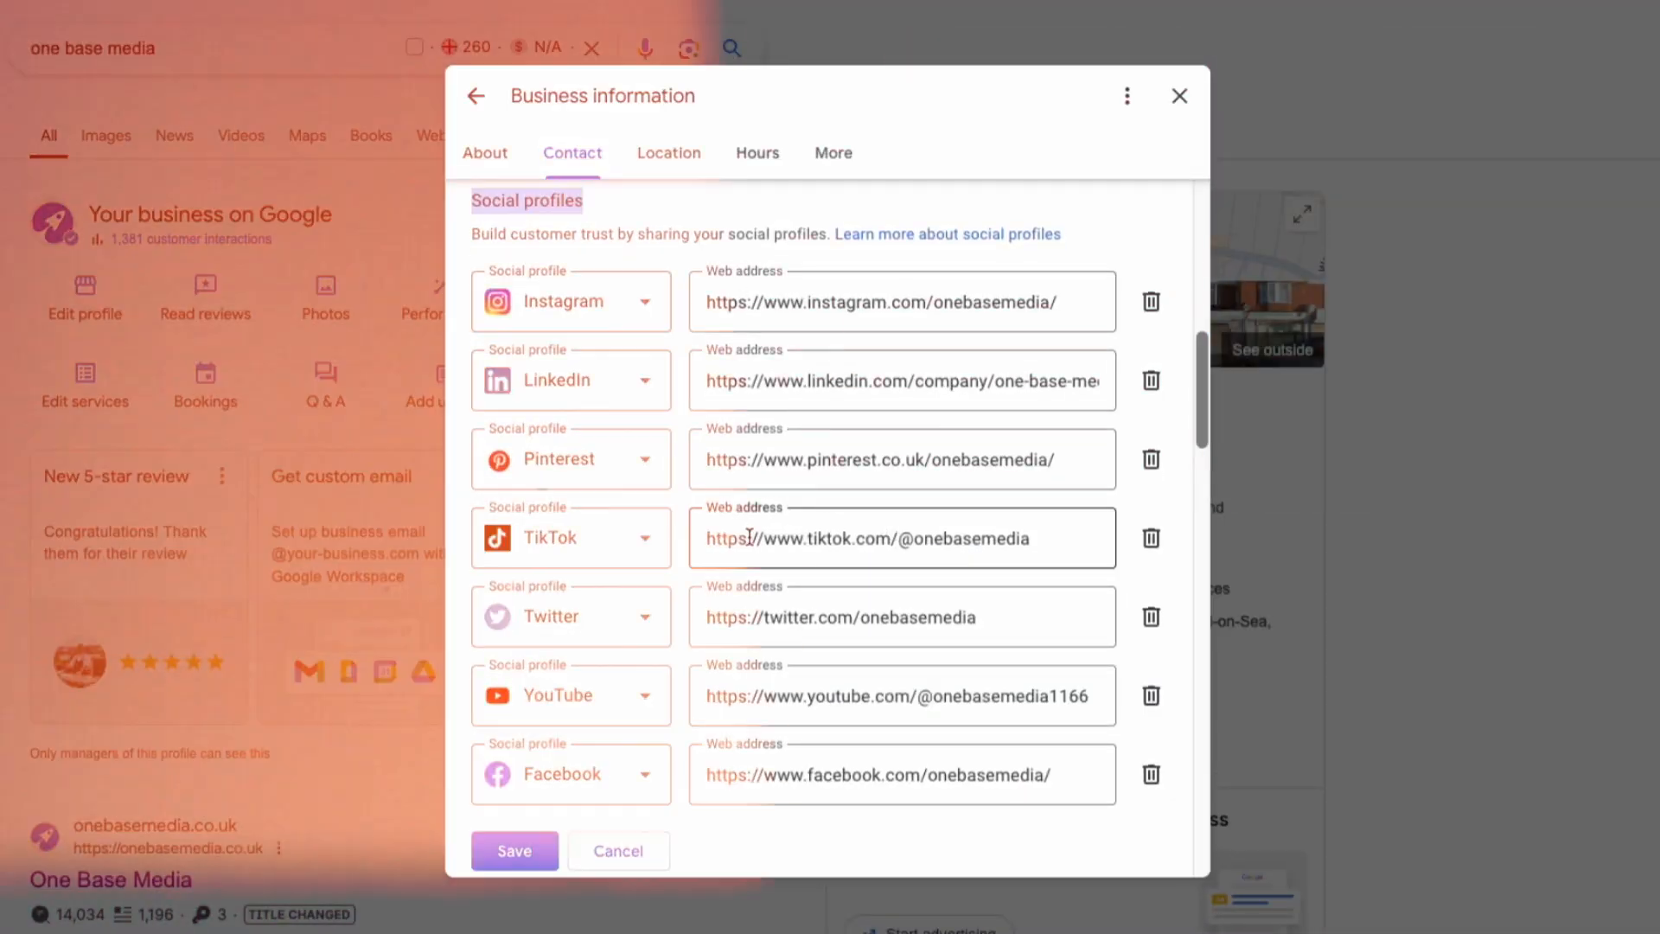
pyautogui.click(668, 152)
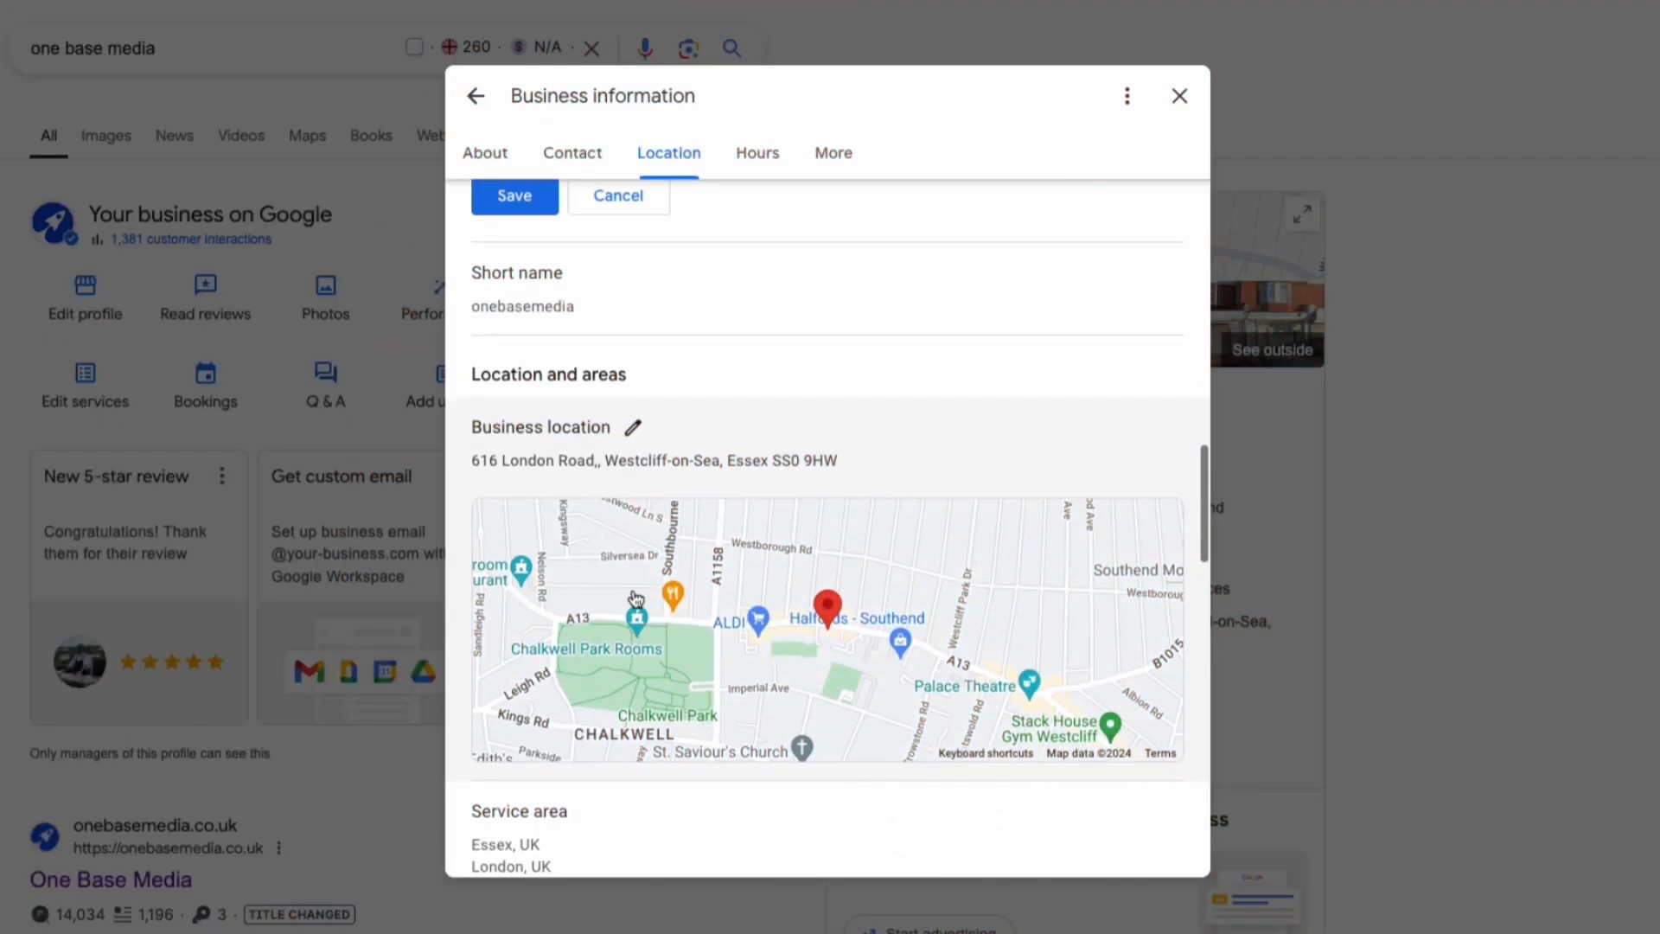
pyautogui.scroll(-3)
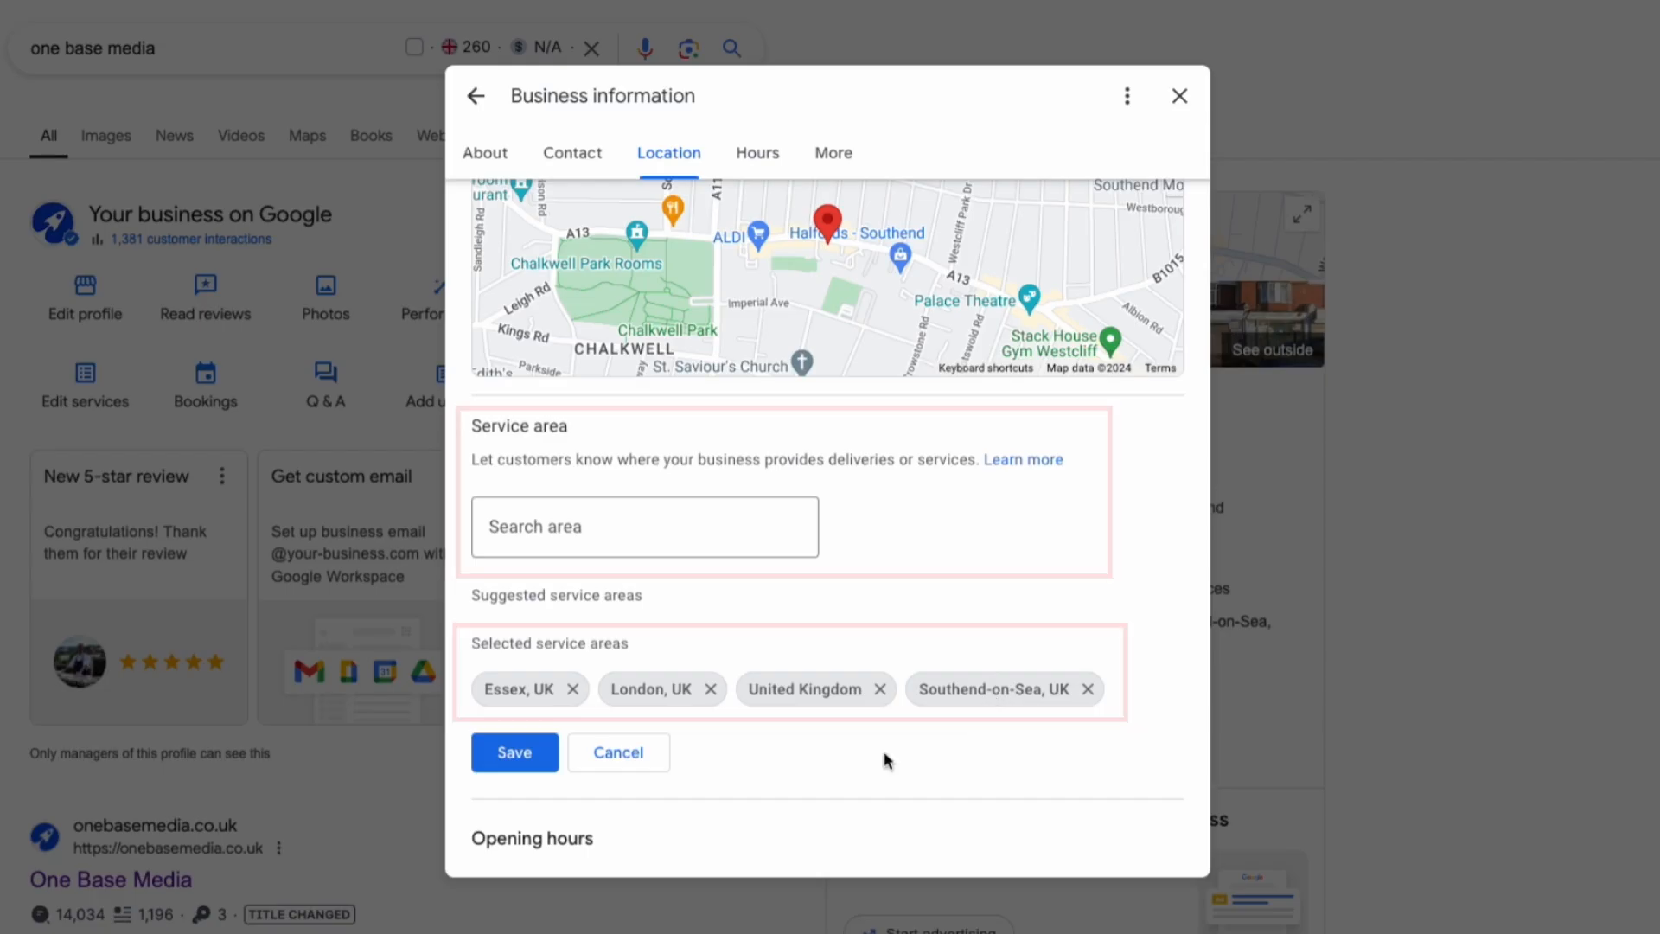
pyautogui.click(756, 153)
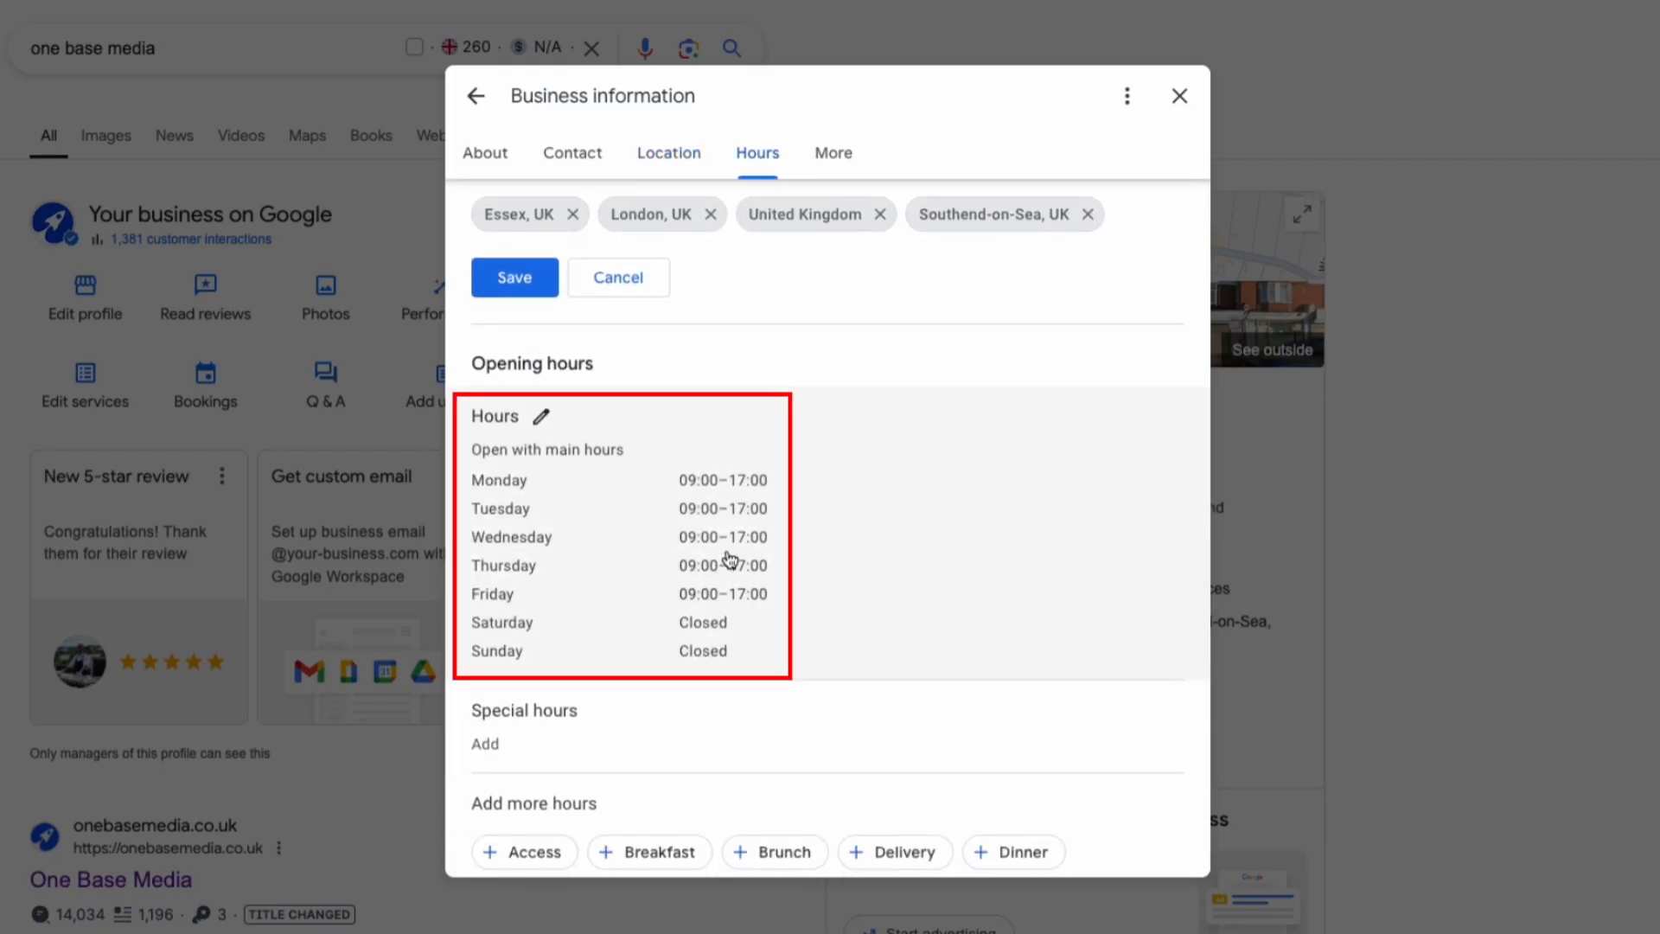
pyautogui.moveTo(586, 484)
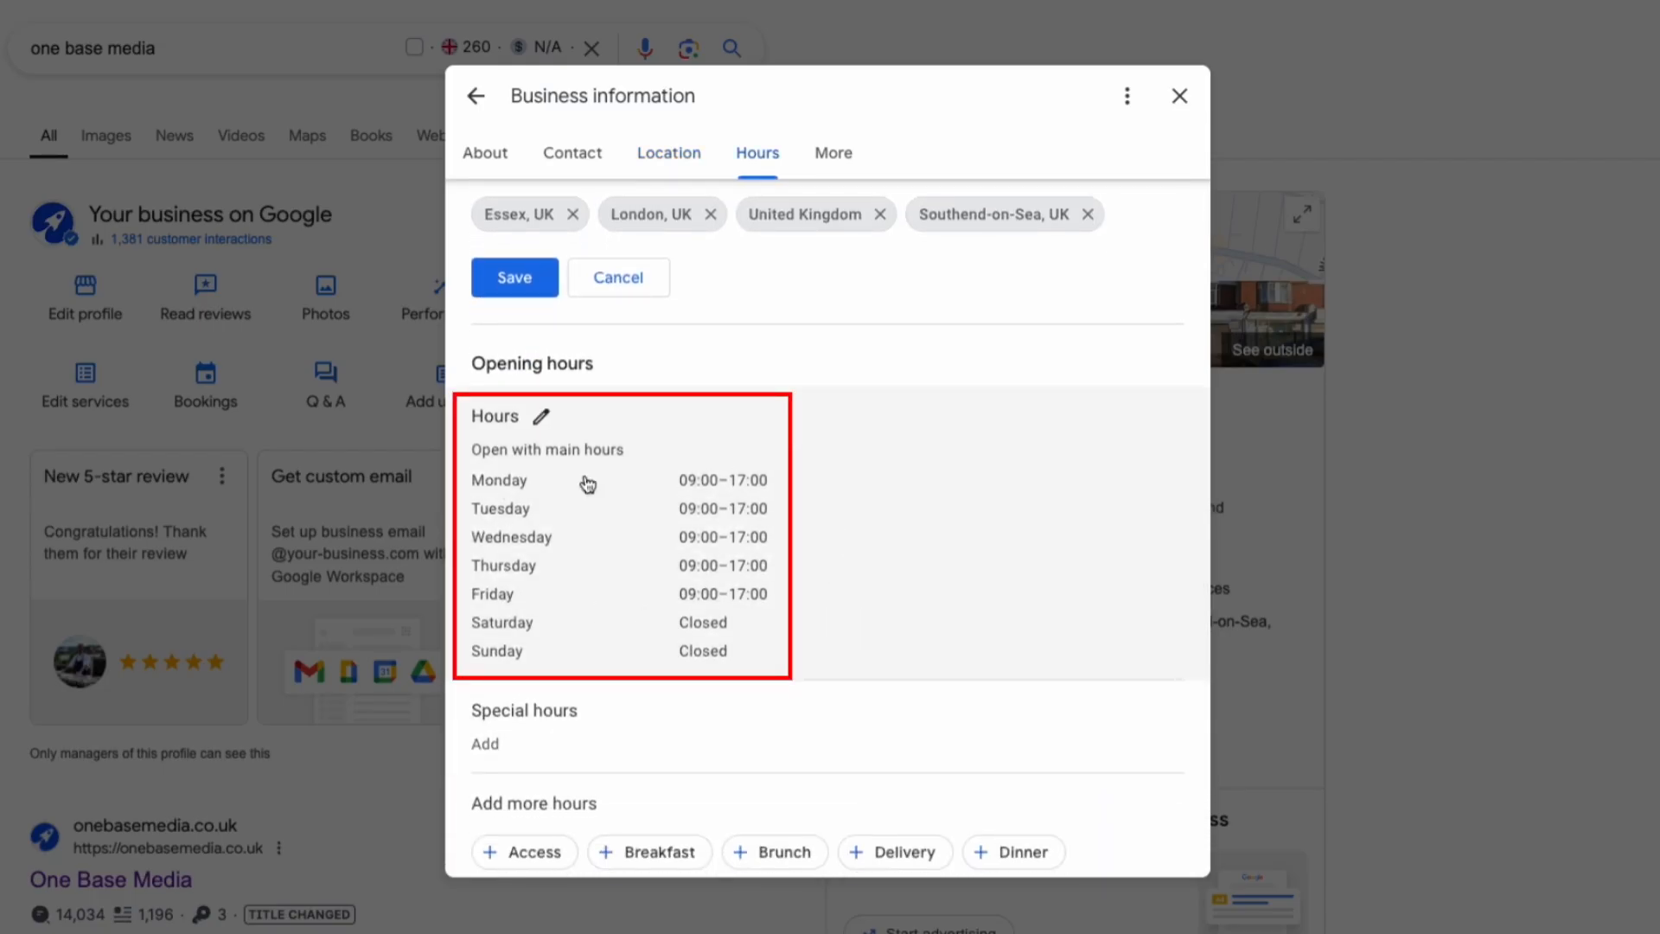
pyautogui.scroll(-3)
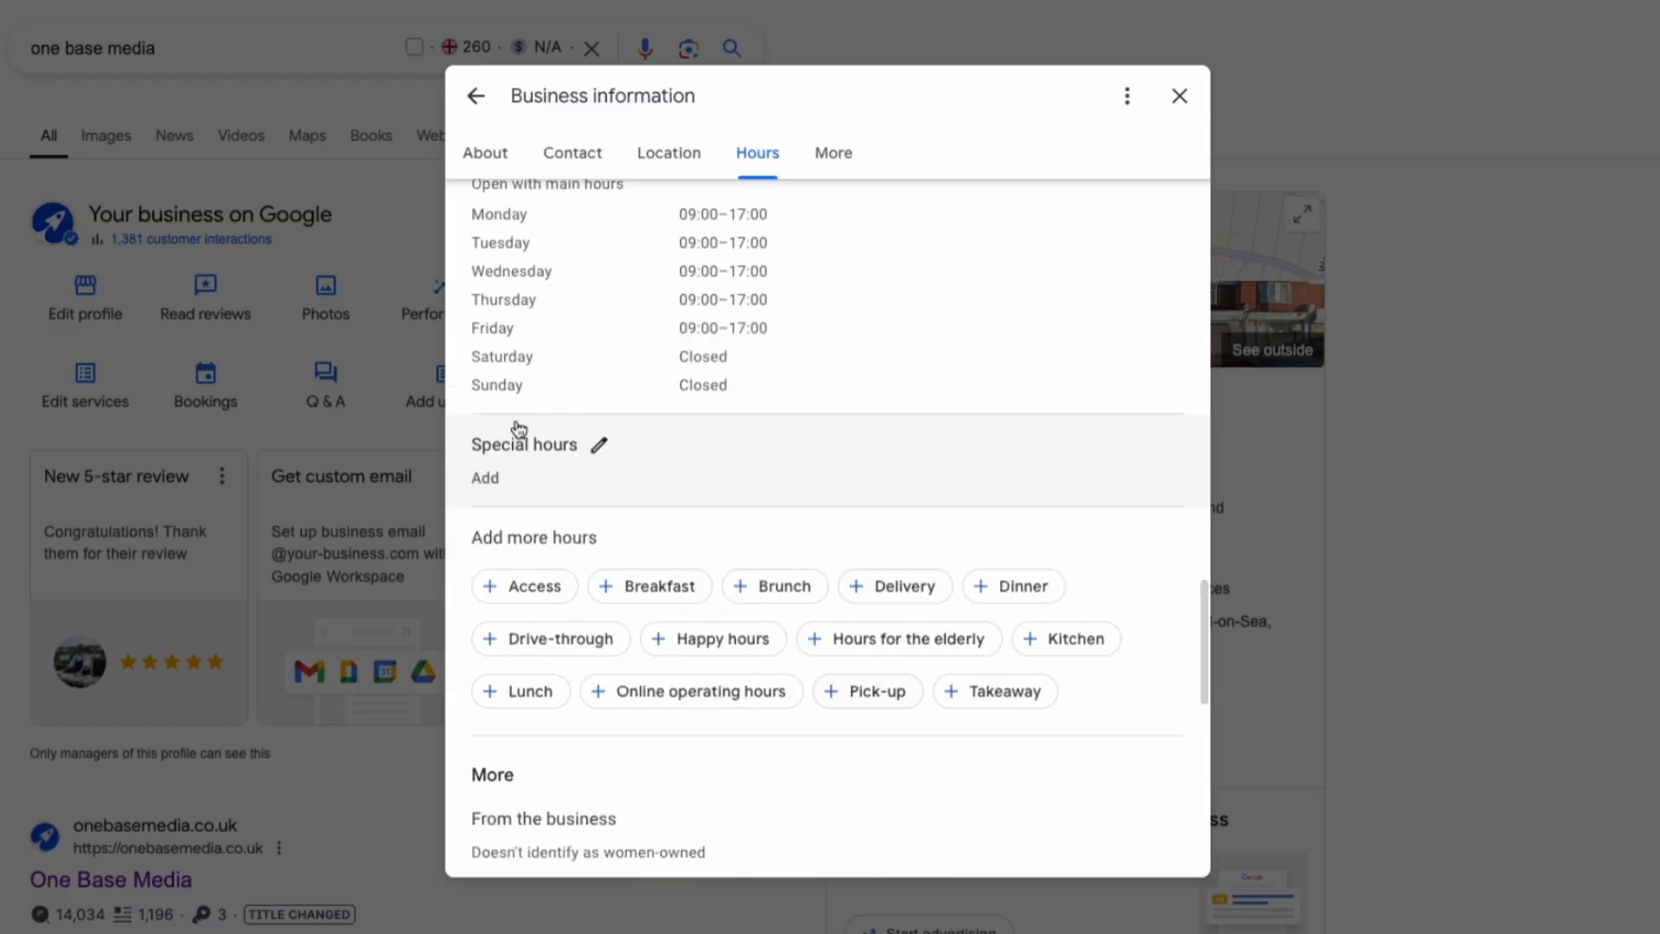
pyautogui.click(834, 153)
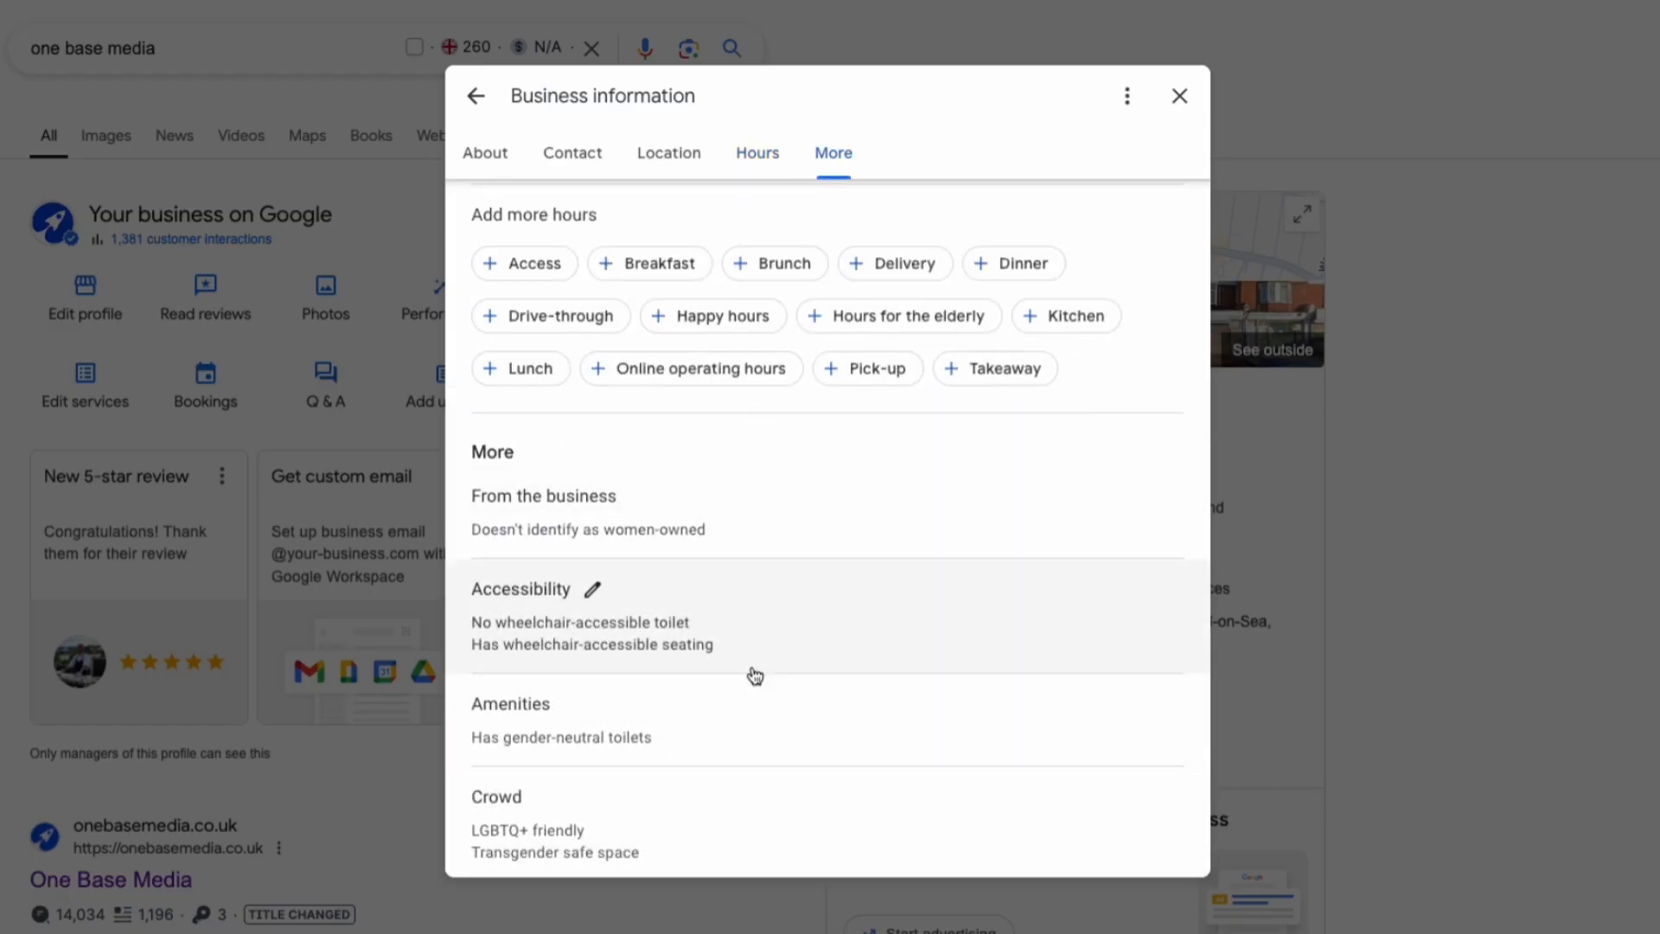
pyautogui.scroll(-3)
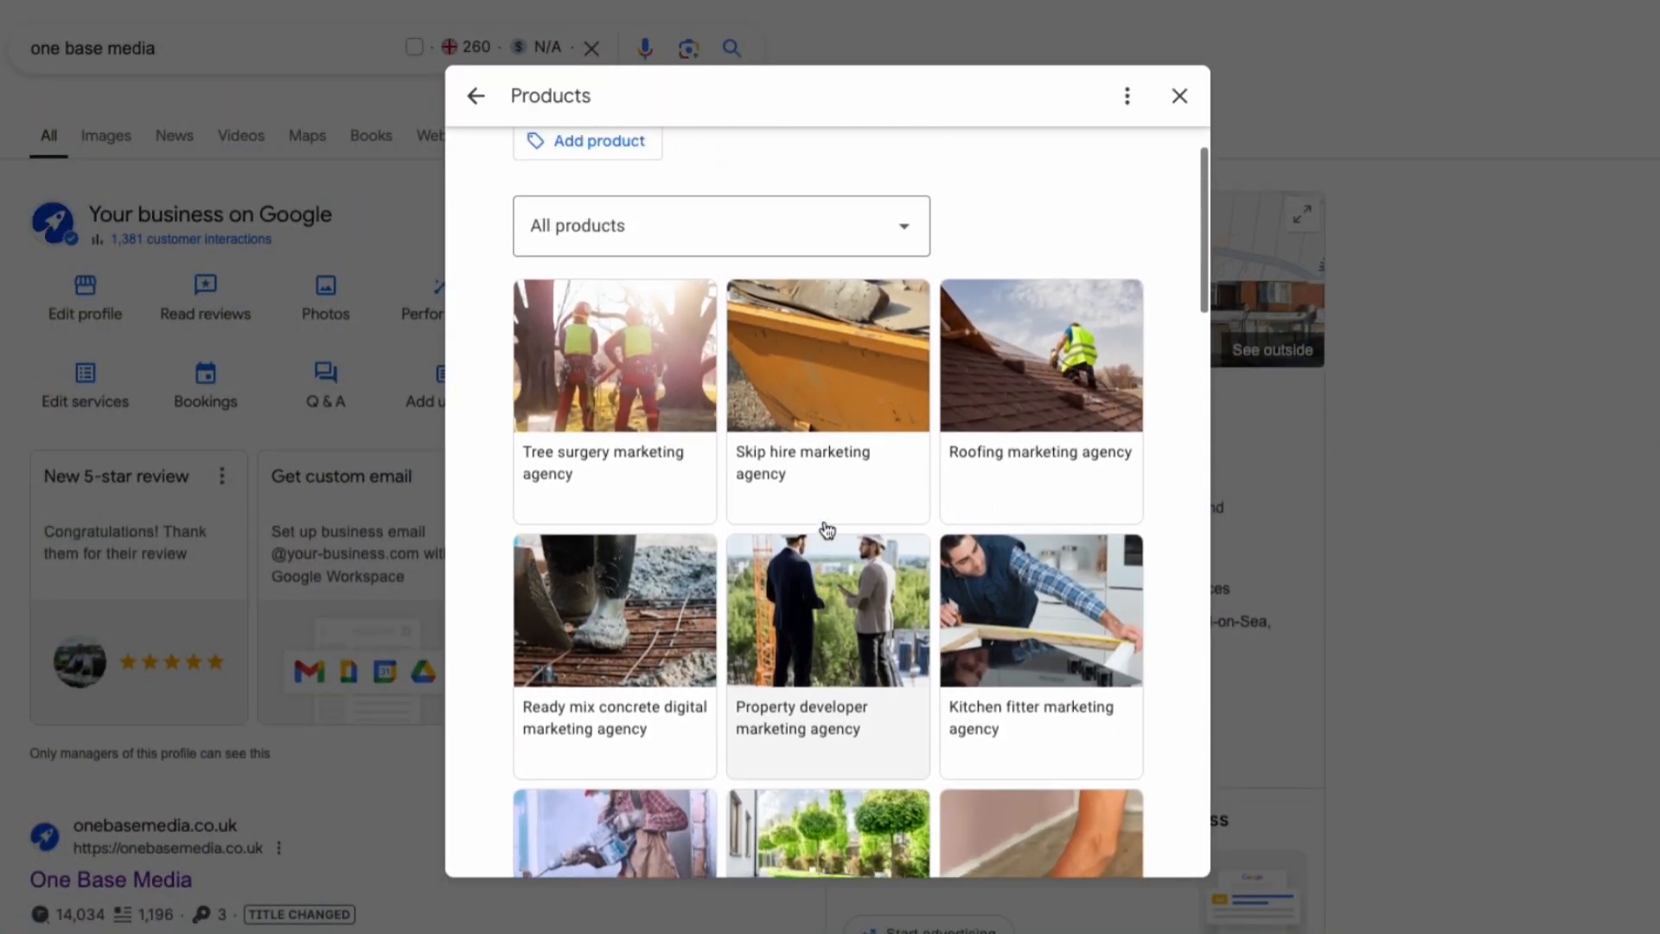
# Scroll to the Electrician job leads product and bring up options for its landing page link.
pyautogui.scroll(-3)
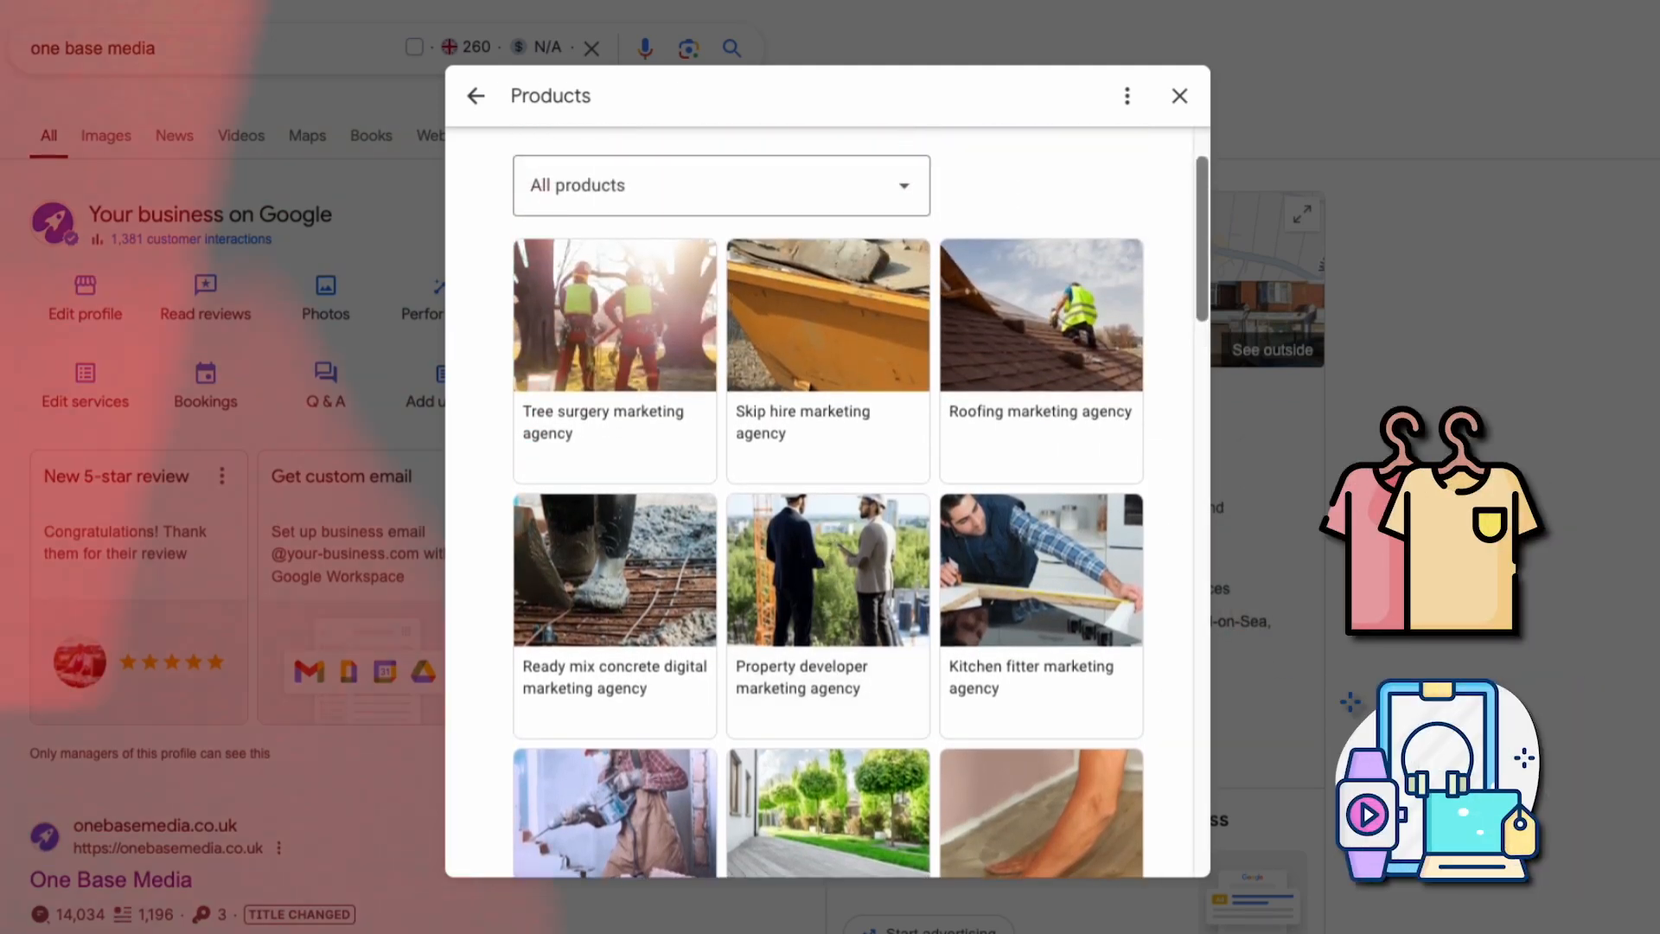
pyautogui.scroll(-3)
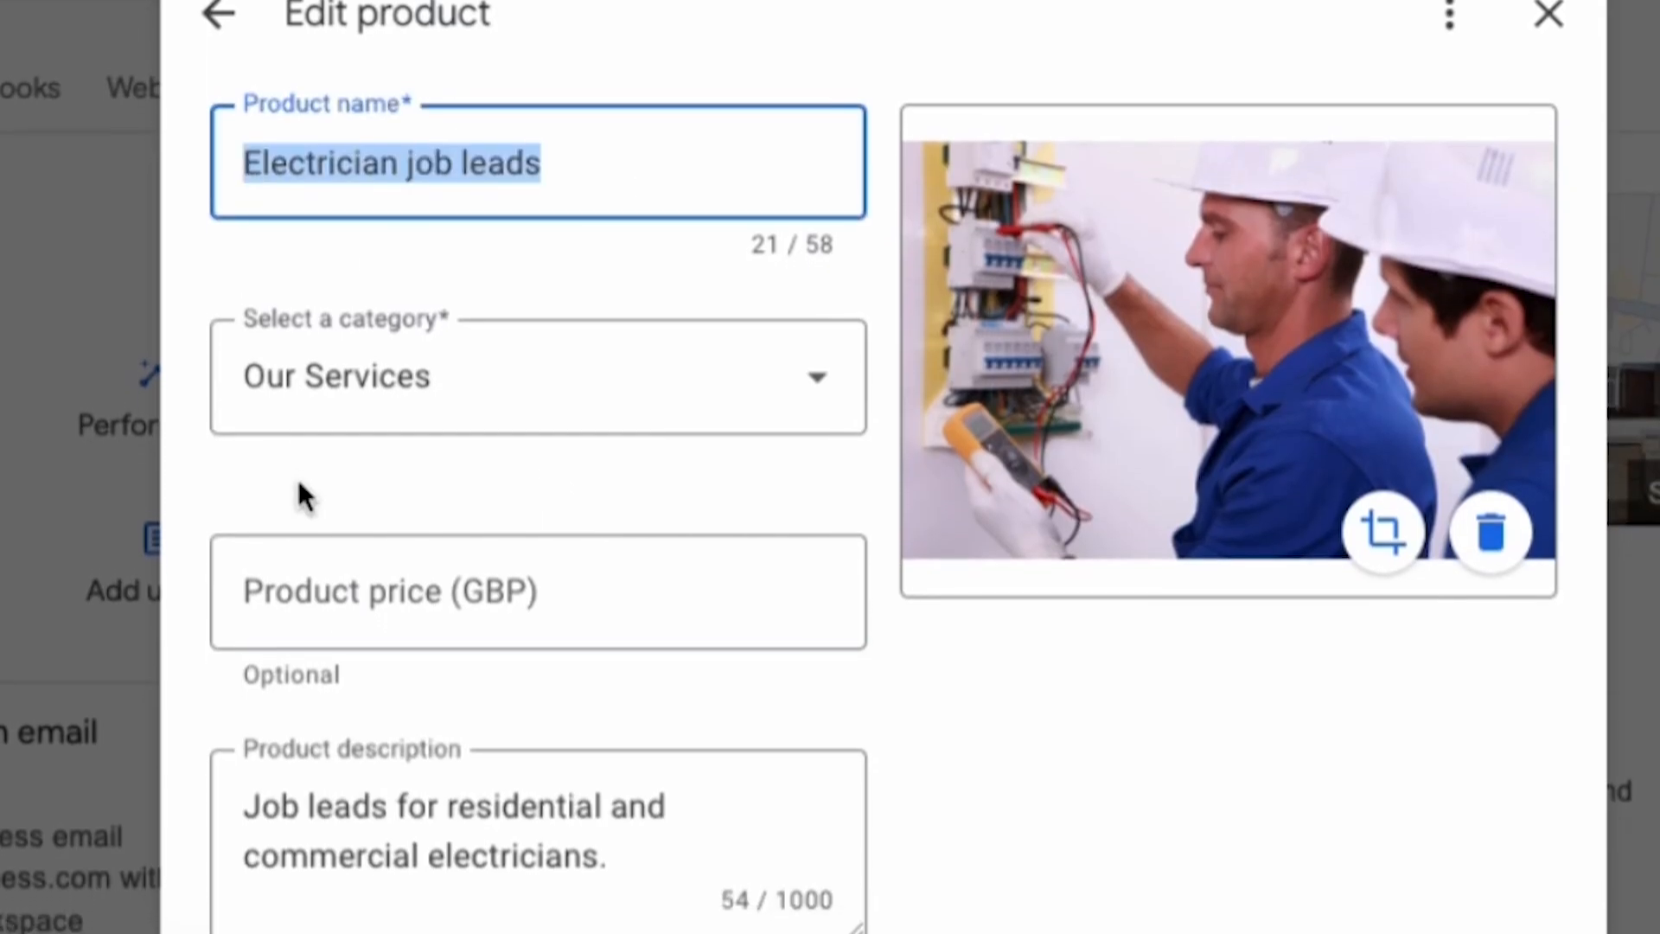
pyautogui.scroll(-3)
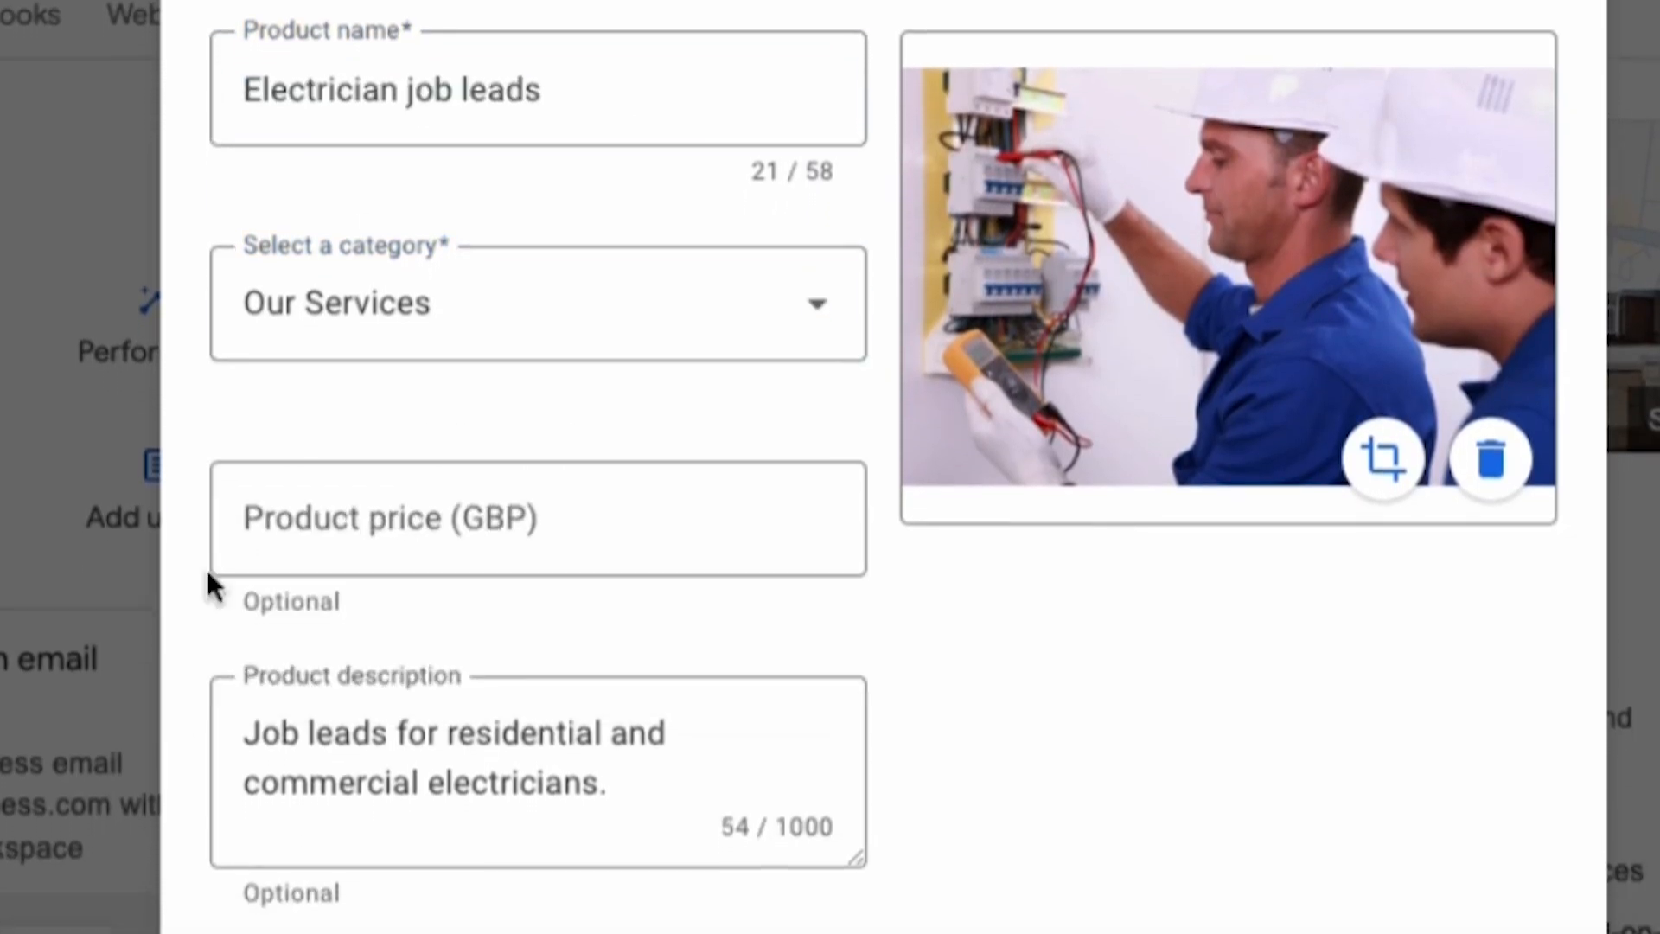
pyautogui.scroll(-3)
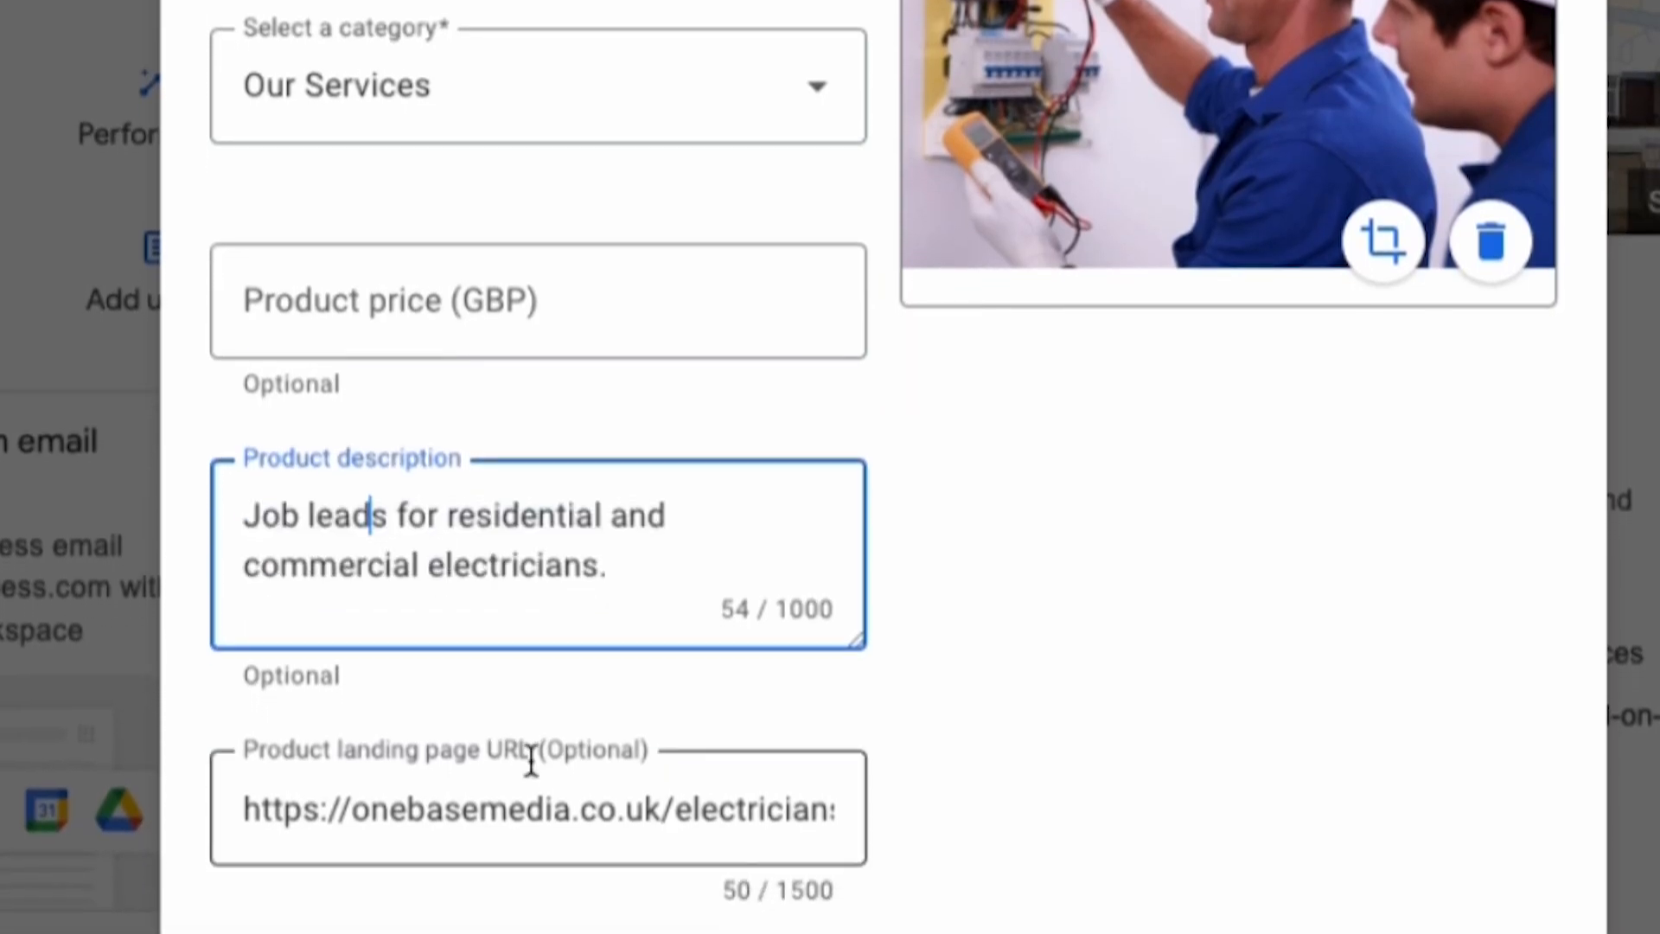
pyautogui.rightClick(567, 672)
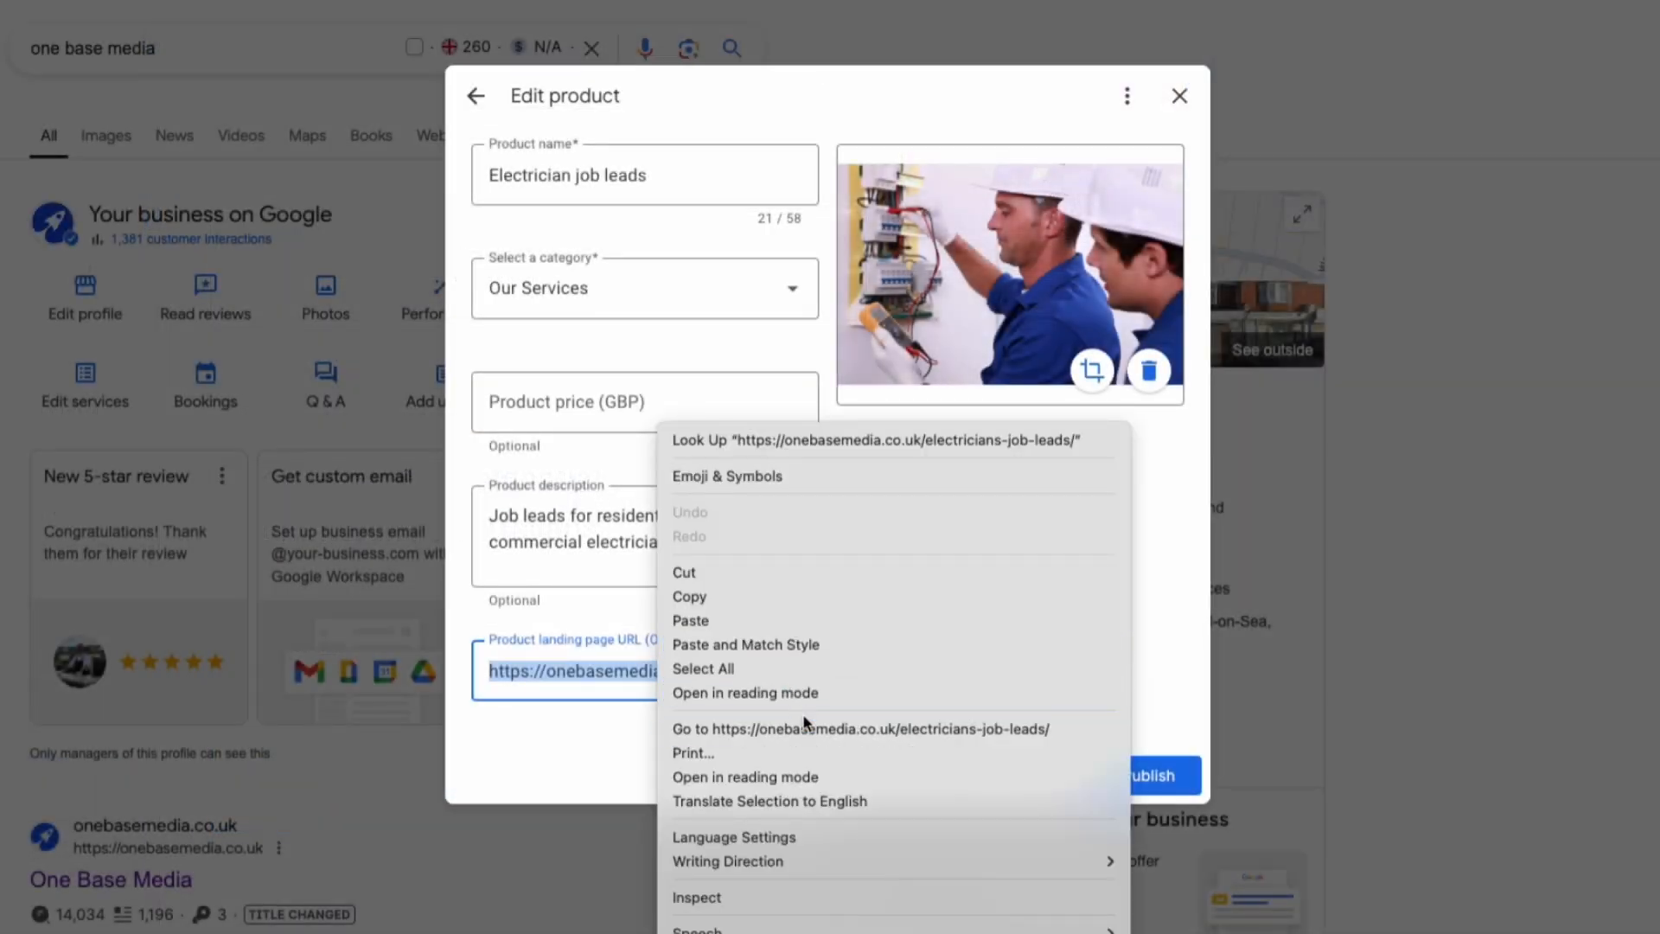
# Go to the electrician leads landing page on the One Base Media website and scroll through it.
pyautogui.click(858, 728)
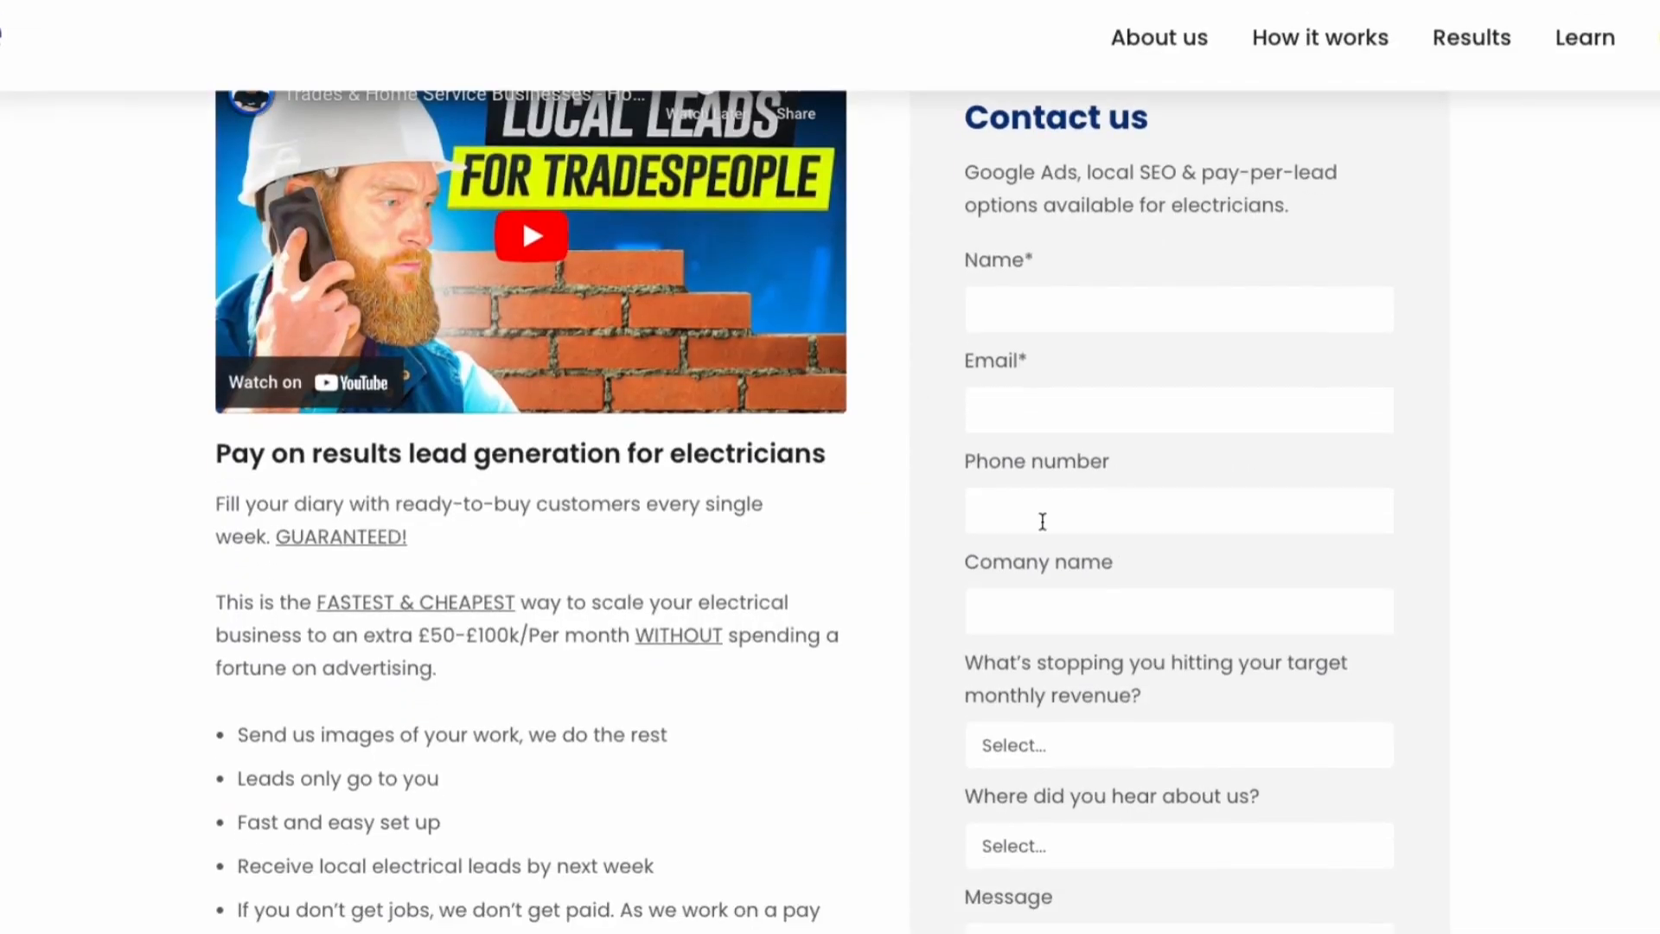
pyautogui.scroll(-3)
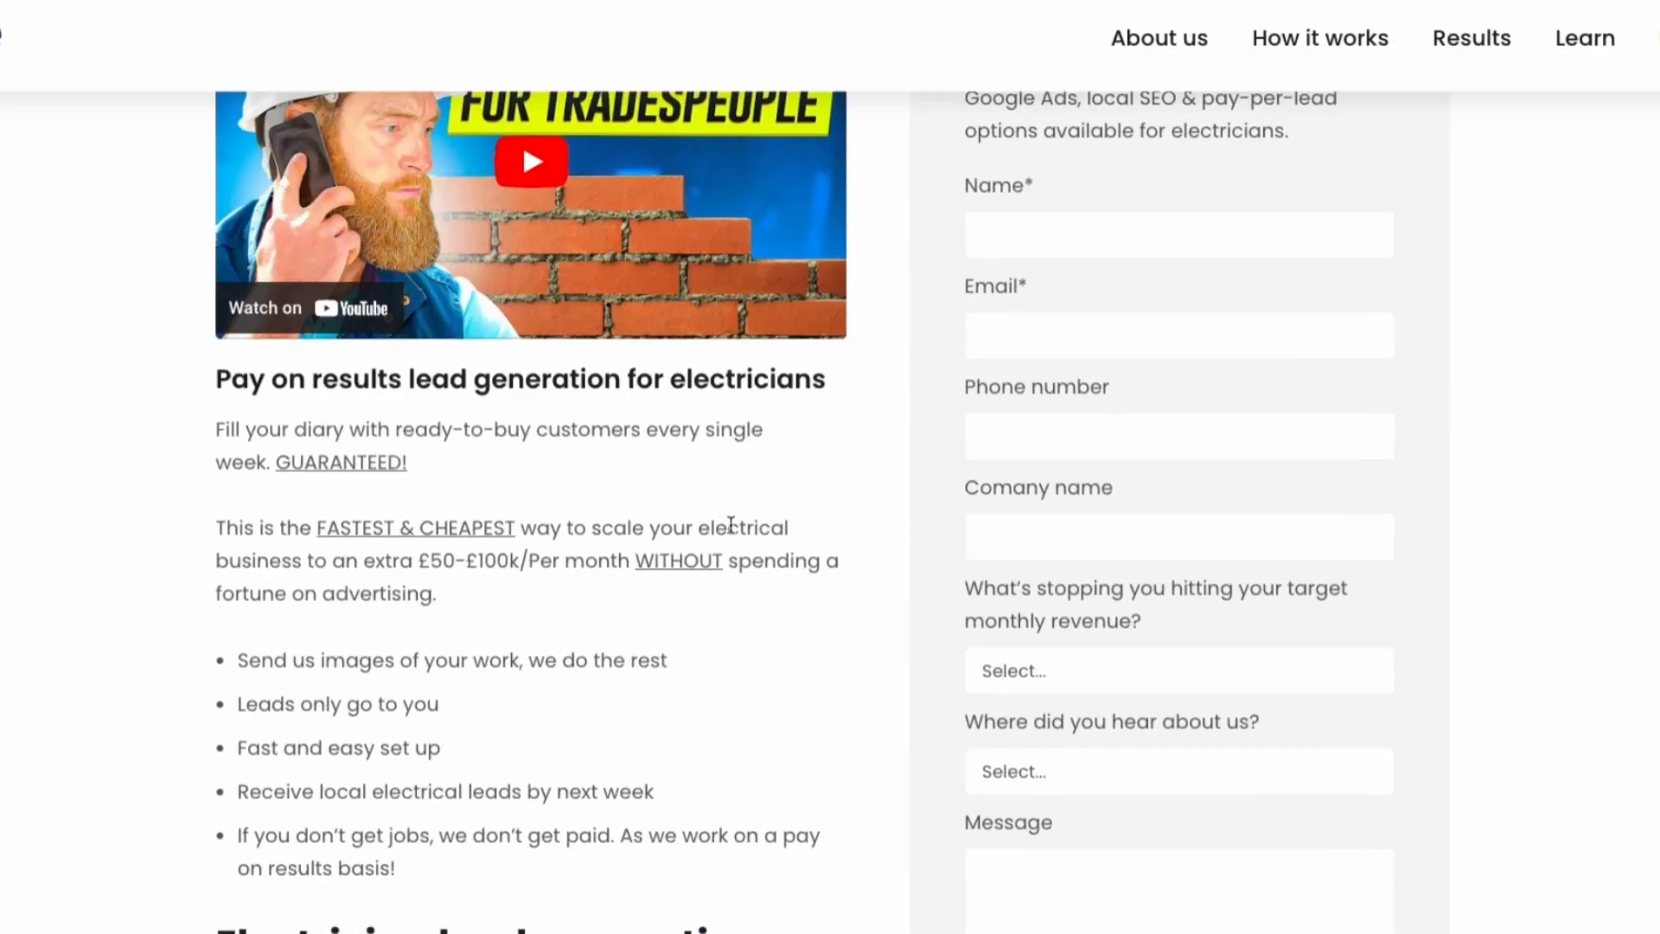
pyautogui.scroll(-3)
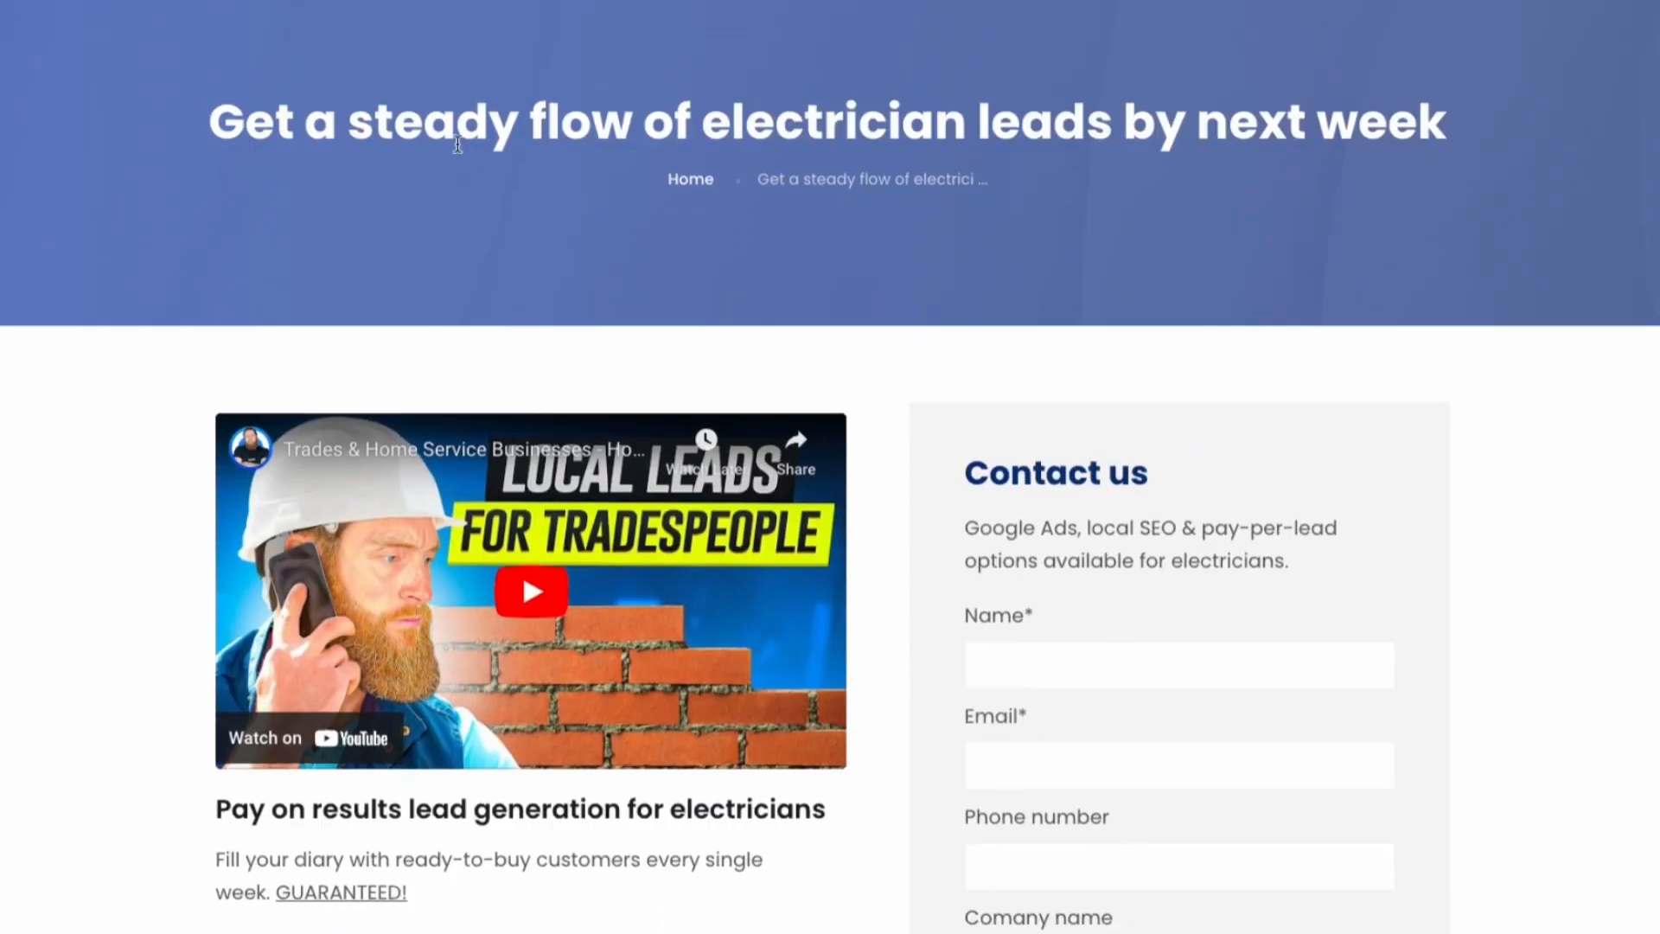
pyautogui.scroll(-3)
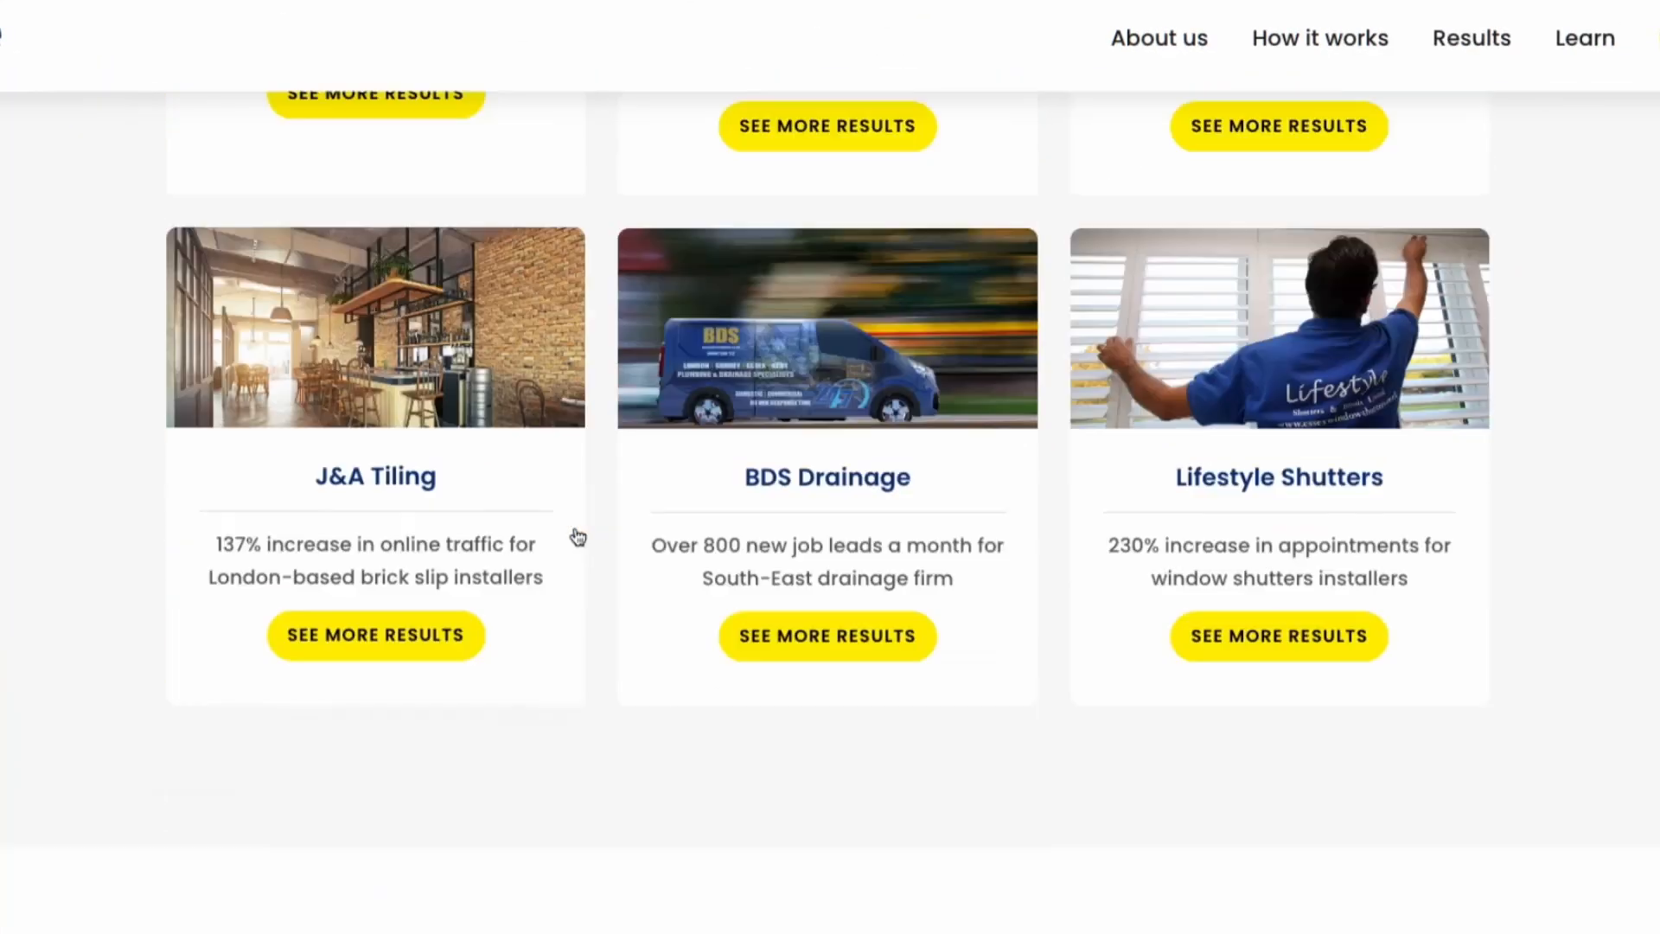
# Scroll through the plumbing leads landing page before returning to Google.
pyautogui.scroll(-3)
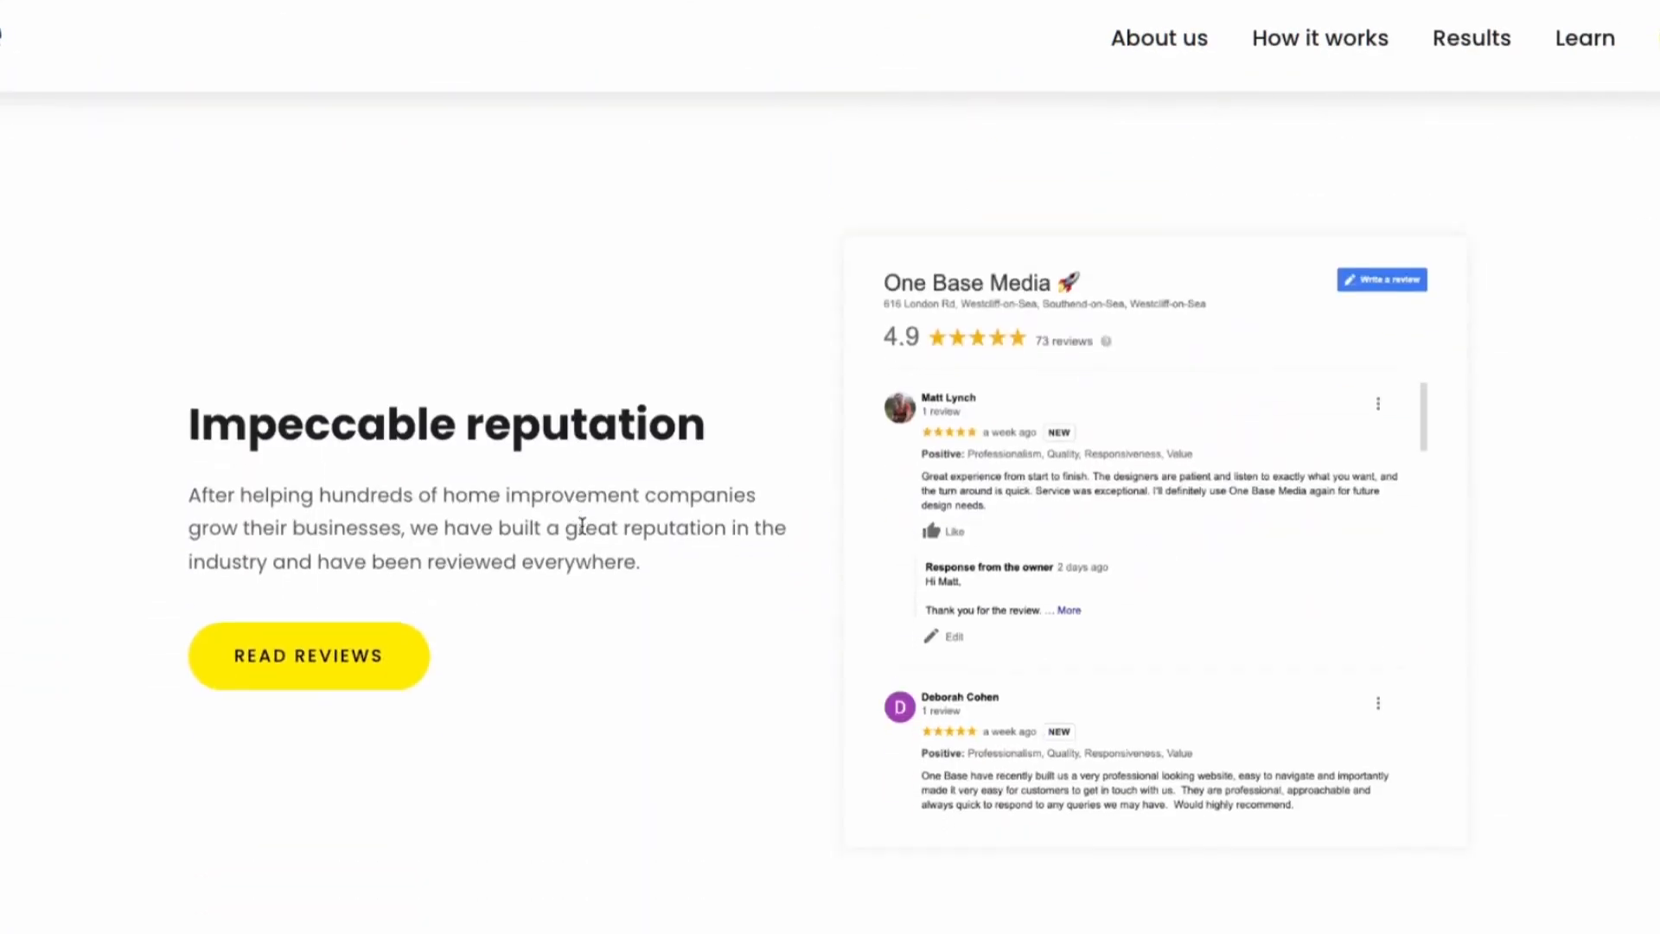
pyautogui.scroll(-3)
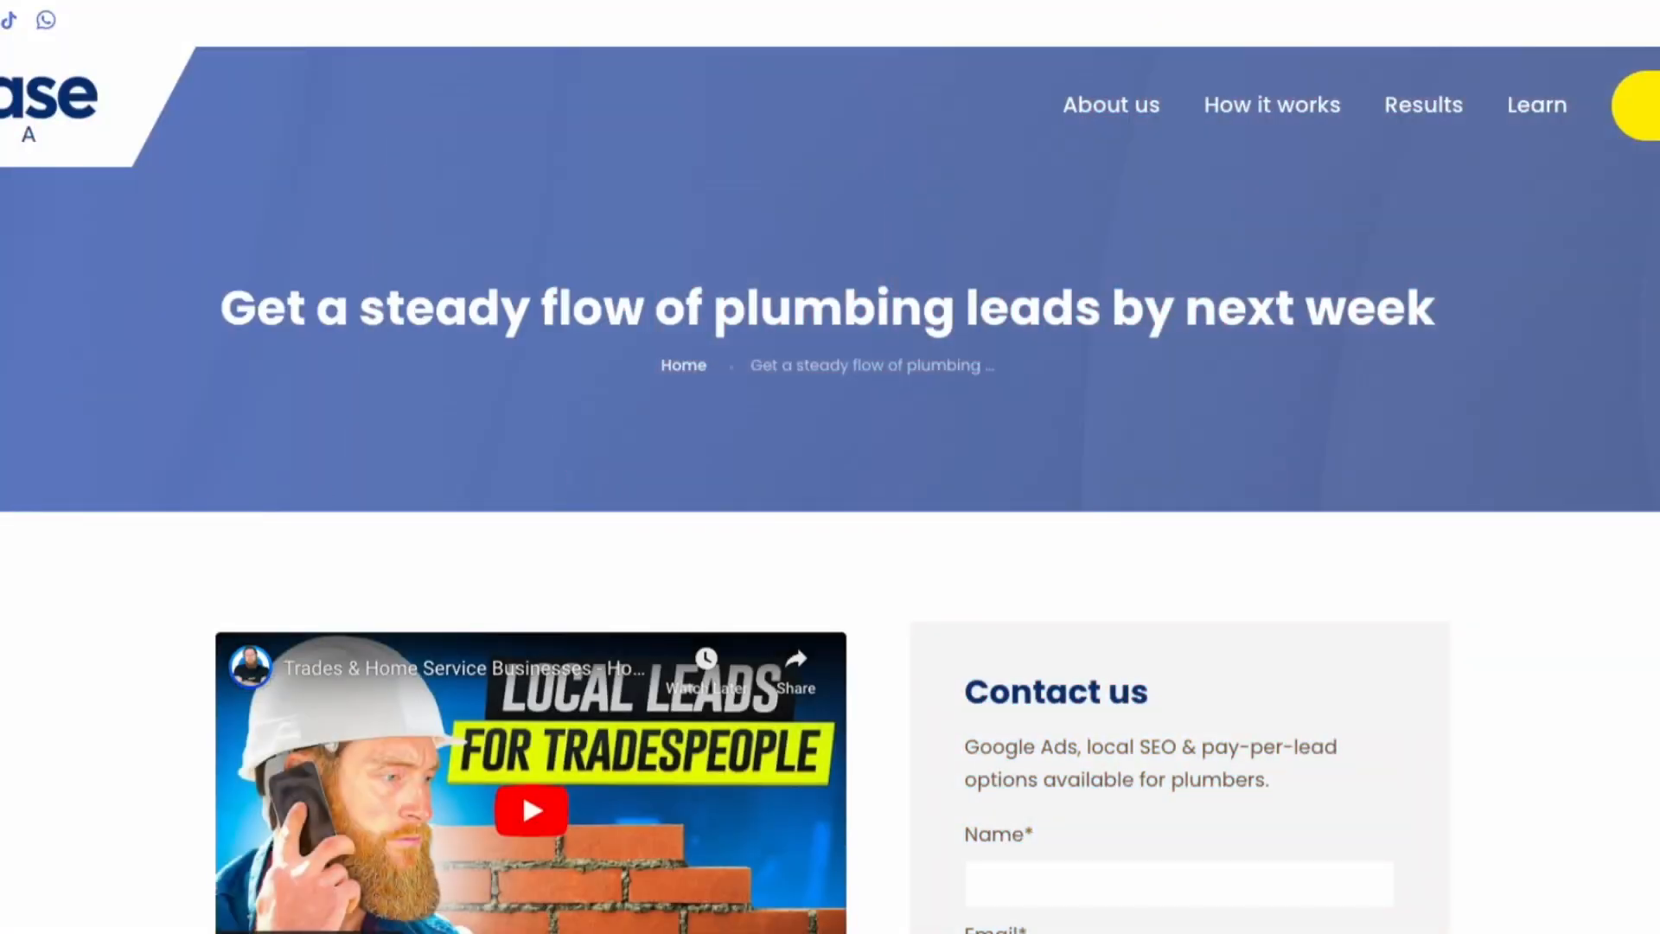
pyautogui.scroll(-3)
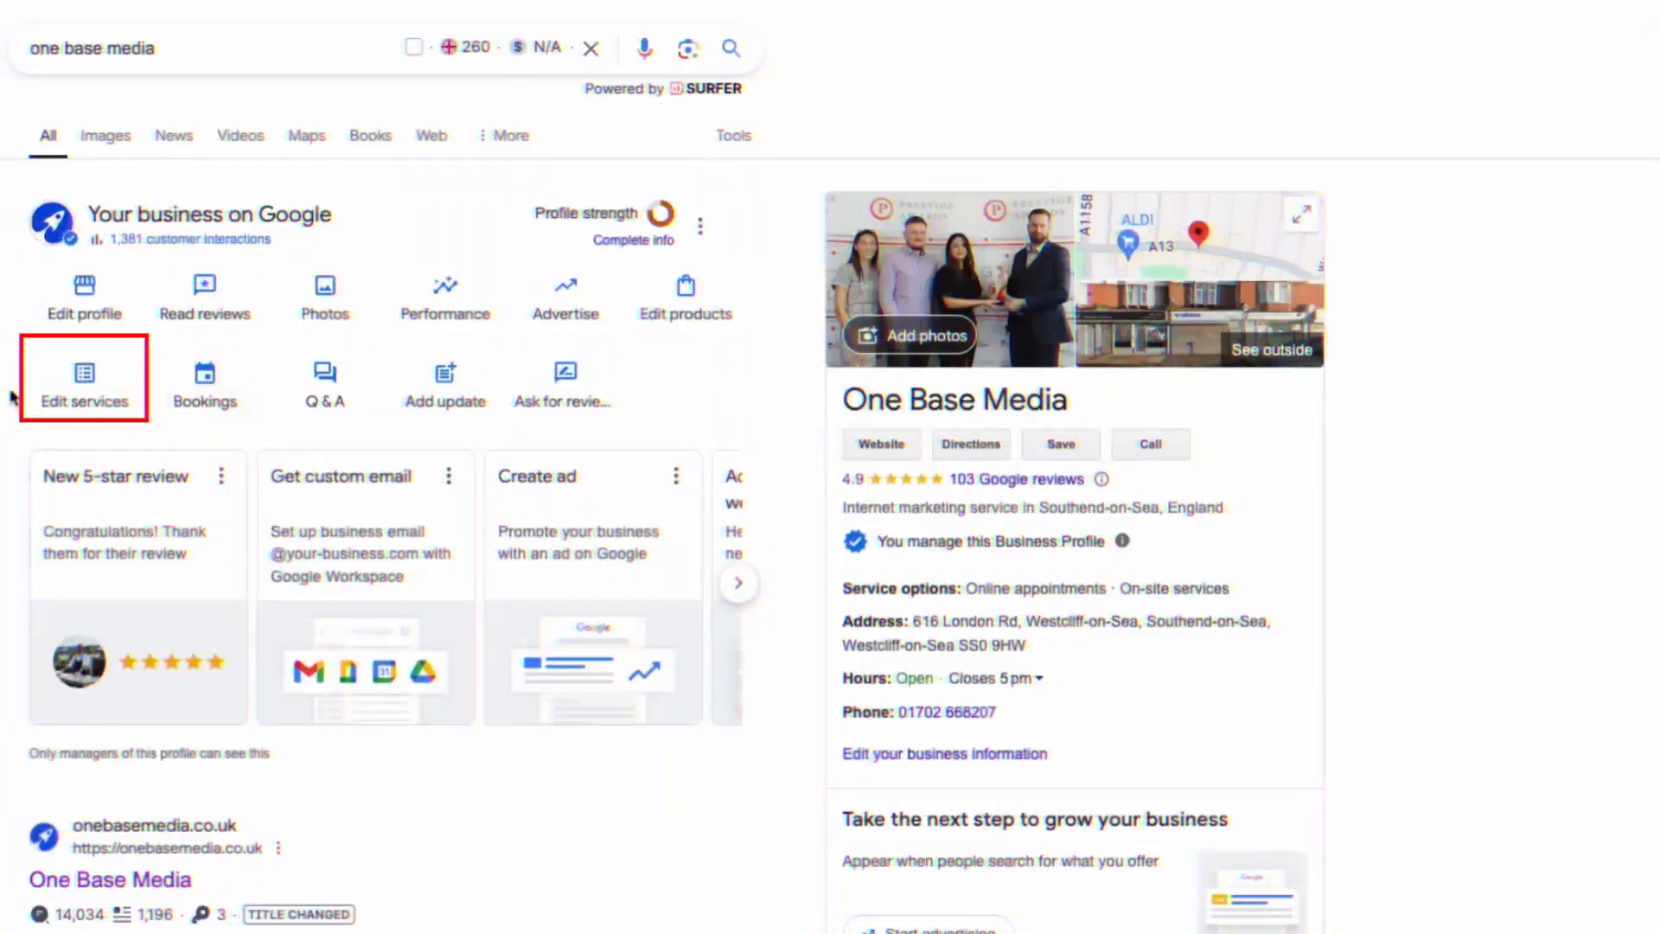
# Save the SEO for tradespeople service with its full description from the services list.
pyautogui.click(83, 399)
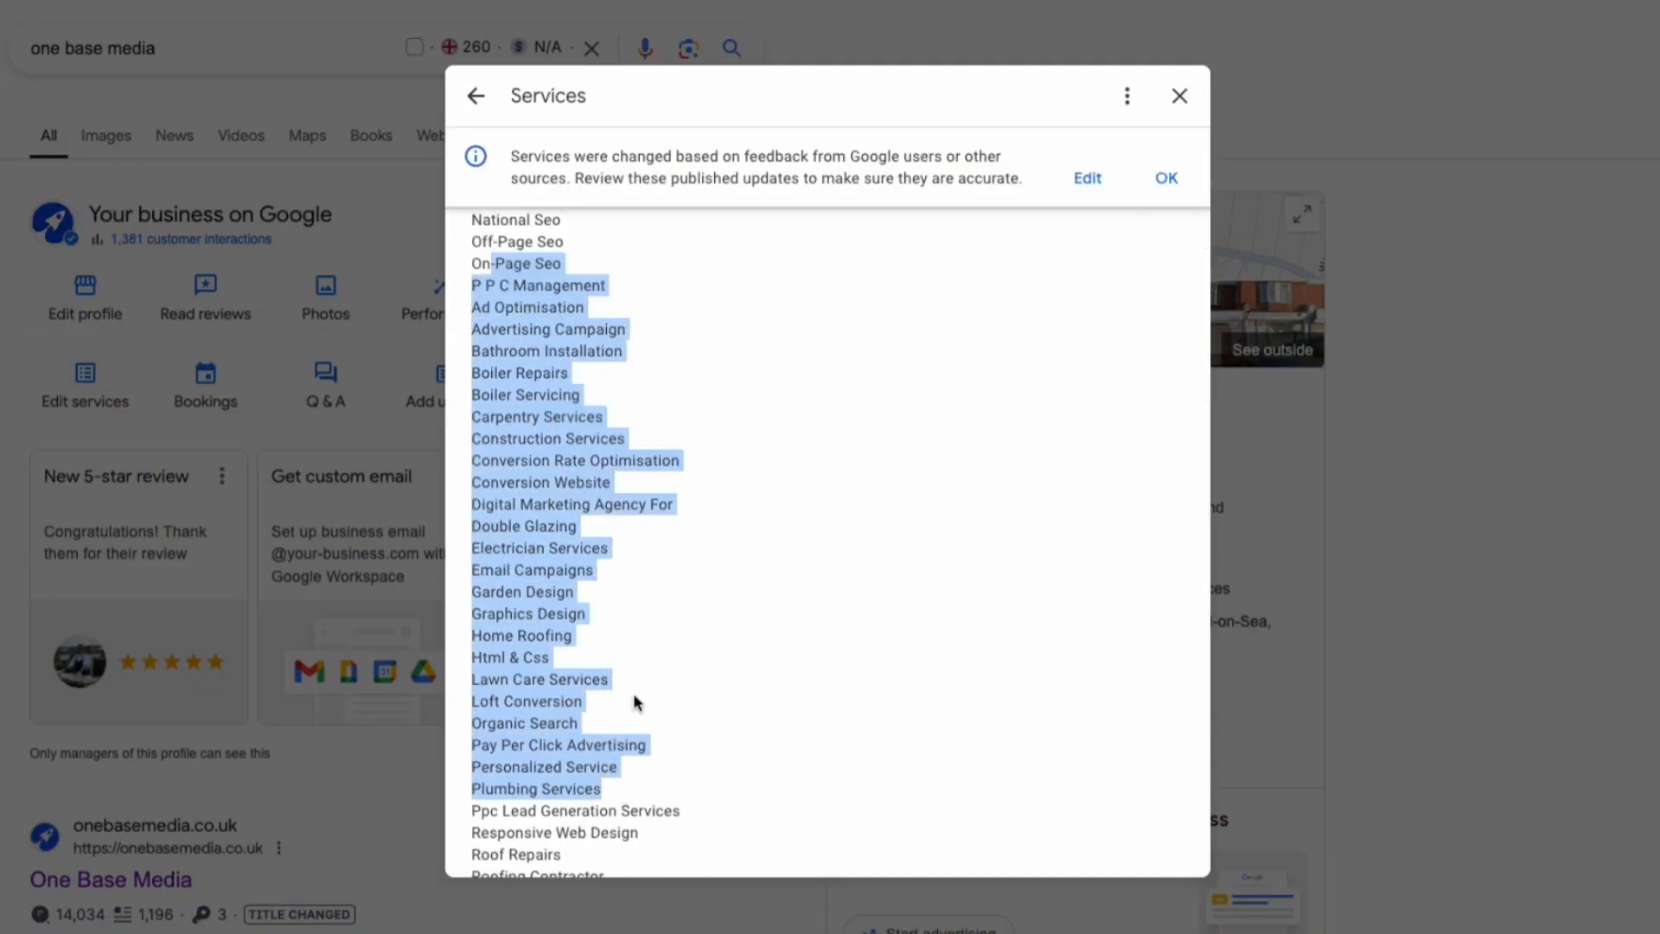
pyautogui.scroll(3)
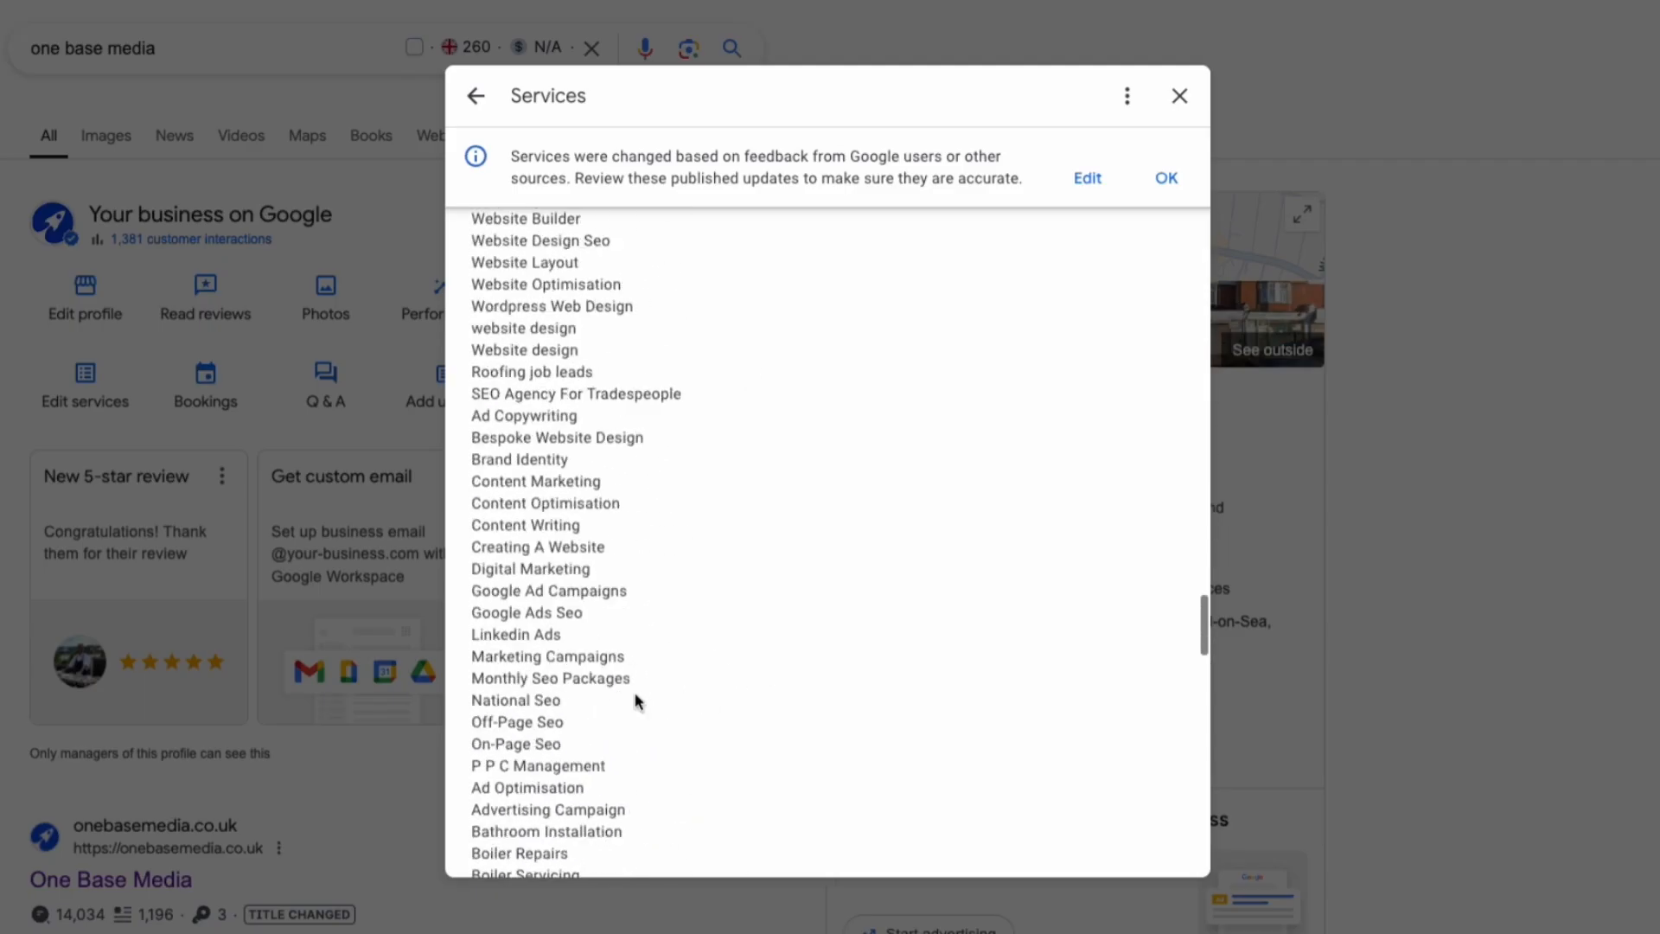
pyautogui.scroll(-3)
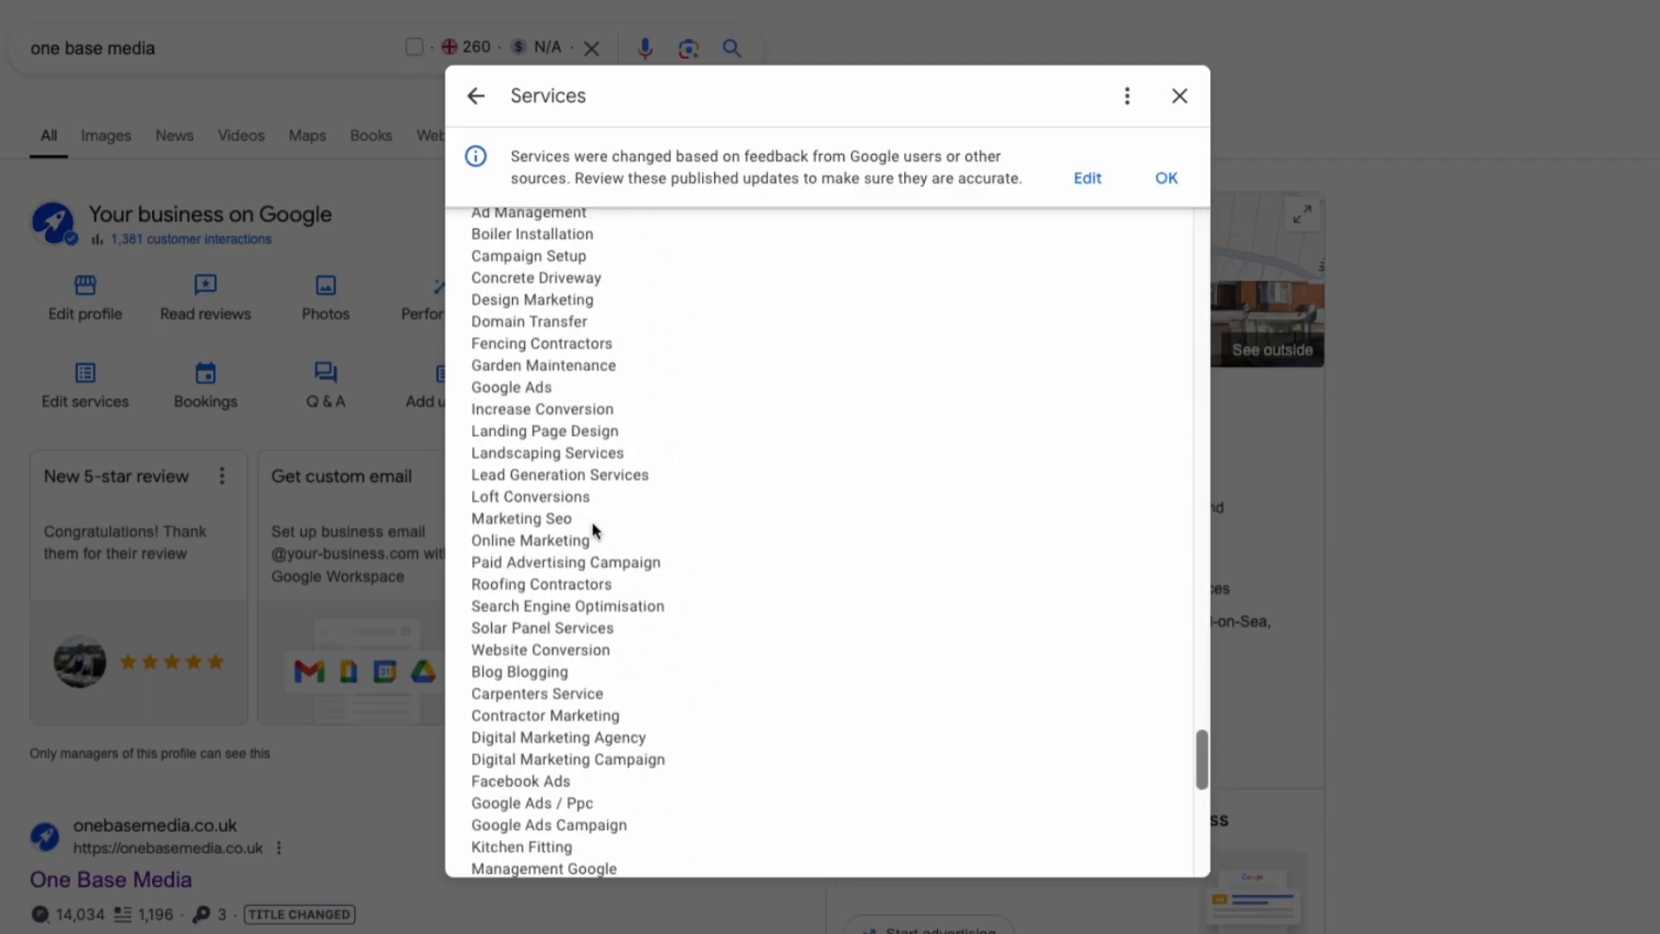
pyautogui.scroll(-3)
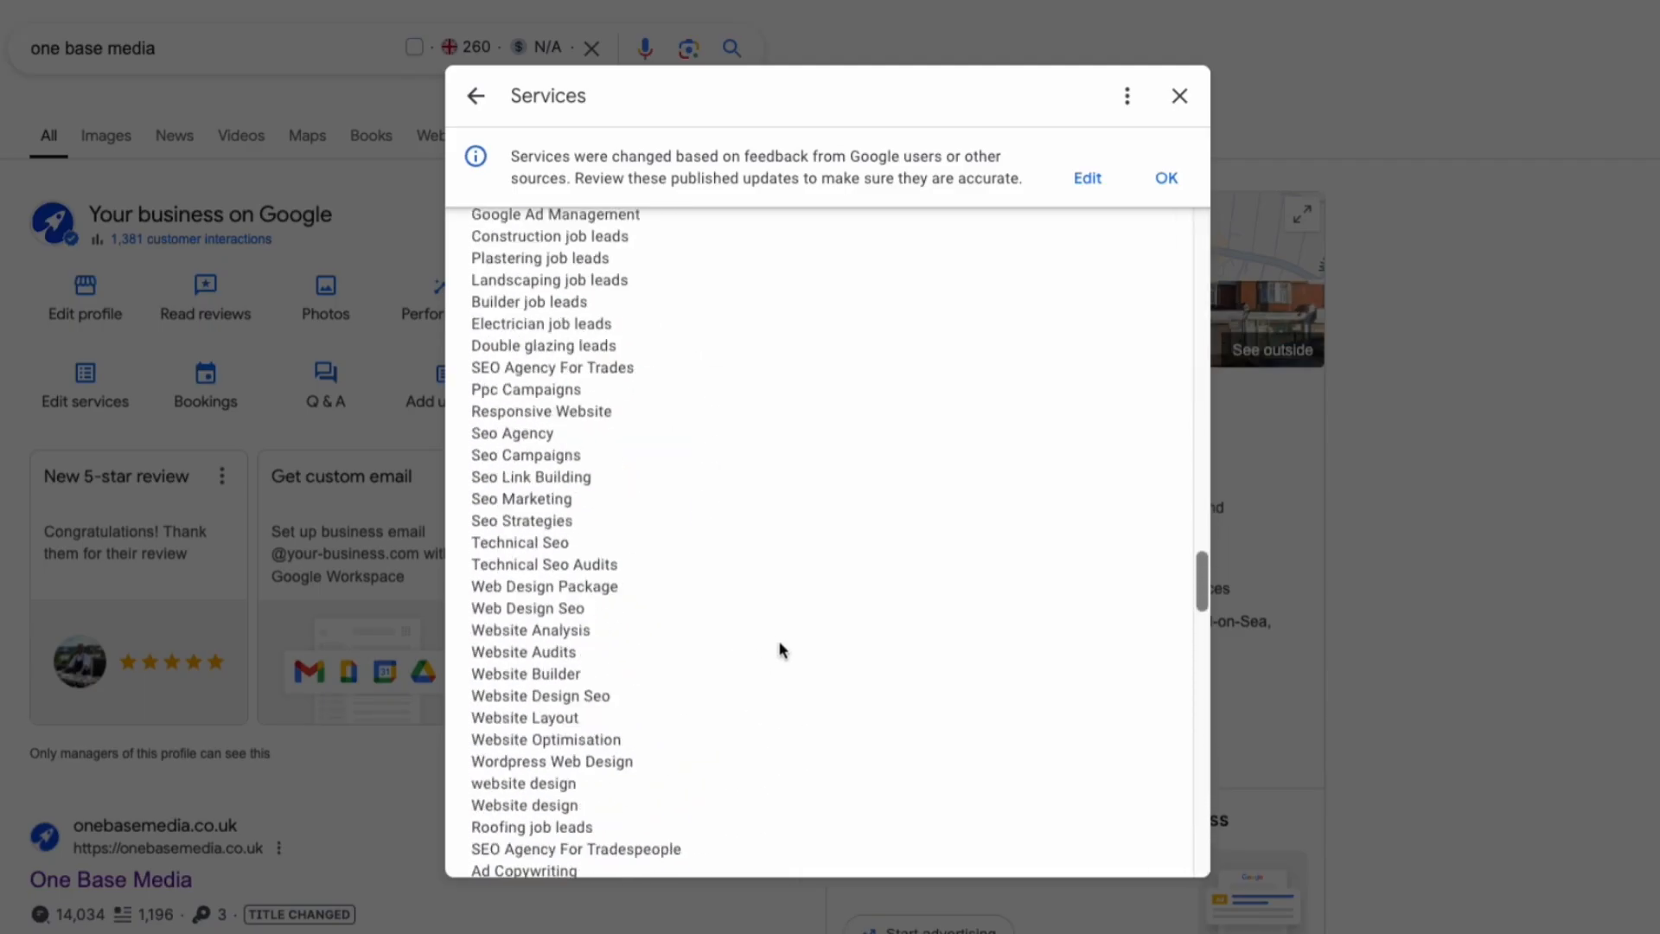
pyautogui.click(1086, 177)
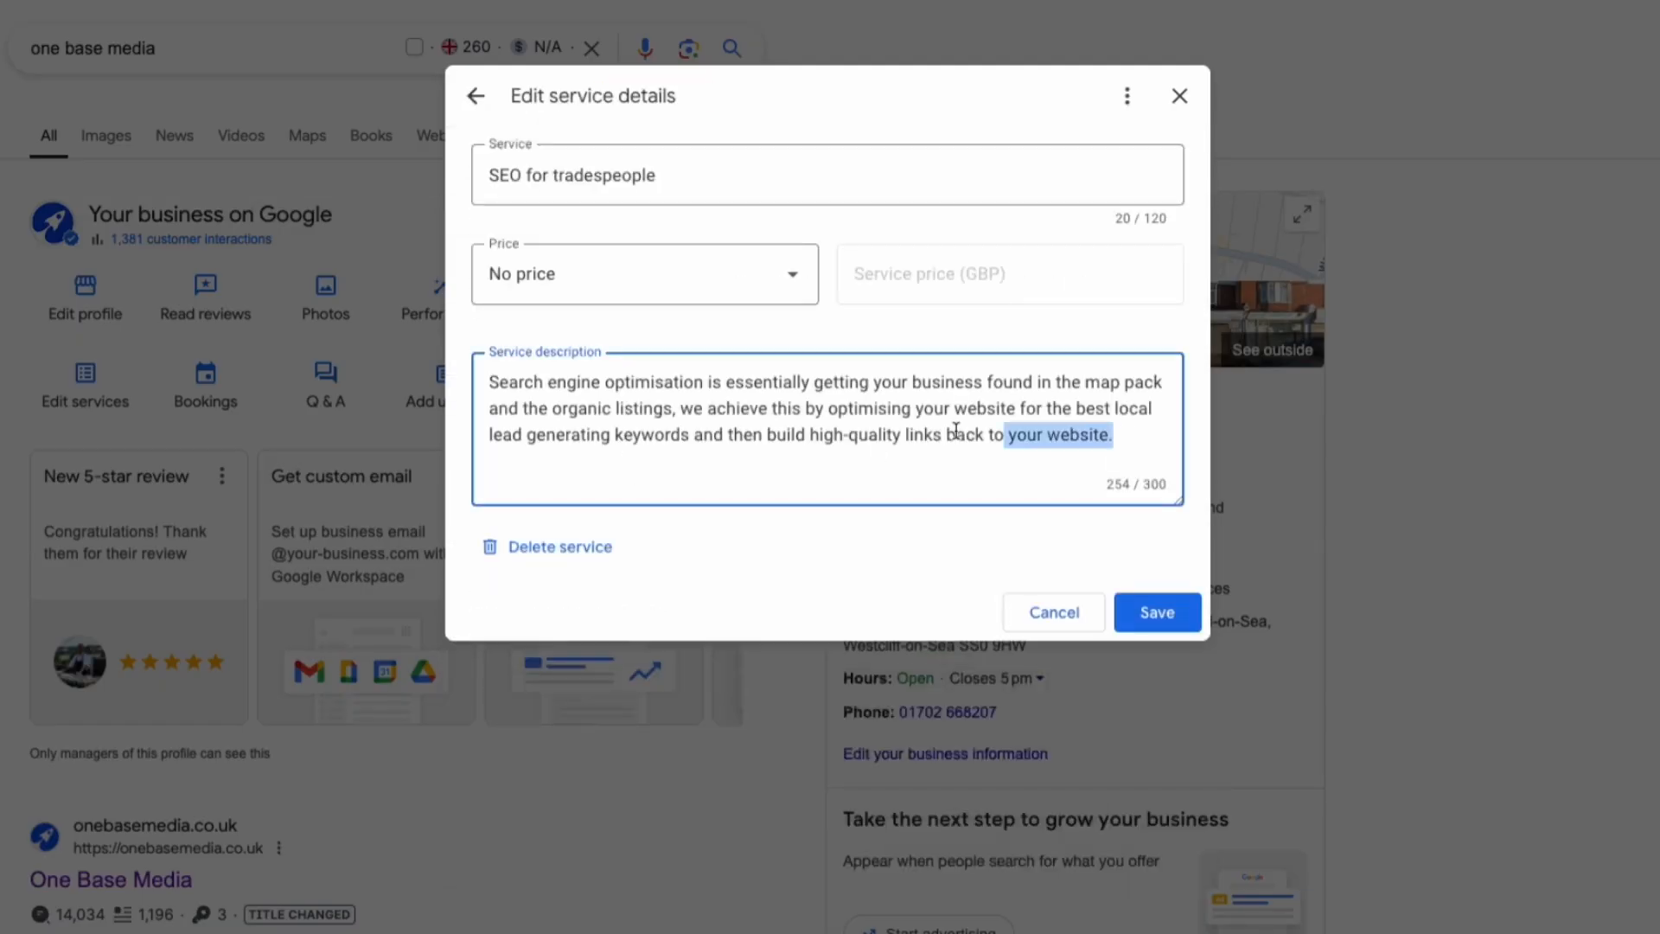
pyautogui.click(1157, 612)
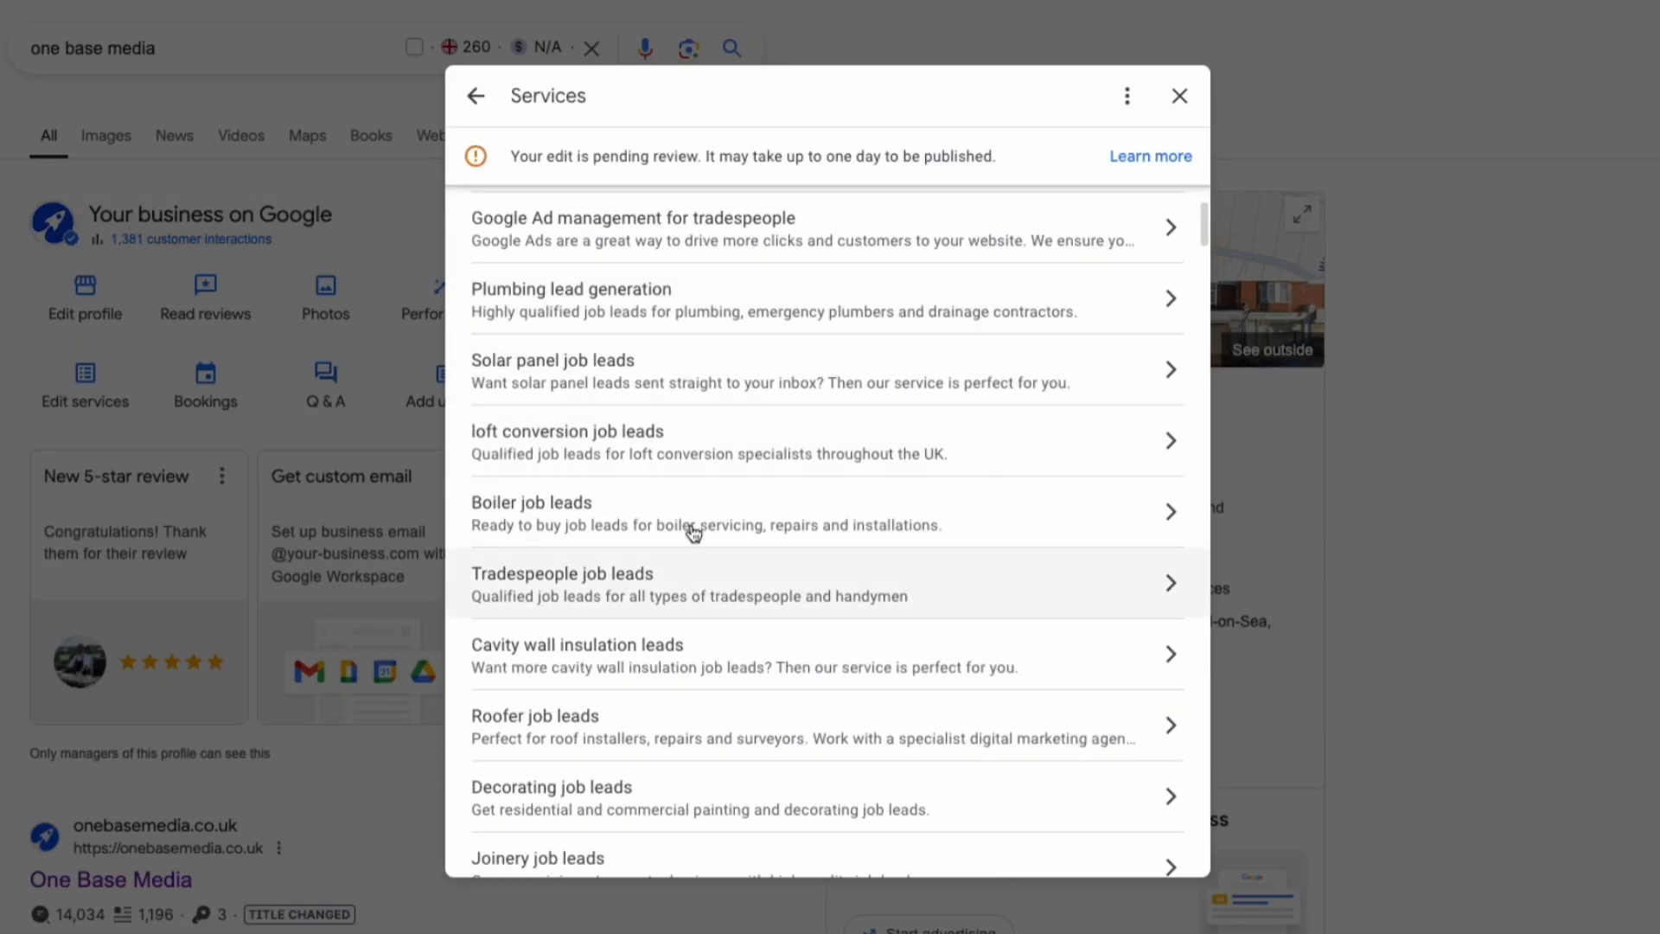
pyautogui.click(1178, 95)
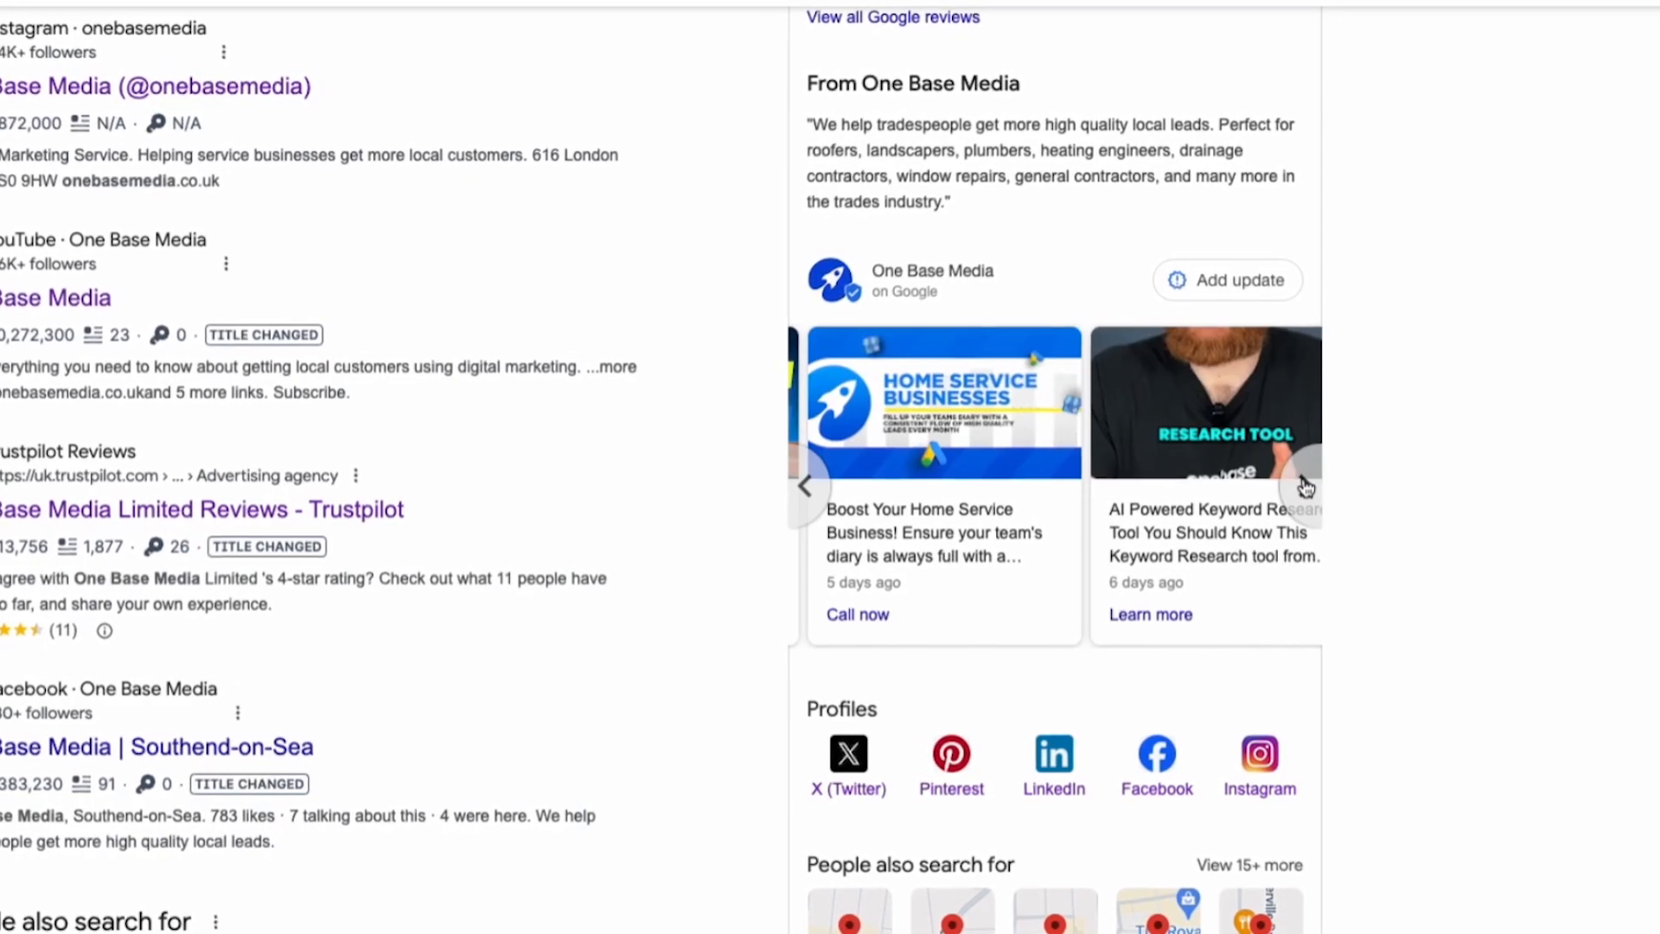
# Advance the updates carousel to show newer One Base Media posts.
pyautogui.click(1304, 479)
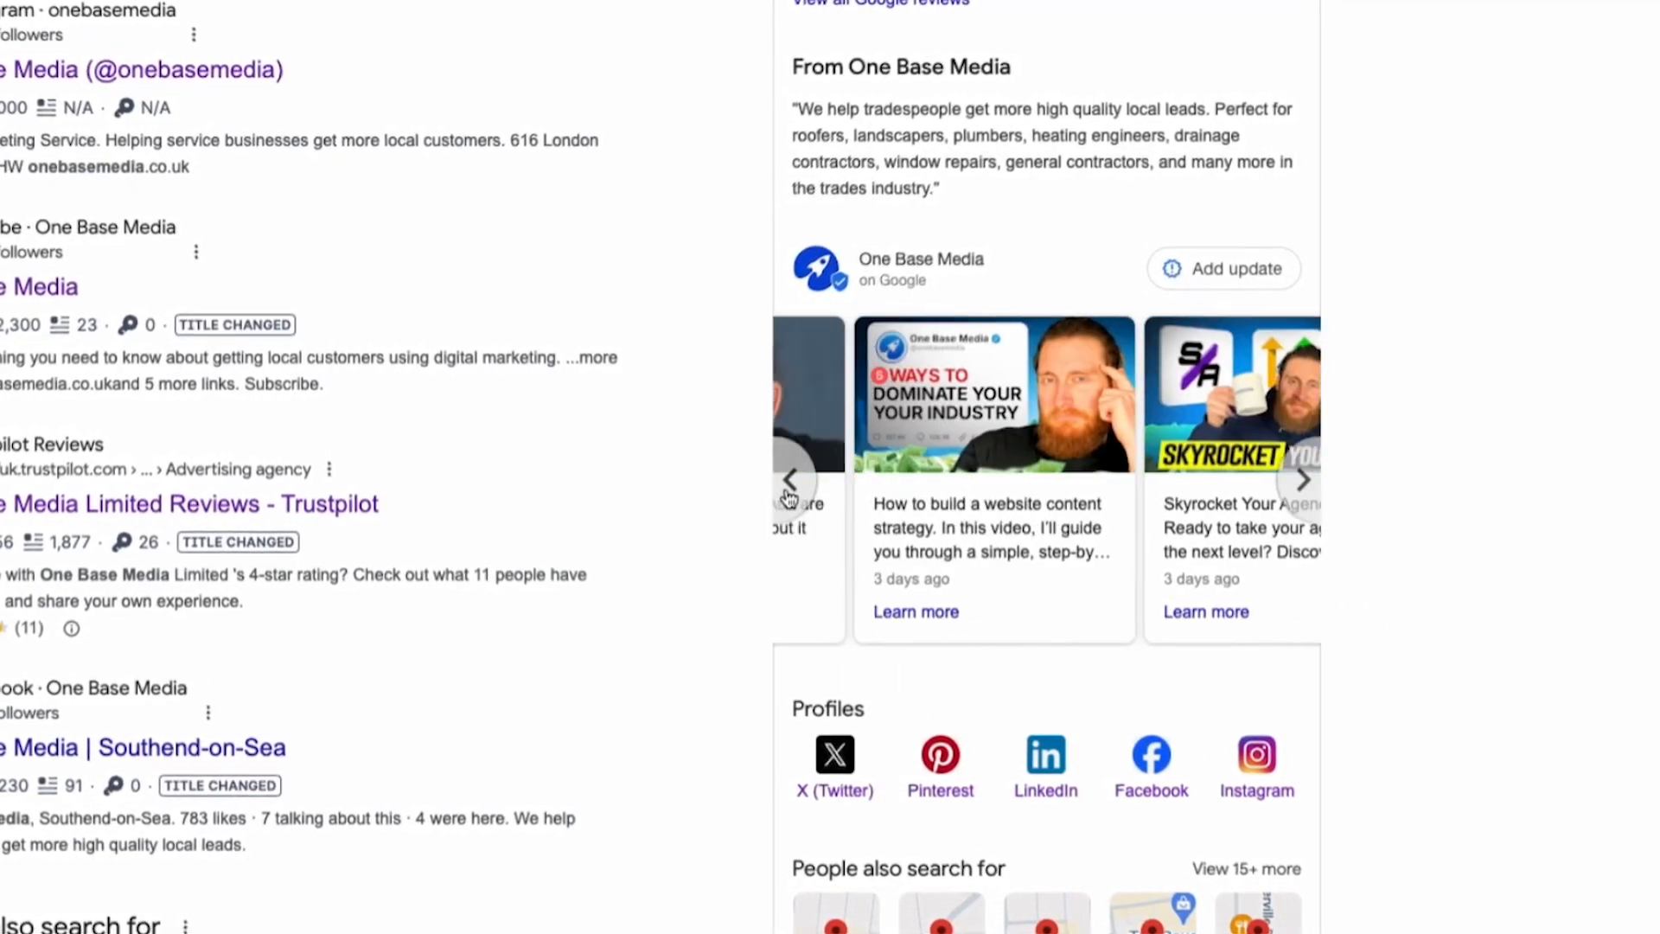